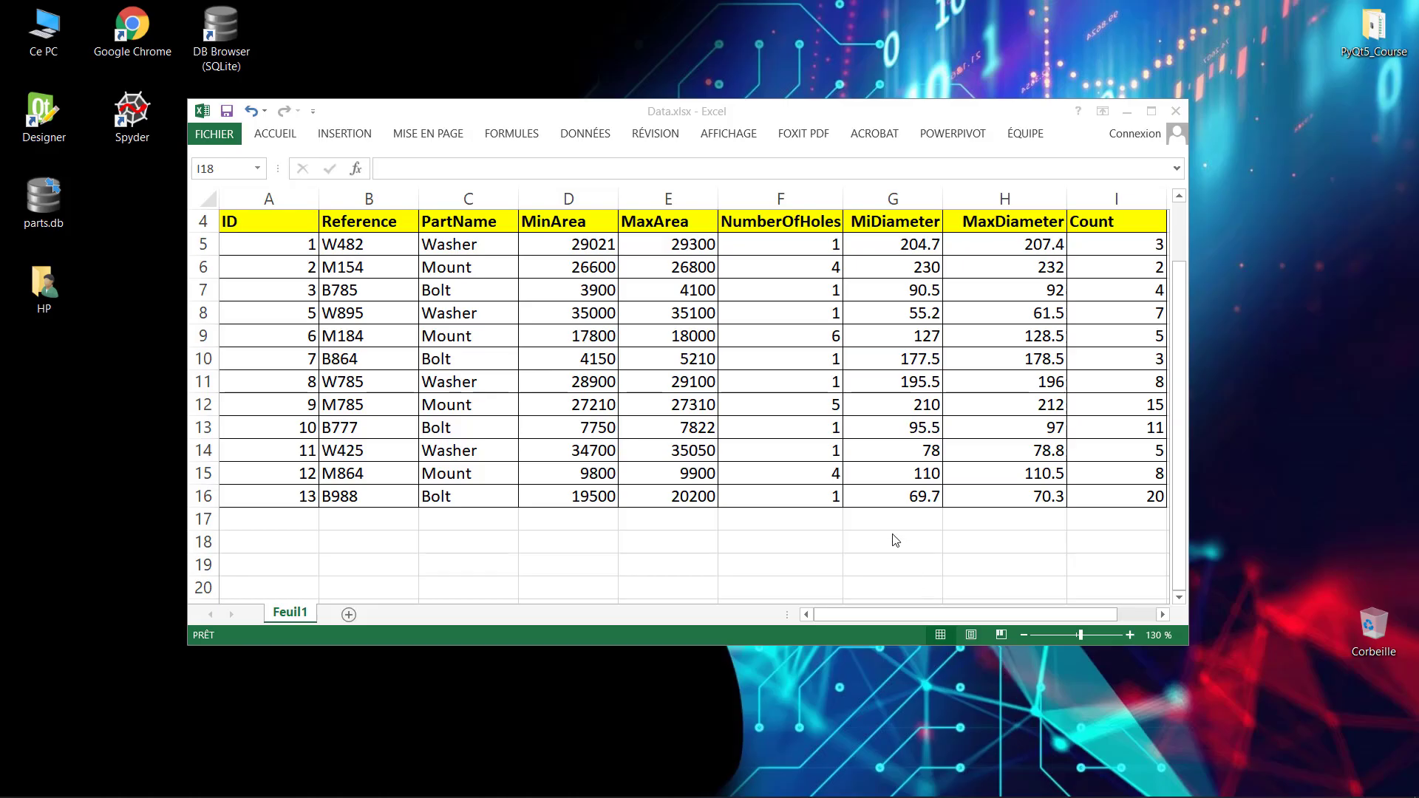
mouse_move(814, 388)
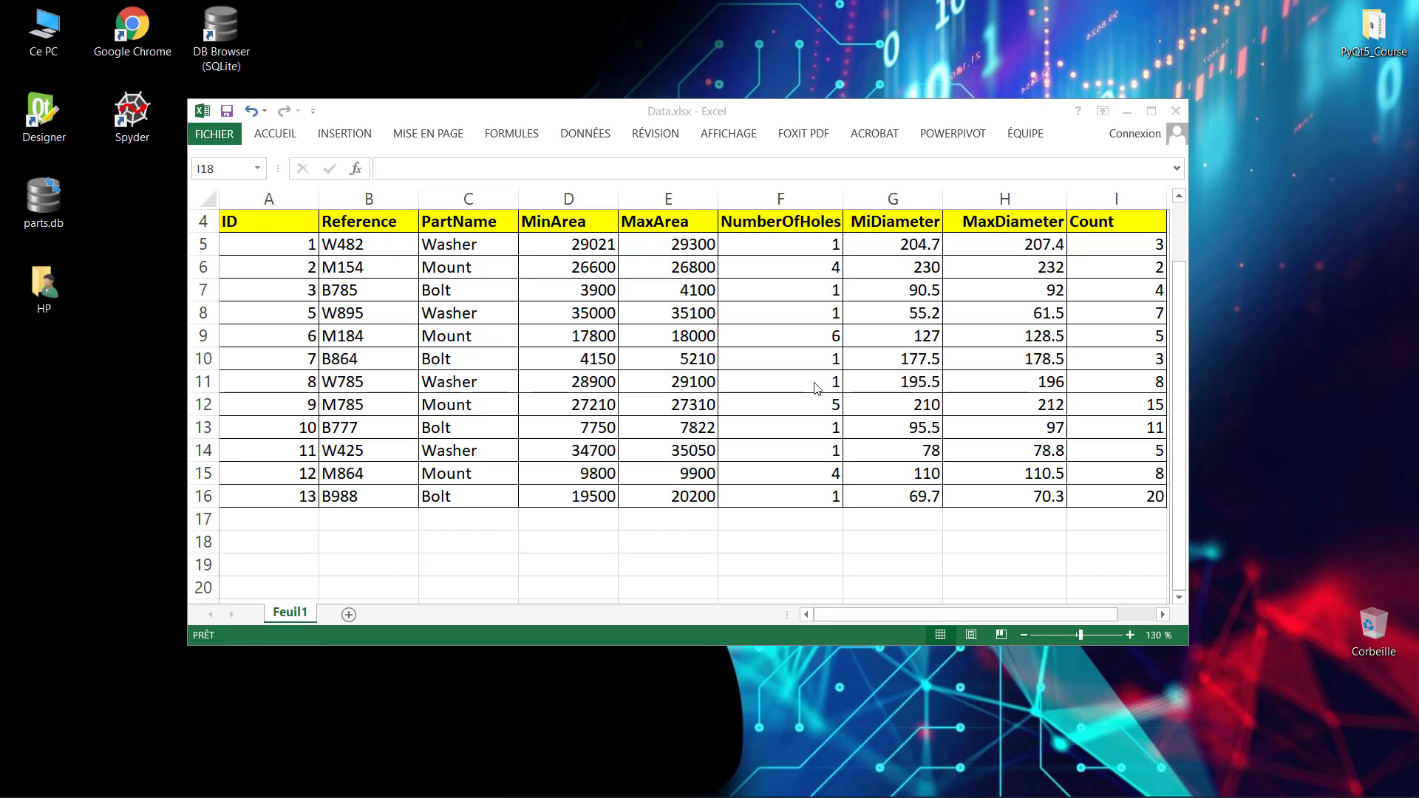
mouse_move(774, 243)
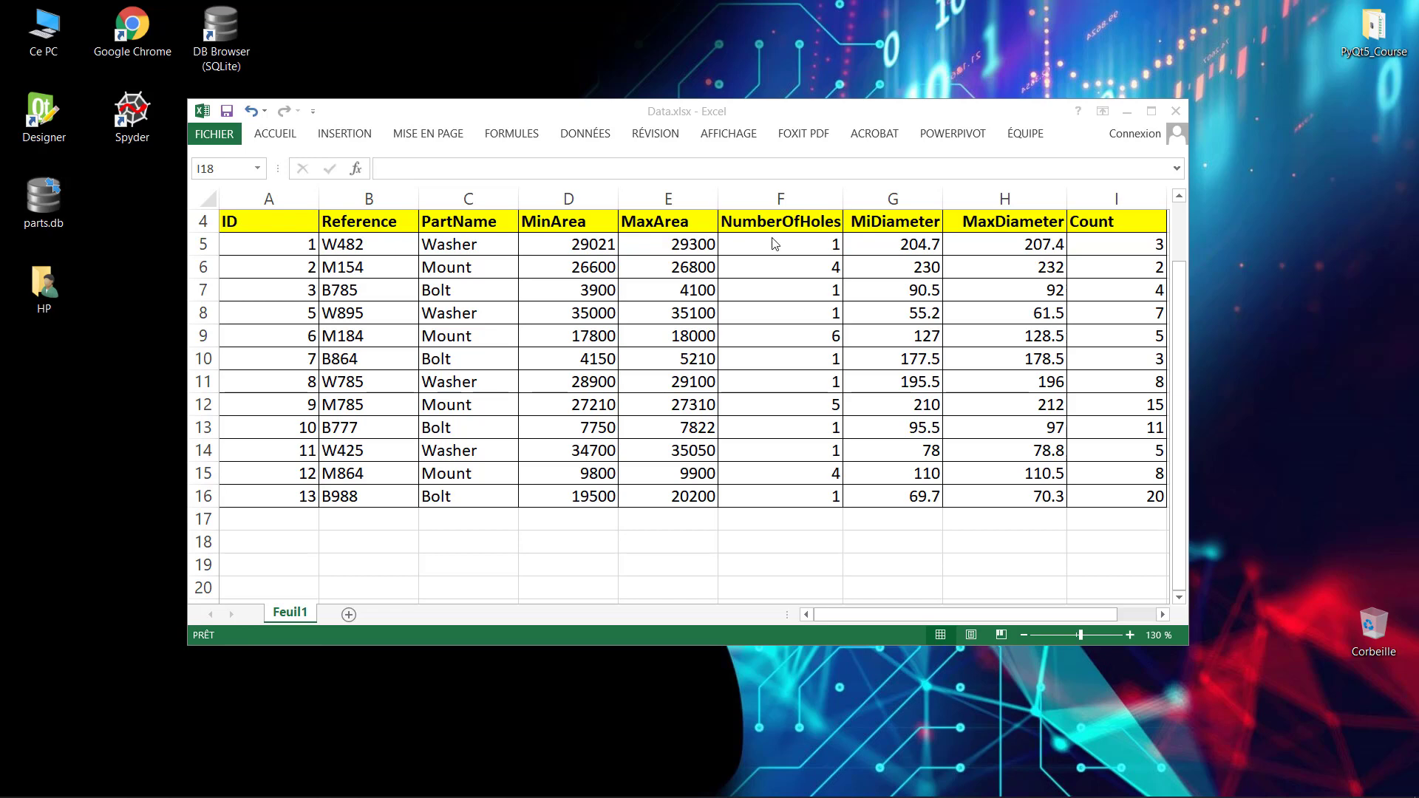
- Start a new database, delete the old parts.db from the Desktop, and enter the name parts
click(1116, 541)
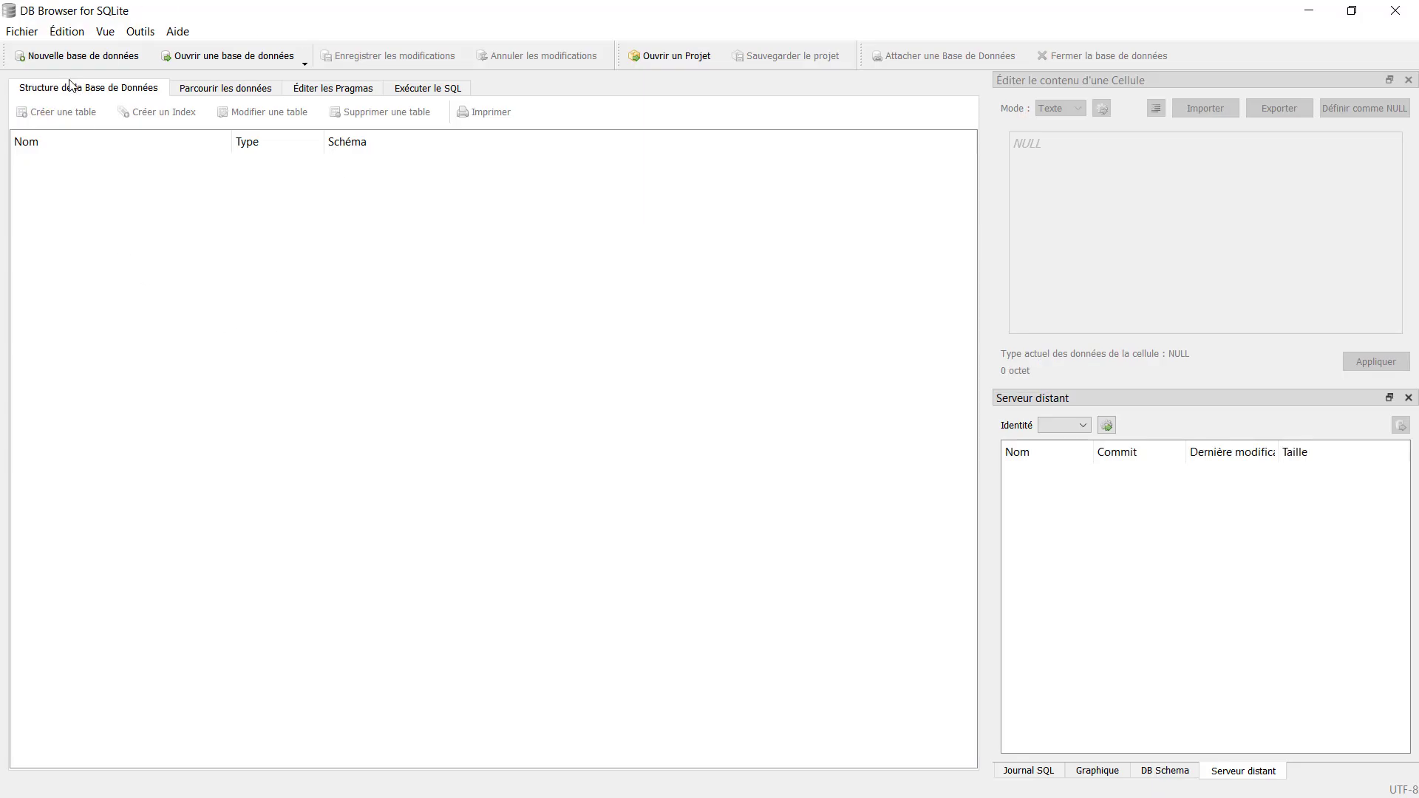
mouse_move(80, 56)
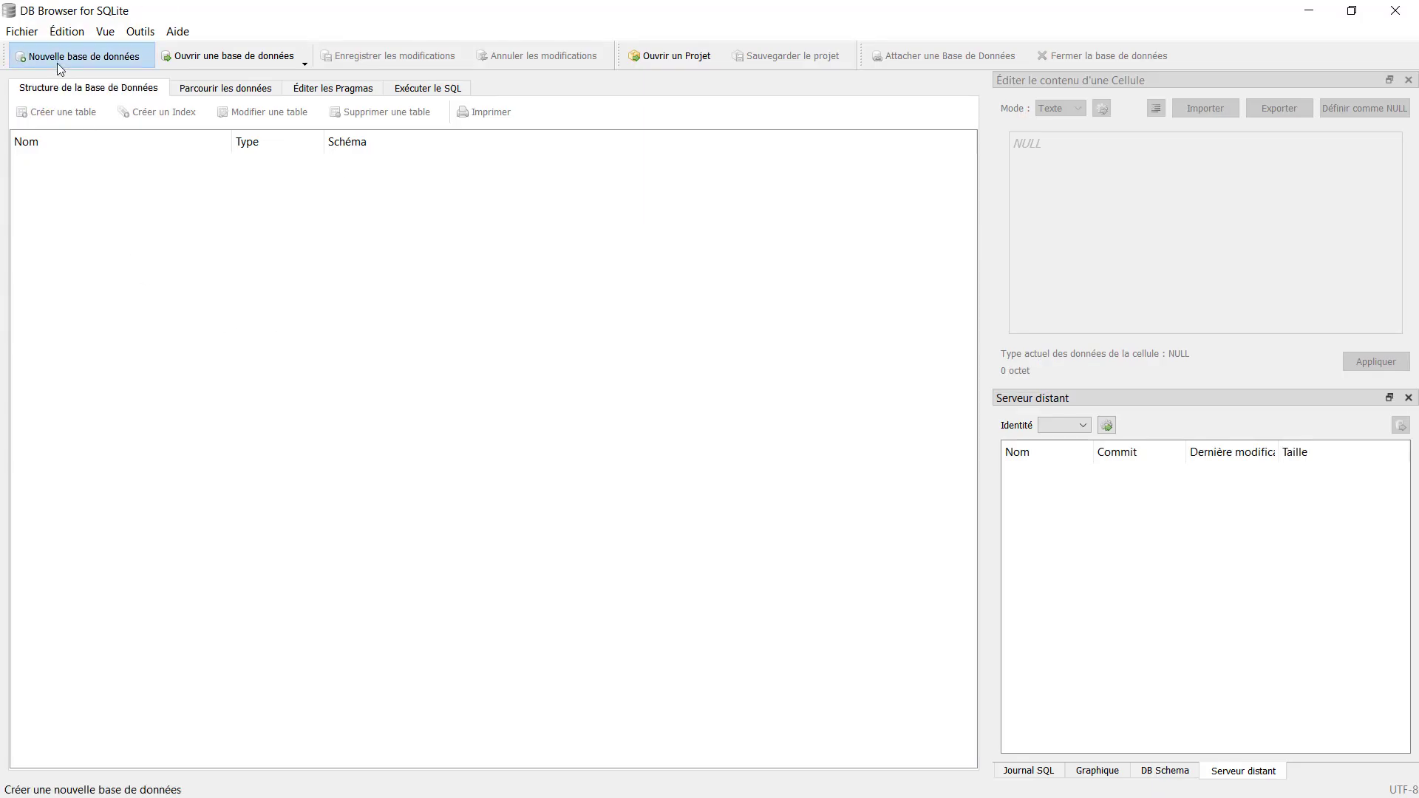
click(80, 55)
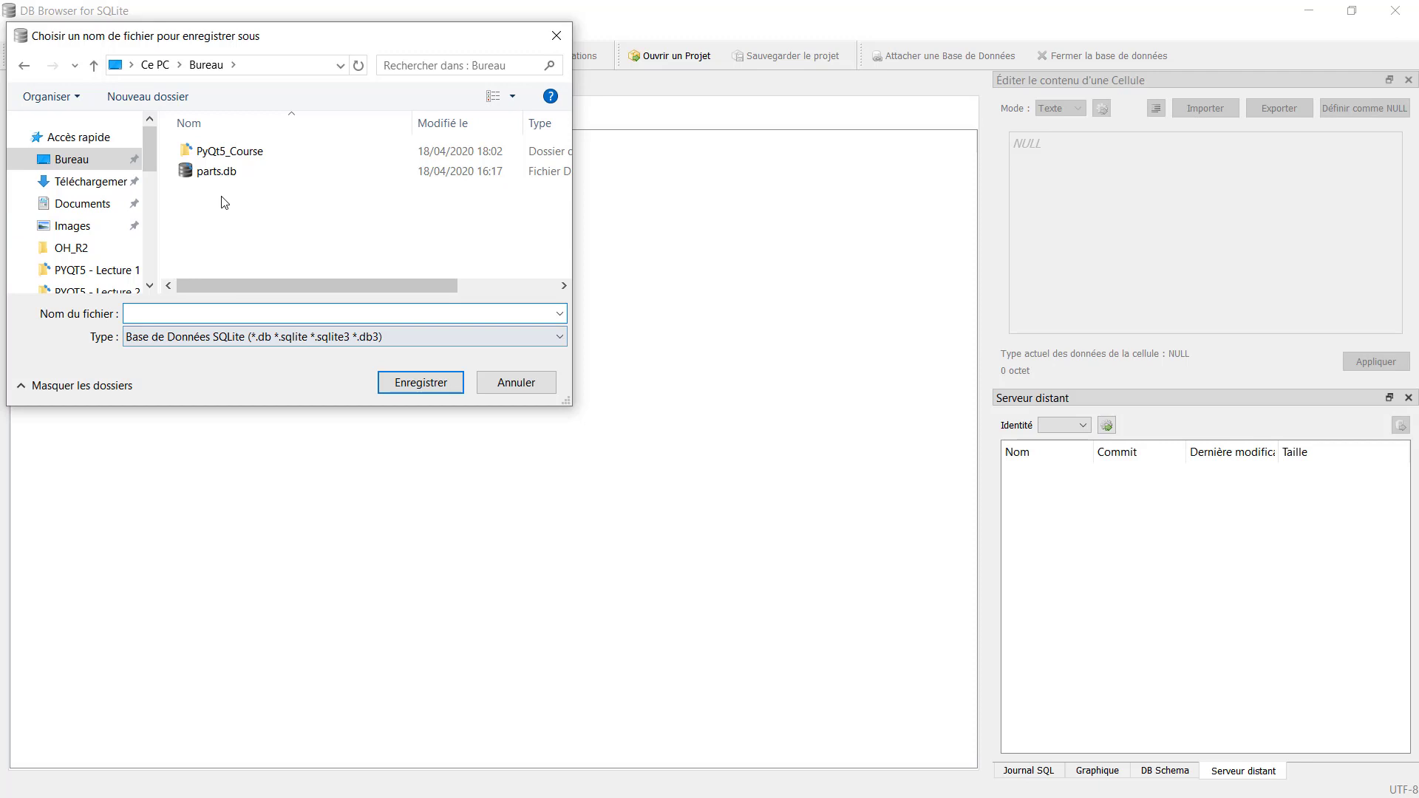
right_click(217, 171)
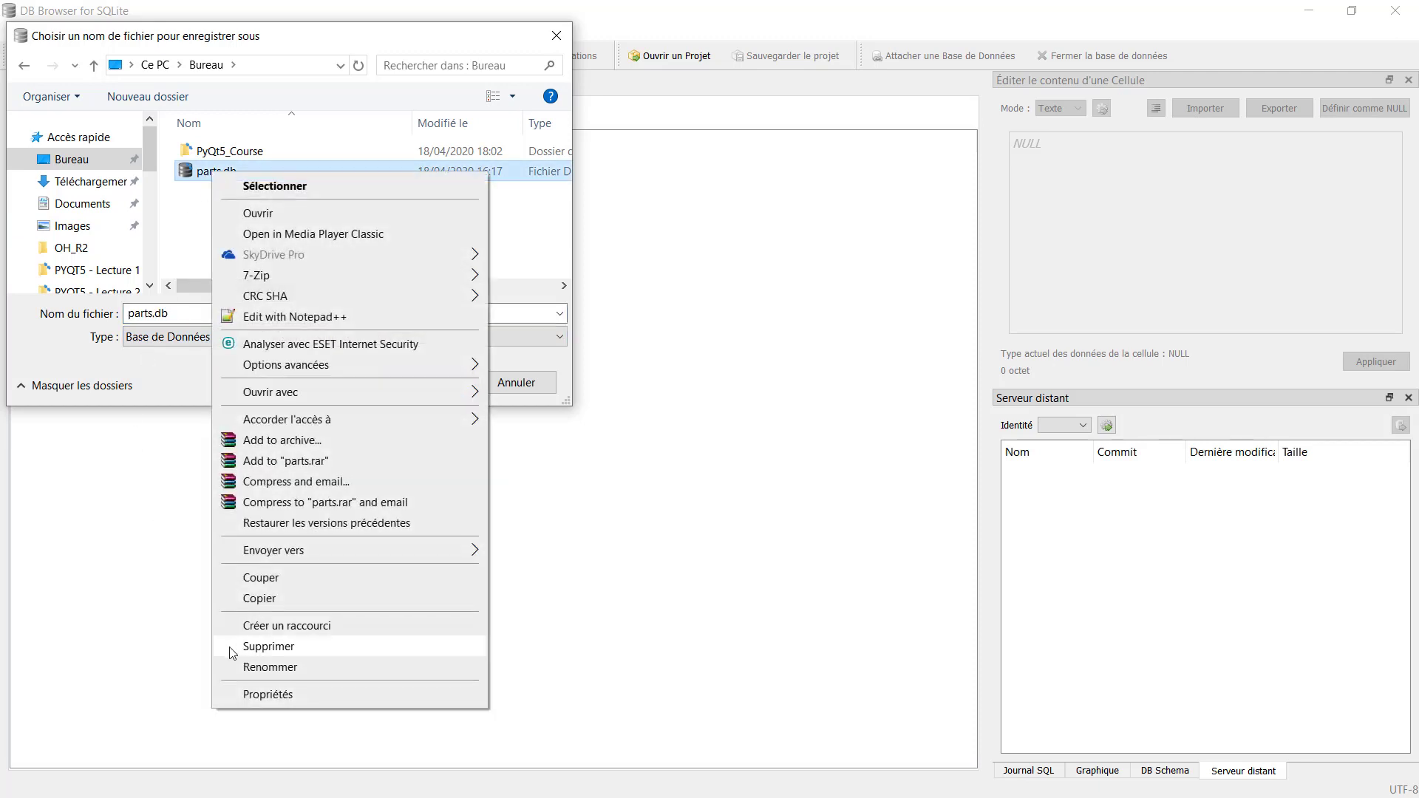
click(268, 646)
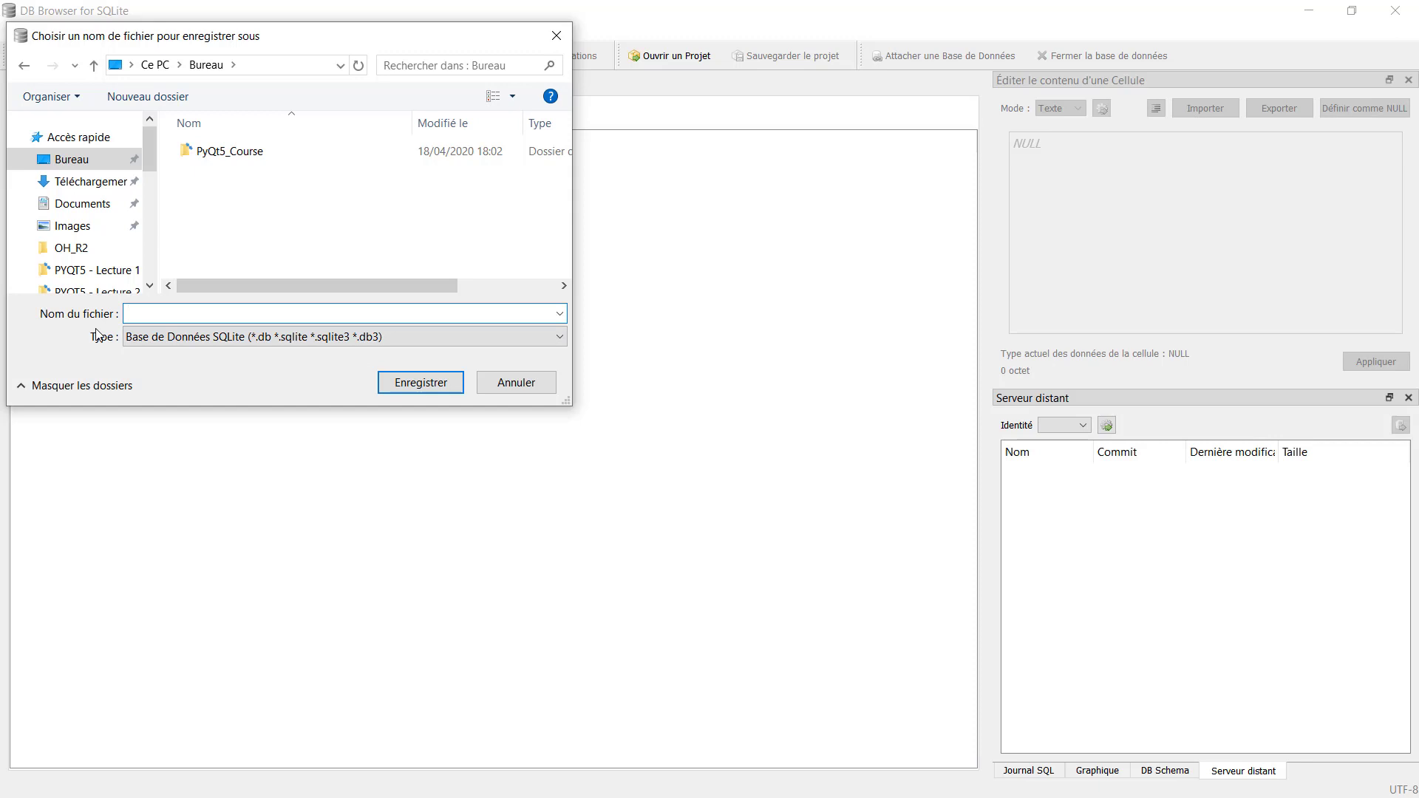
text(parts)
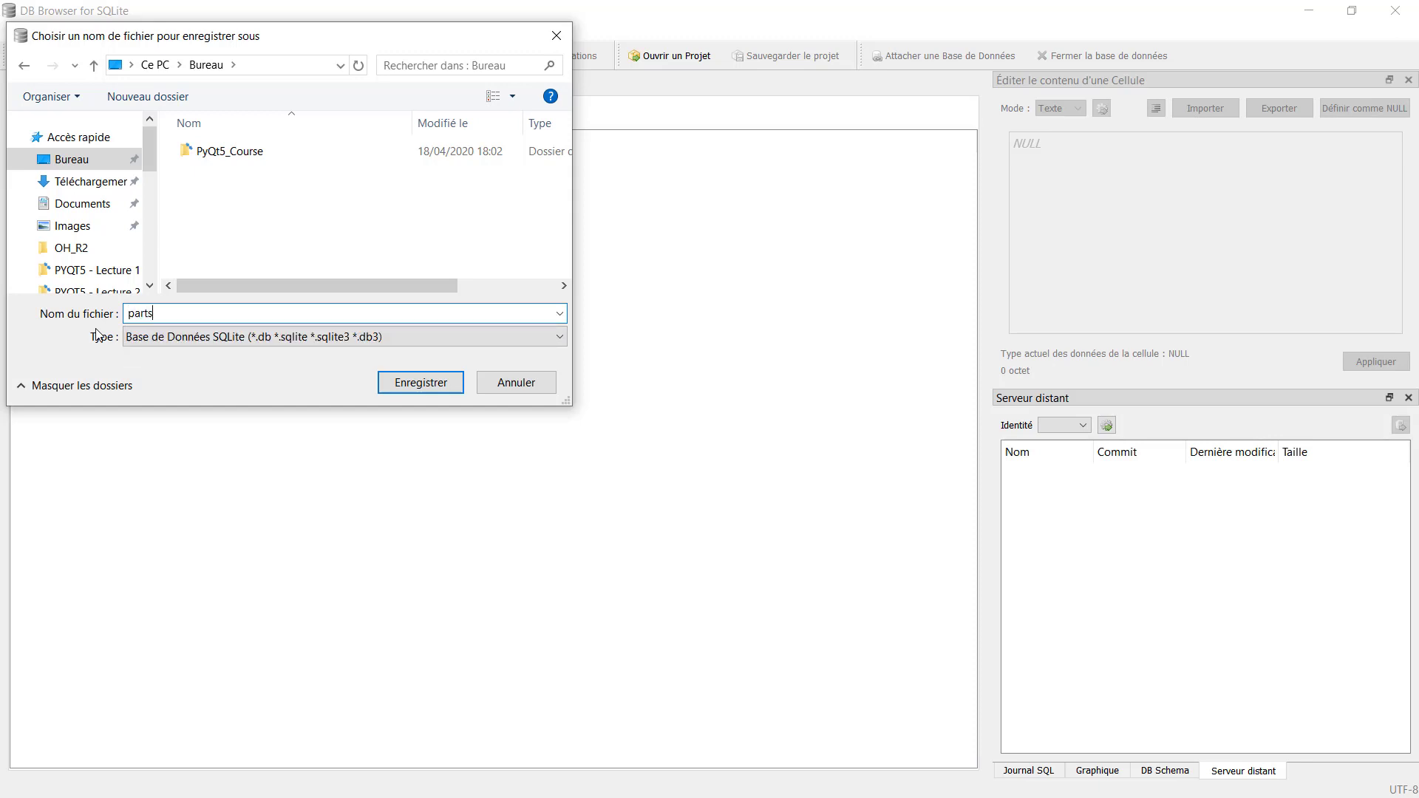
mouse_move(252, 199)
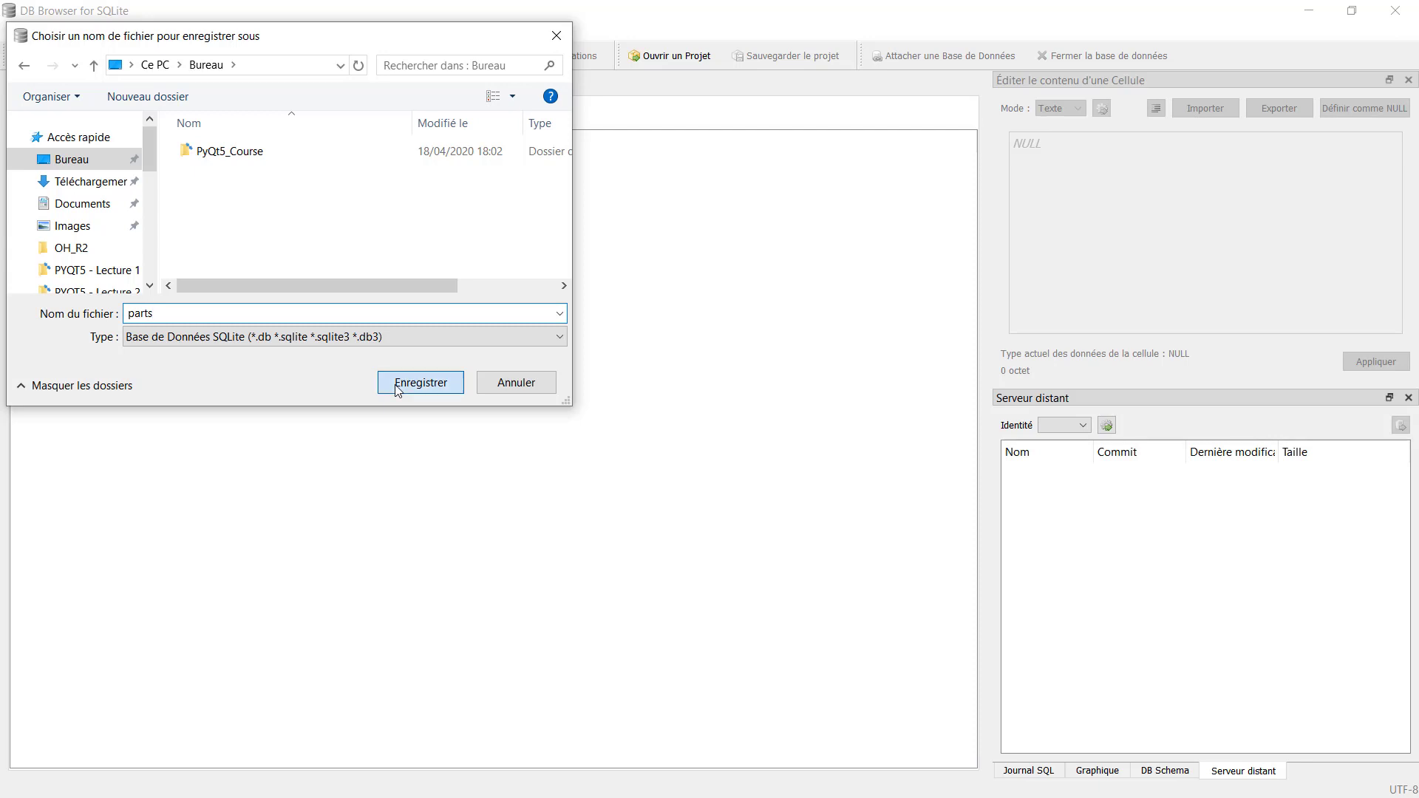
- Save the new parts.db and define a table named parts_table with nine default fields
click(419, 383)
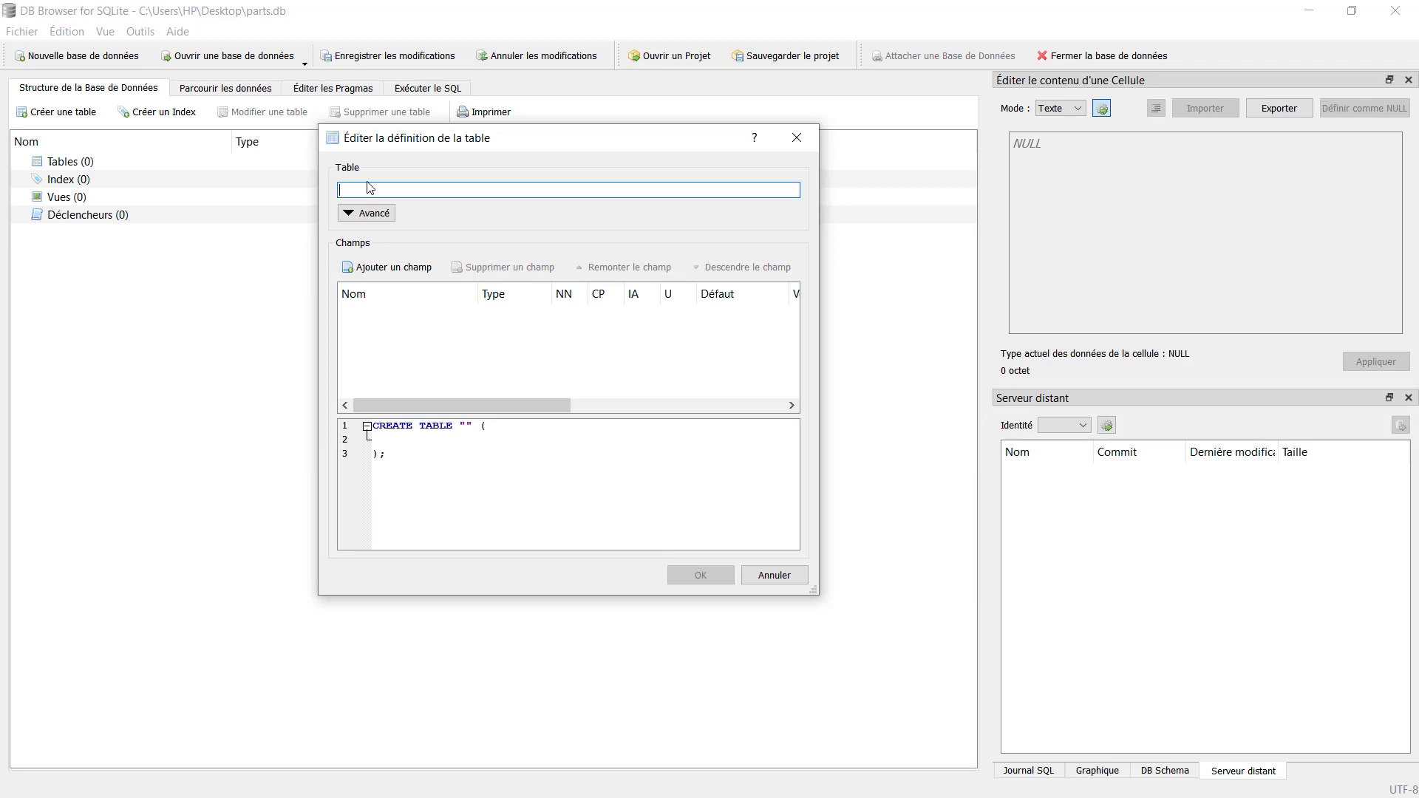
text(parts)
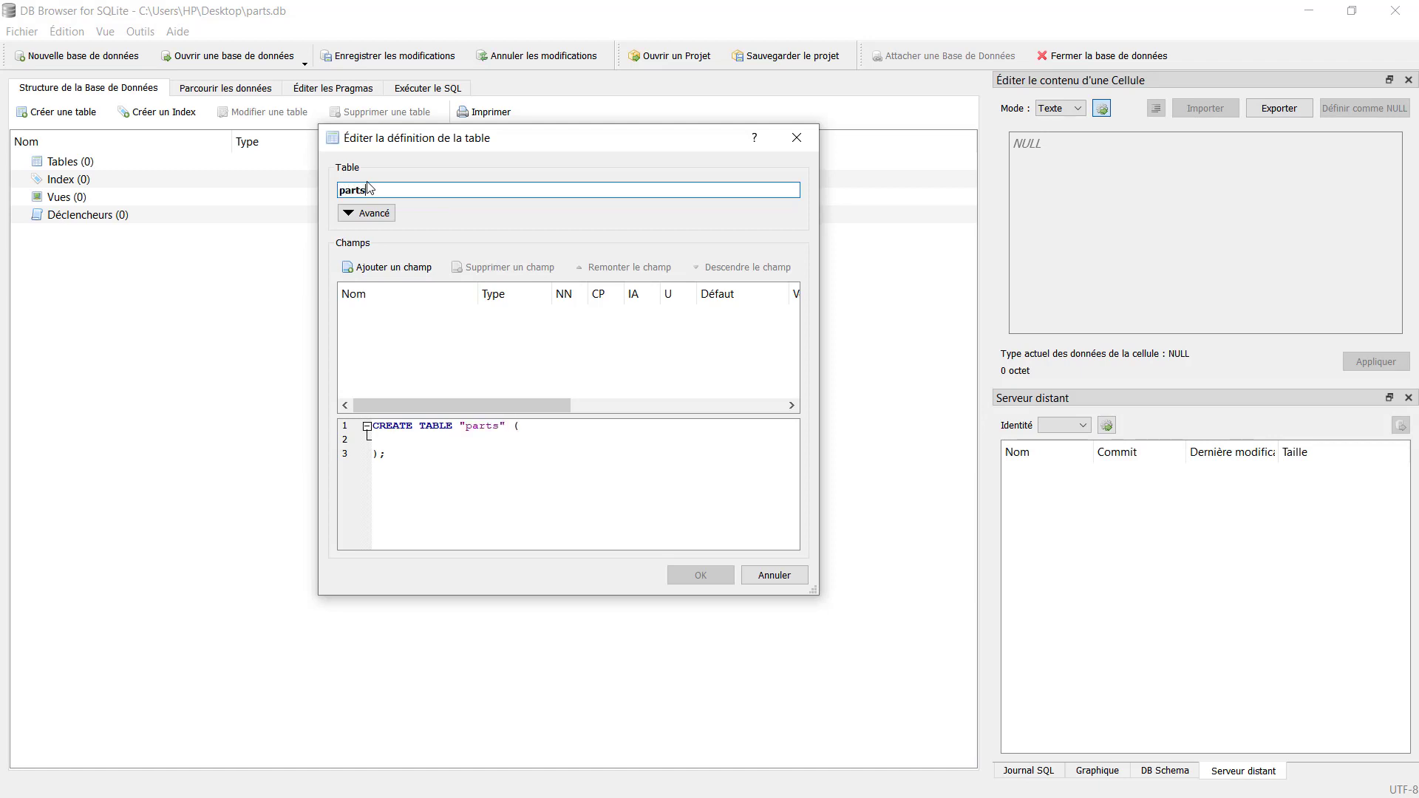
text(_)
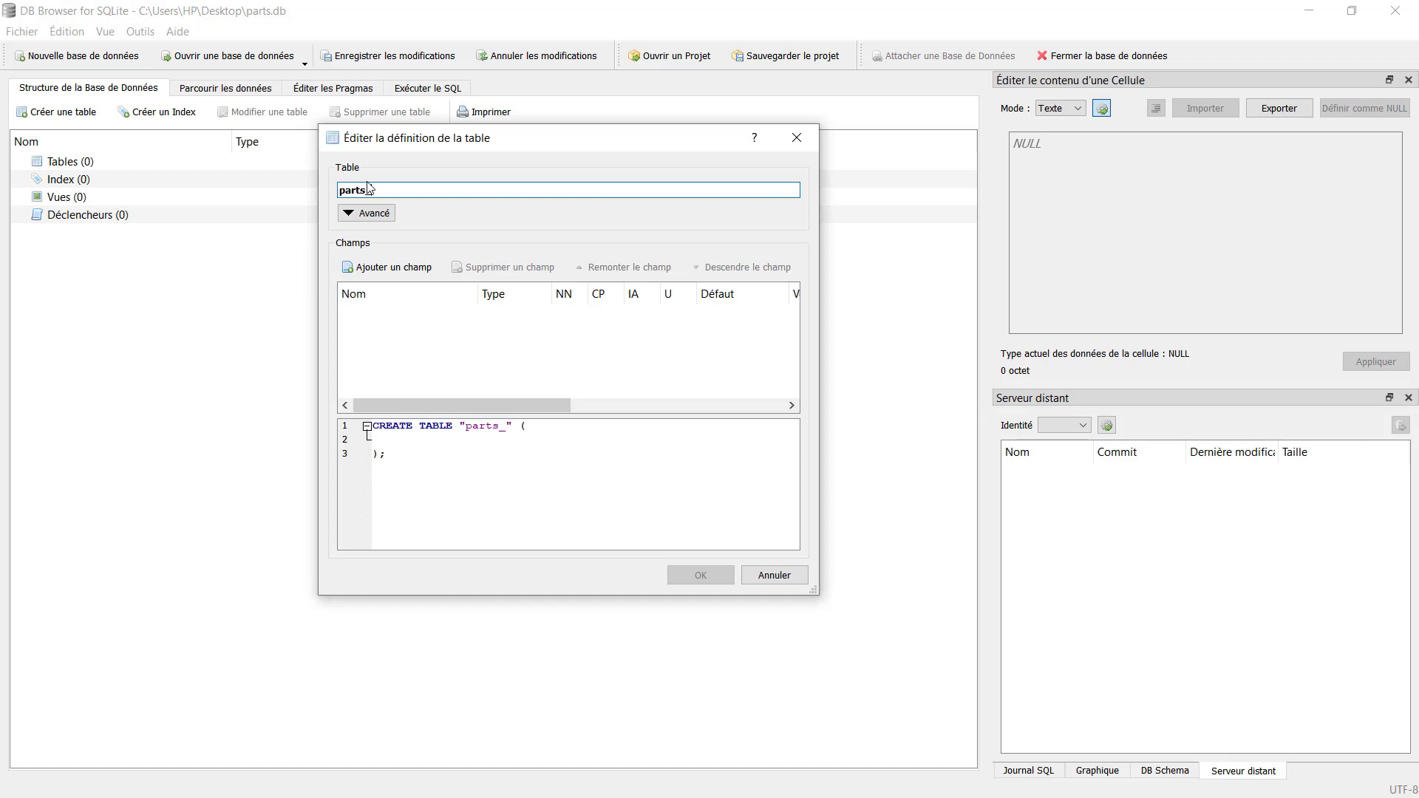
text(_table)
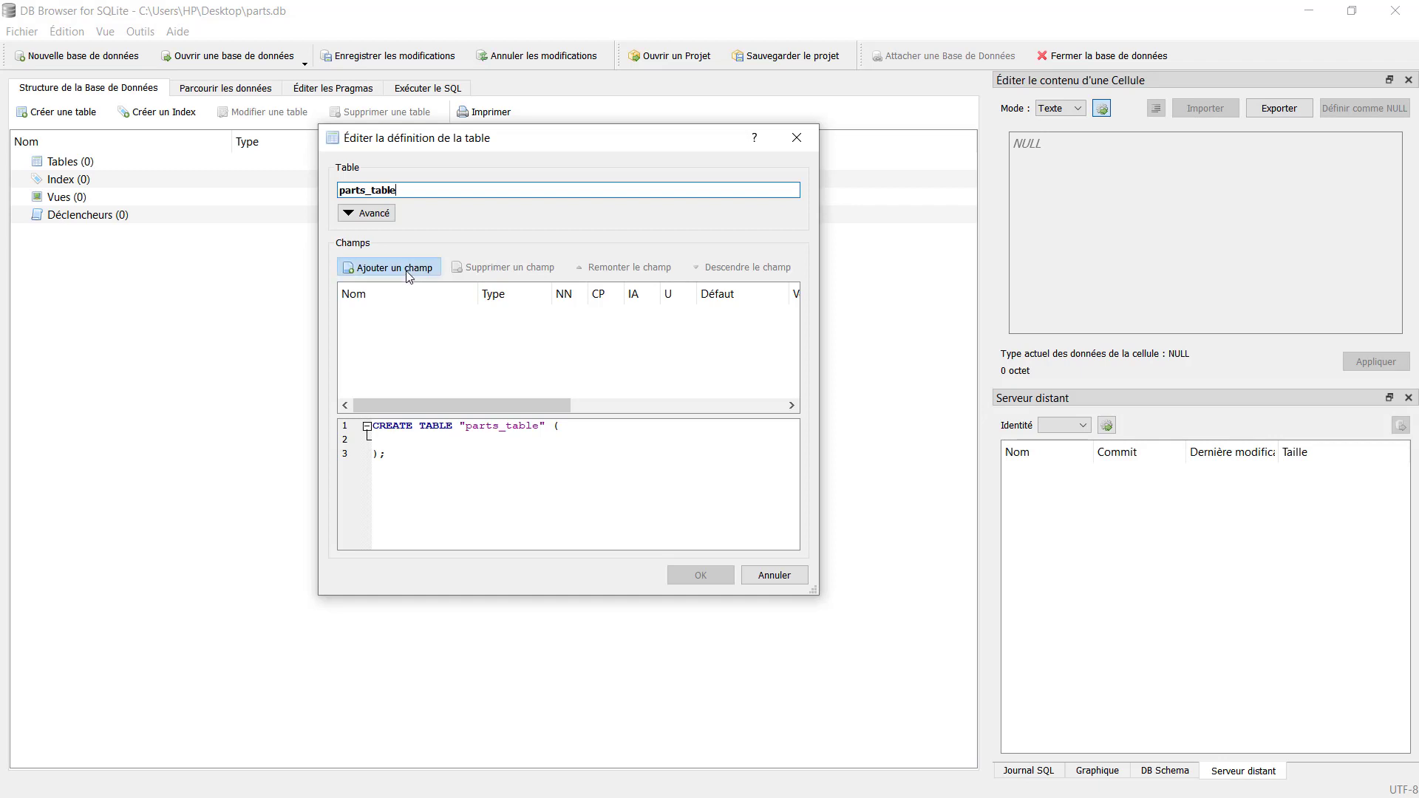
click(388, 266)
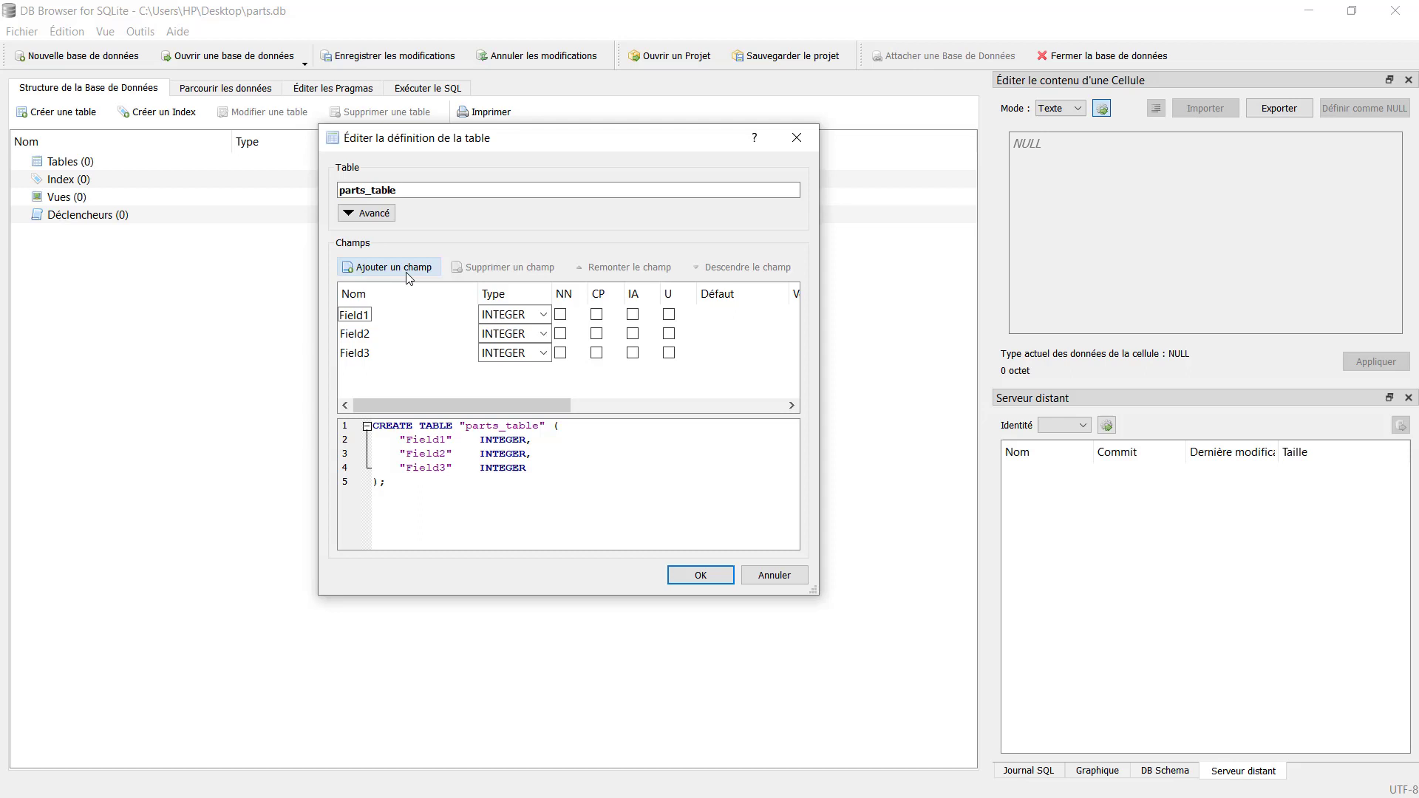
click(387, 266)
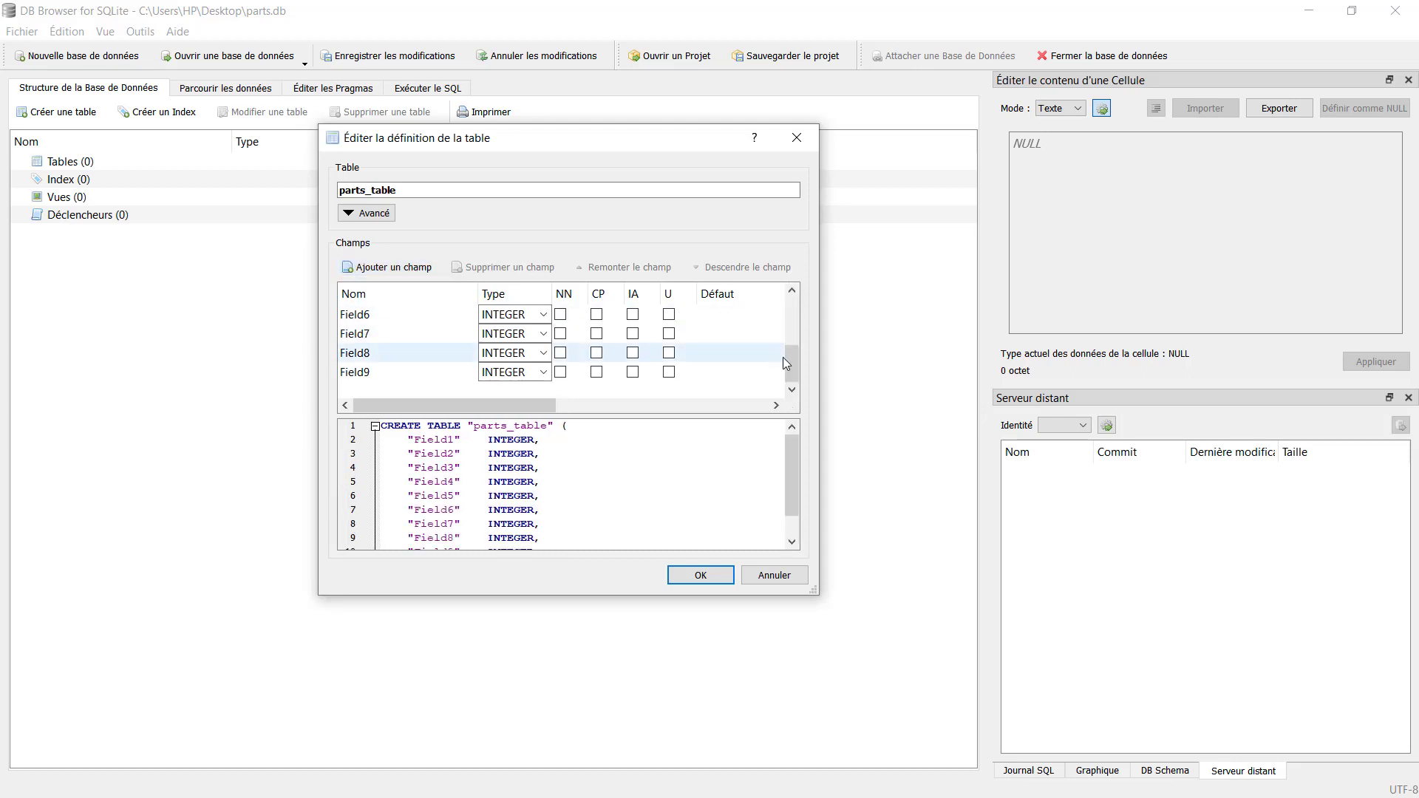
click(380, 314)
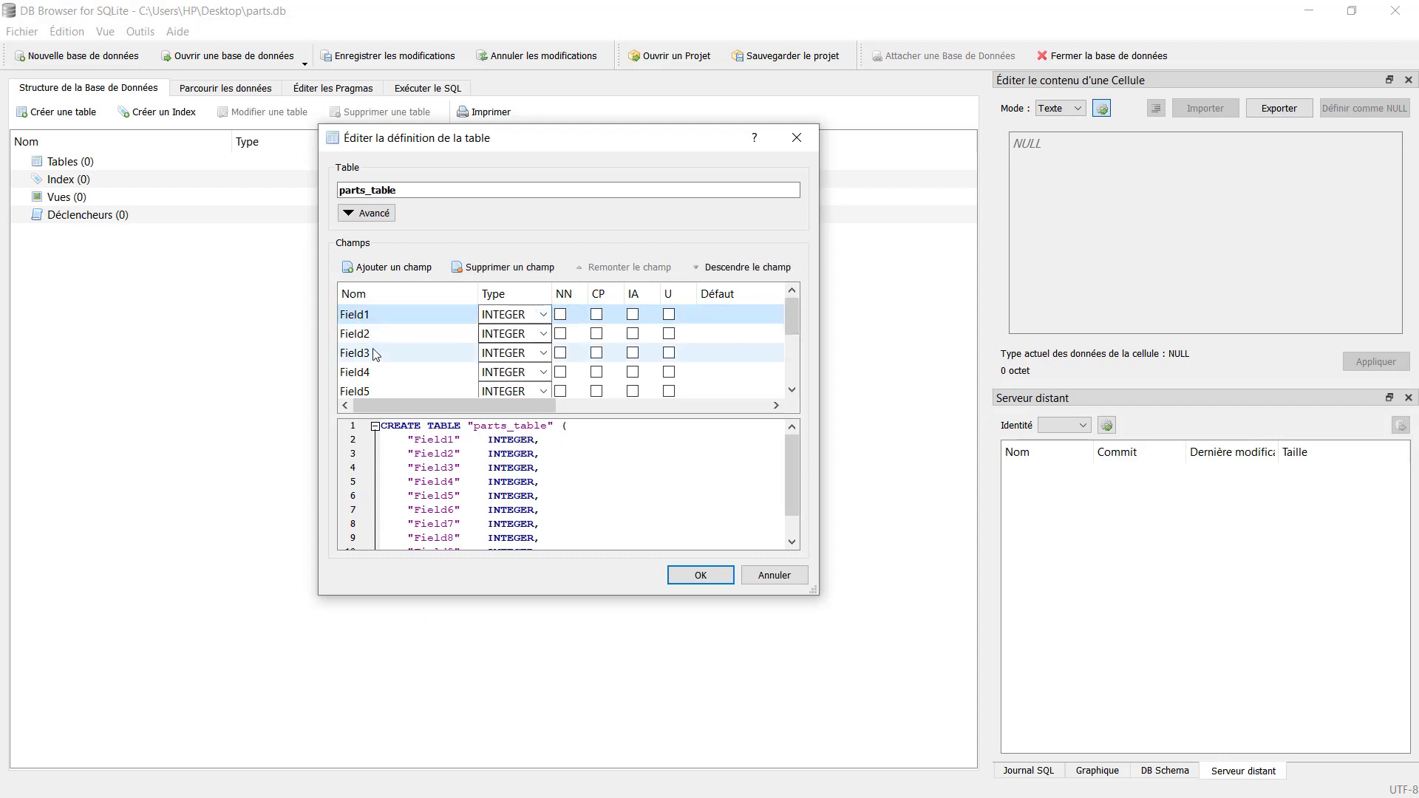
- Rename the first field to ID, keep it INTEGER, and mark it primary key with autoincrement
double_click(354, 314)
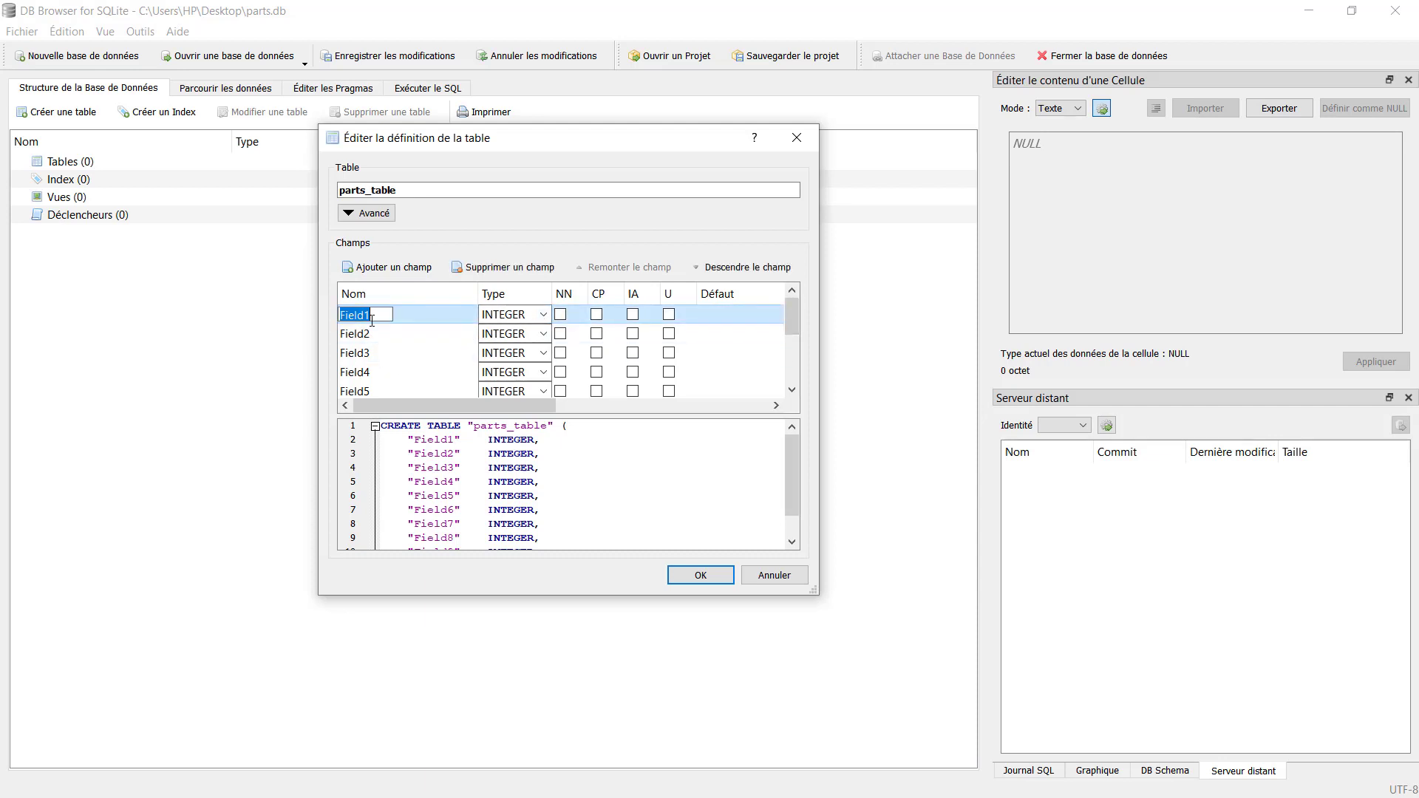
text(ID)
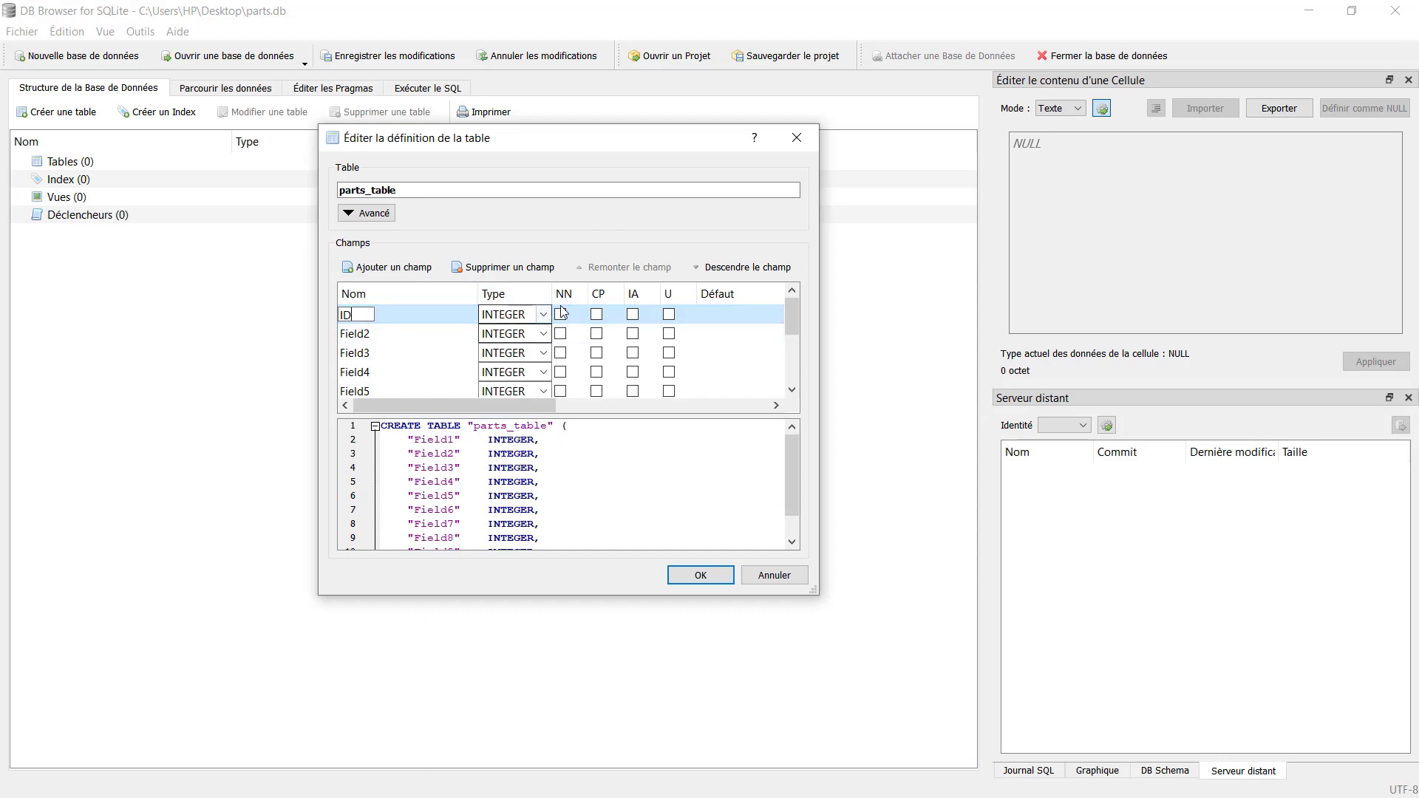
click(543, 315)
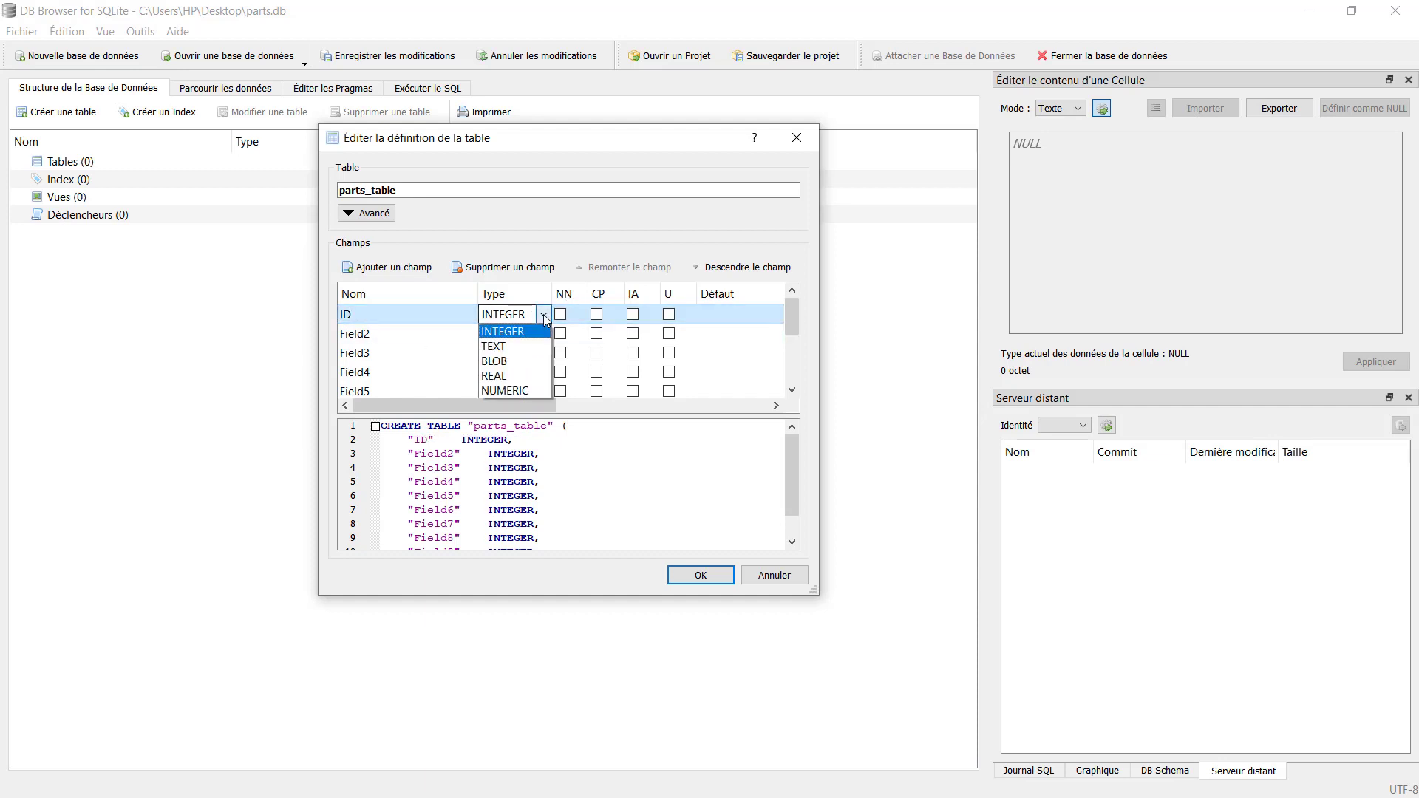
mouse_move(529, 361)
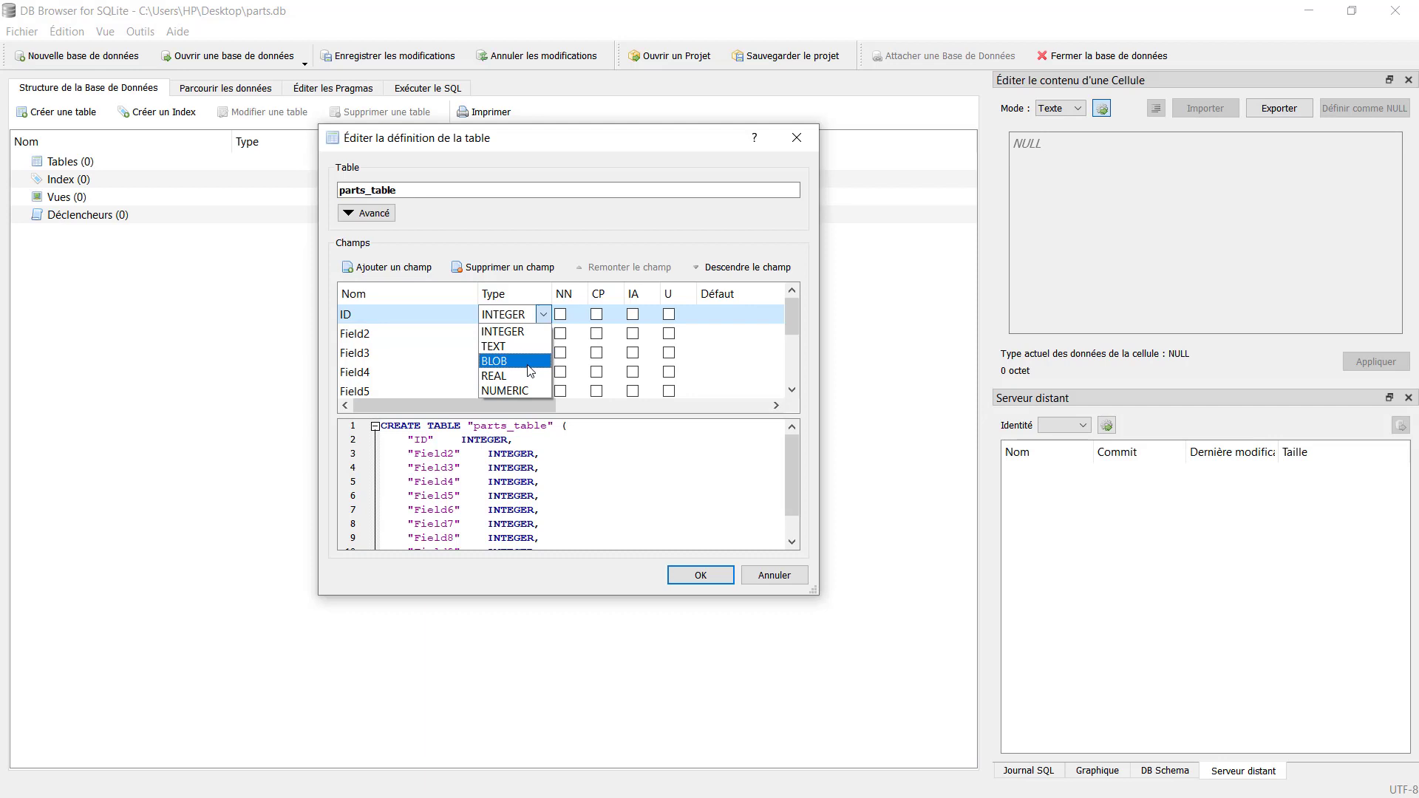
click(504, 315)
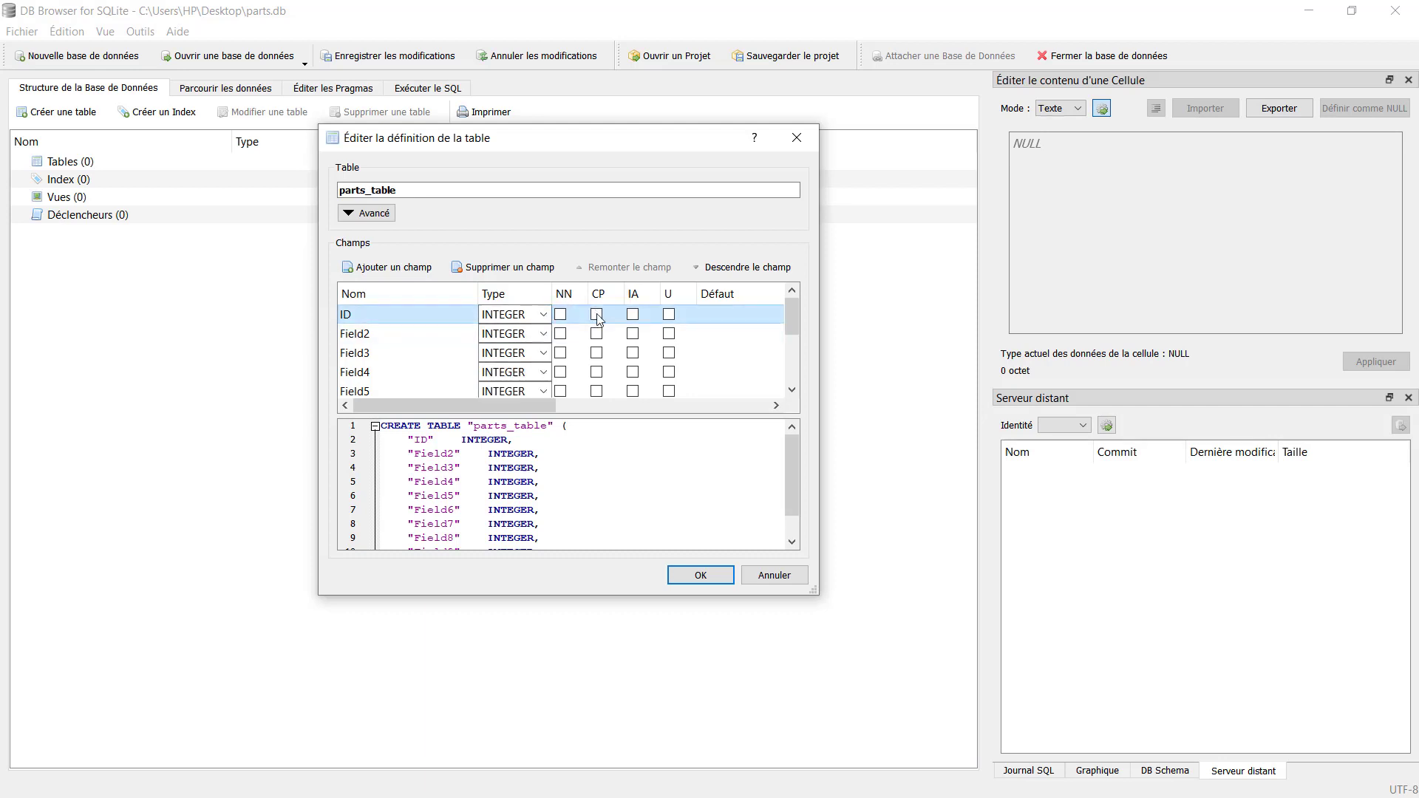
click(596, 314)
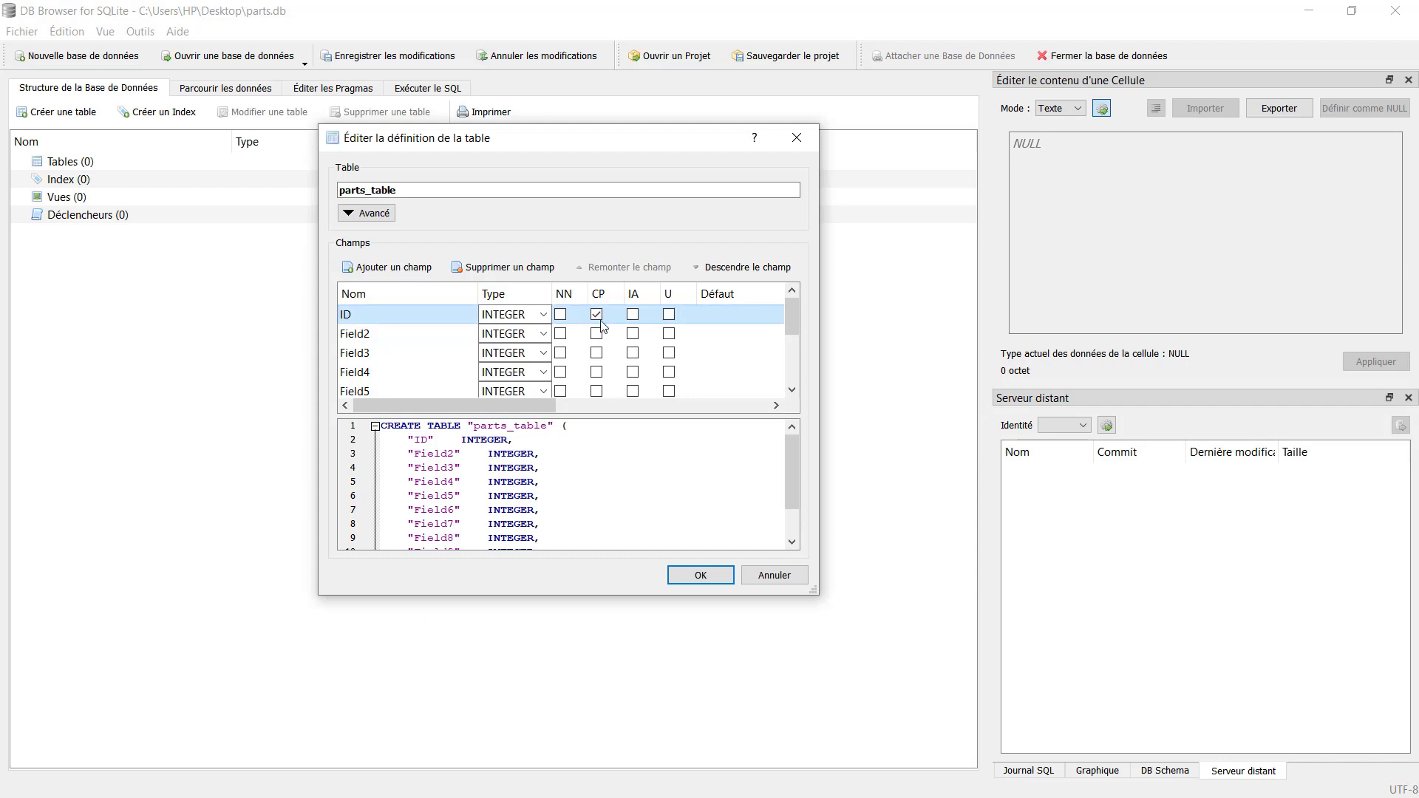
click(632, 314)
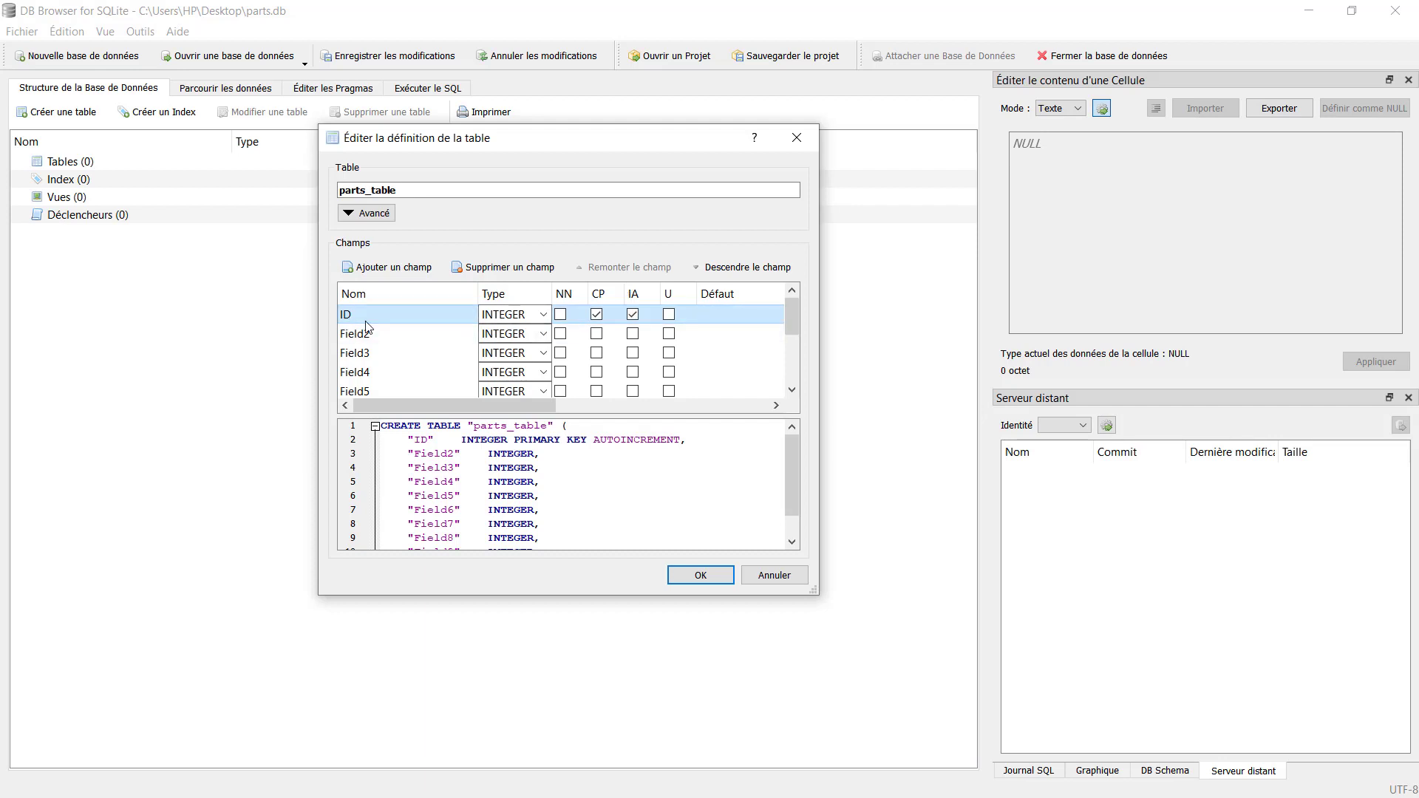
click(355, 333)
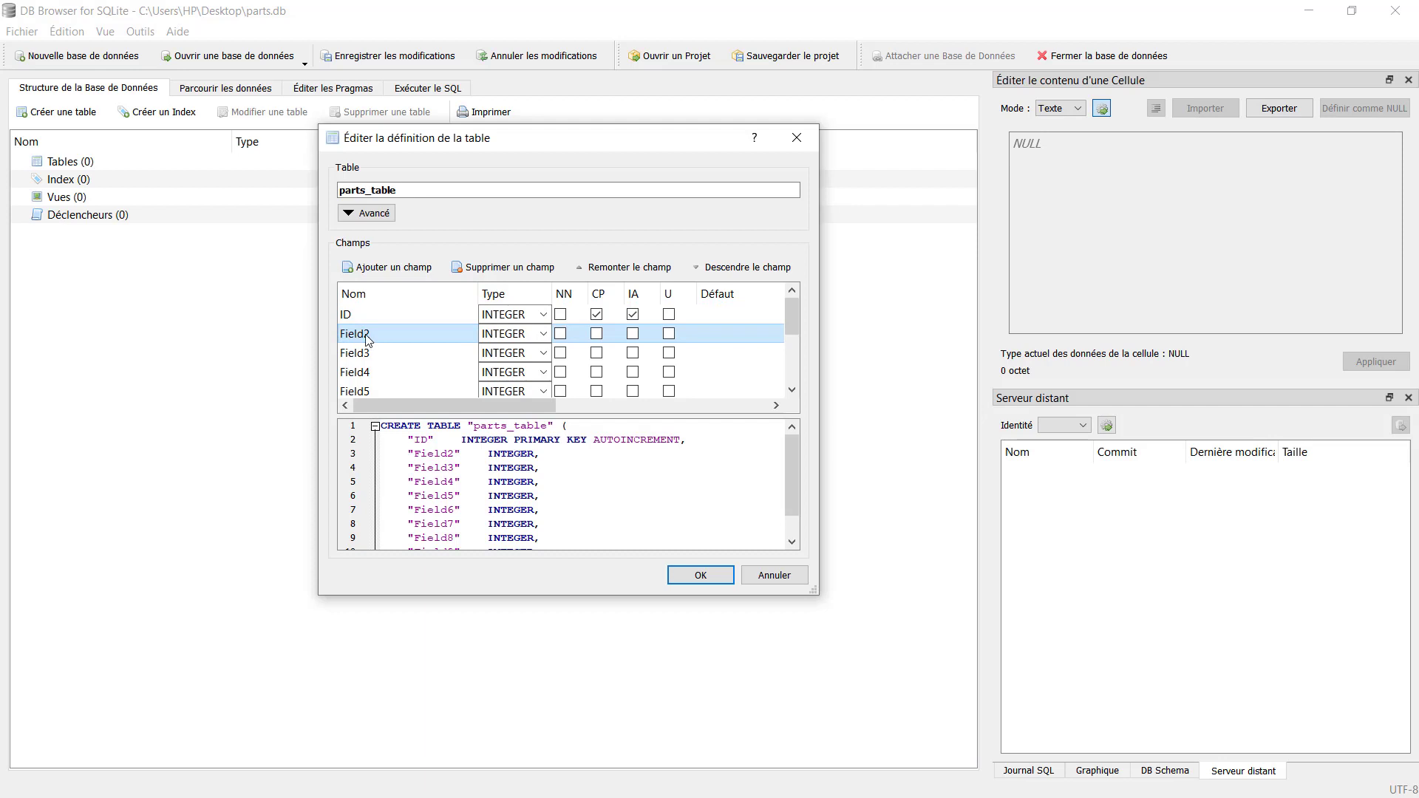
- Rename Field2 to Reference and Field3 to PartName, both as TEXT
double_click(362, 333)
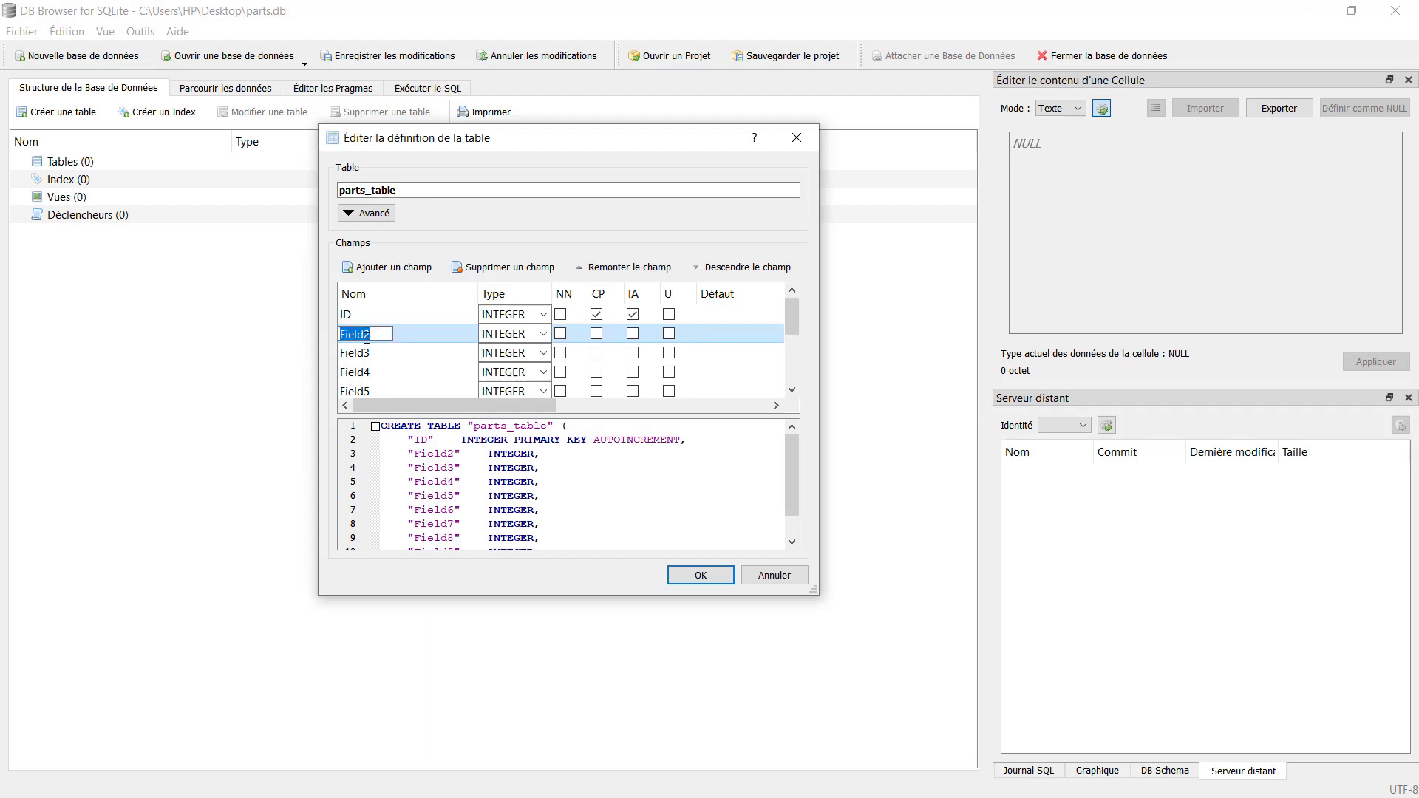
text(Refere)
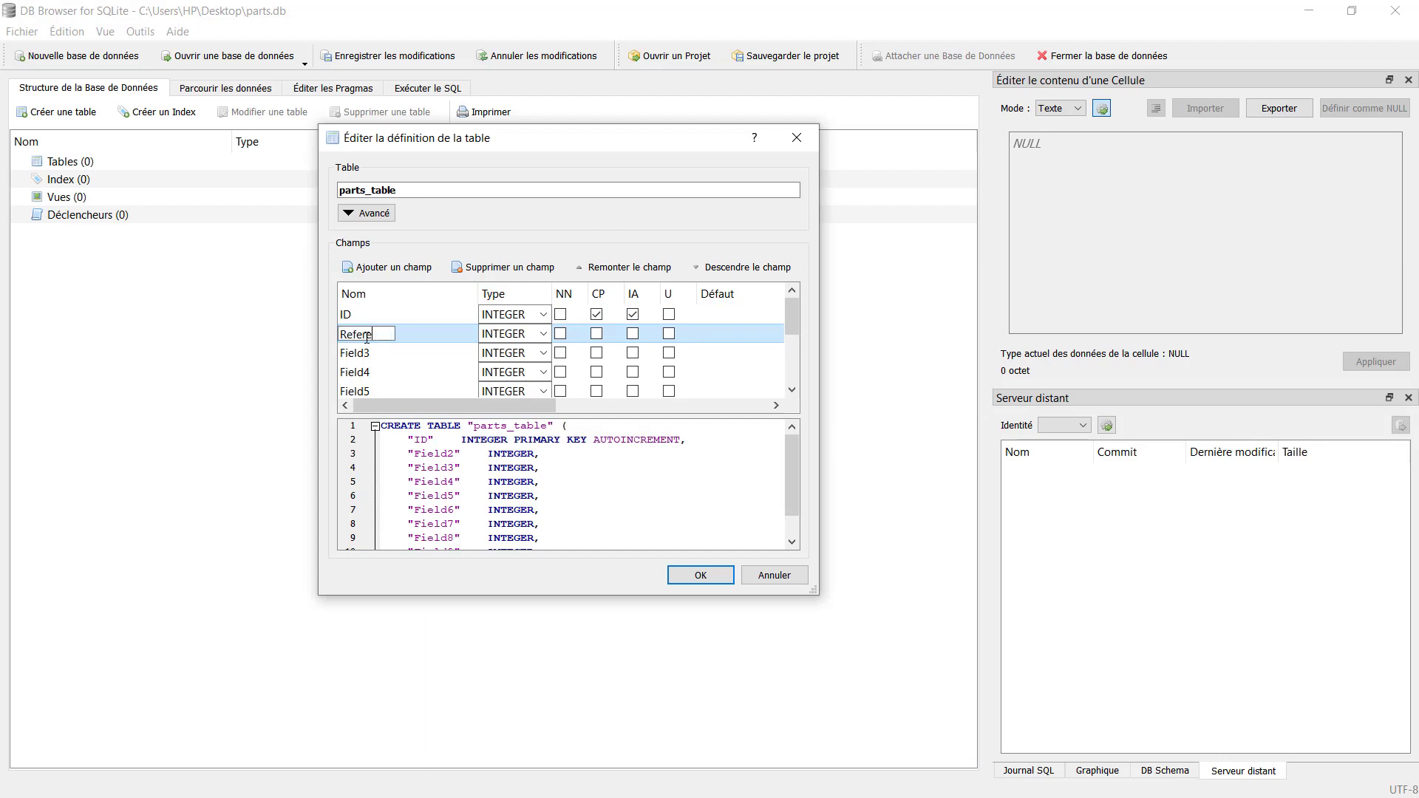
text(nce)
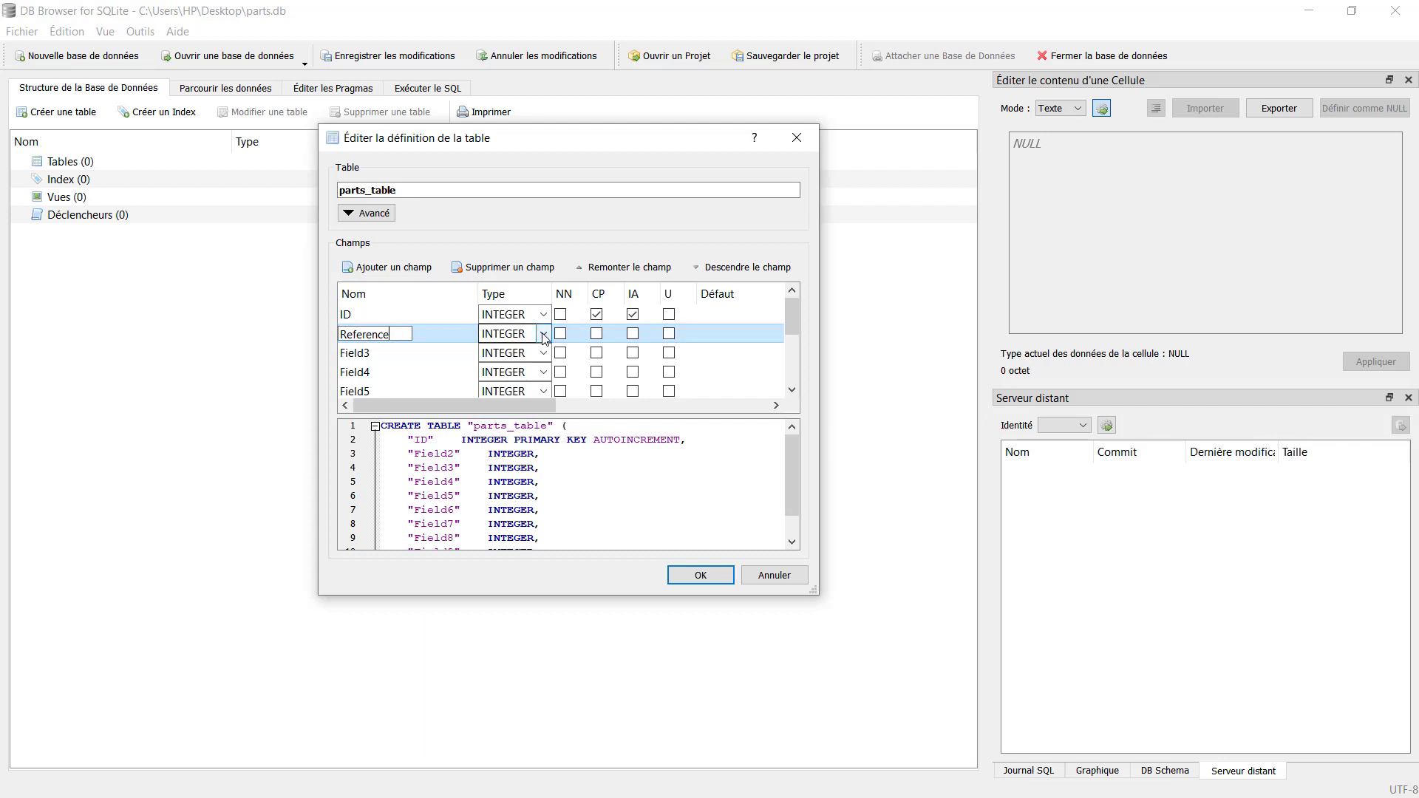
click(503, 333)
text(TEXT)
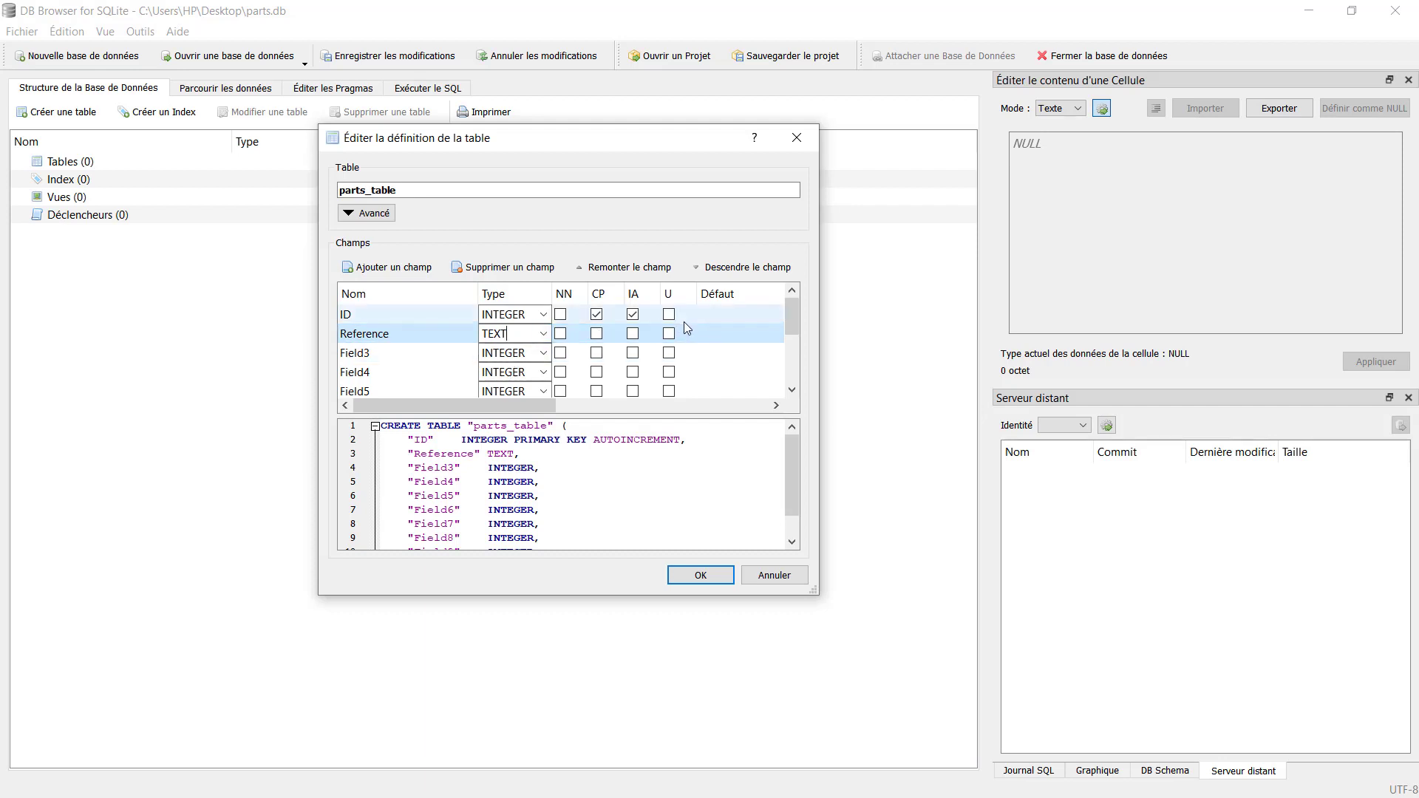
double_click(364, 354)
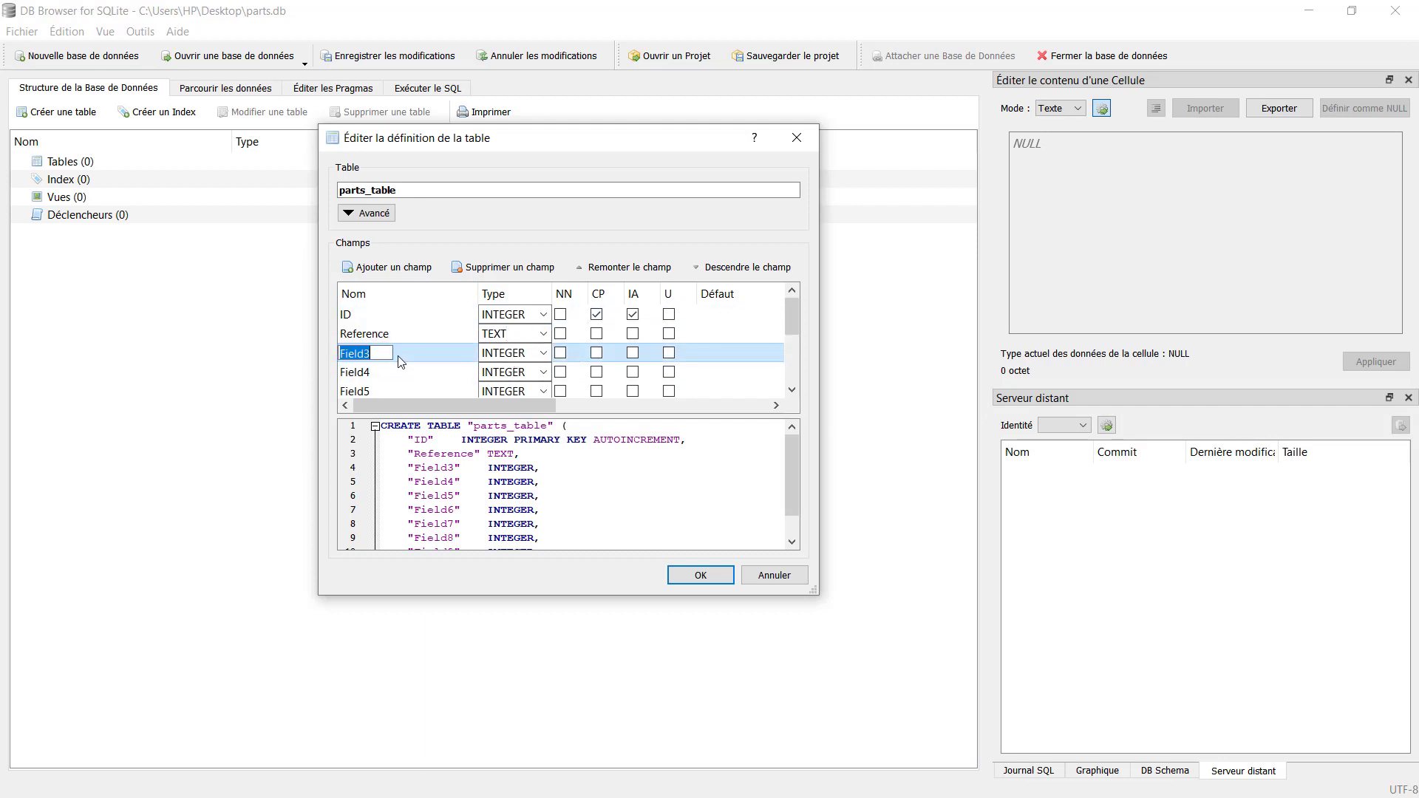
text(PartName)
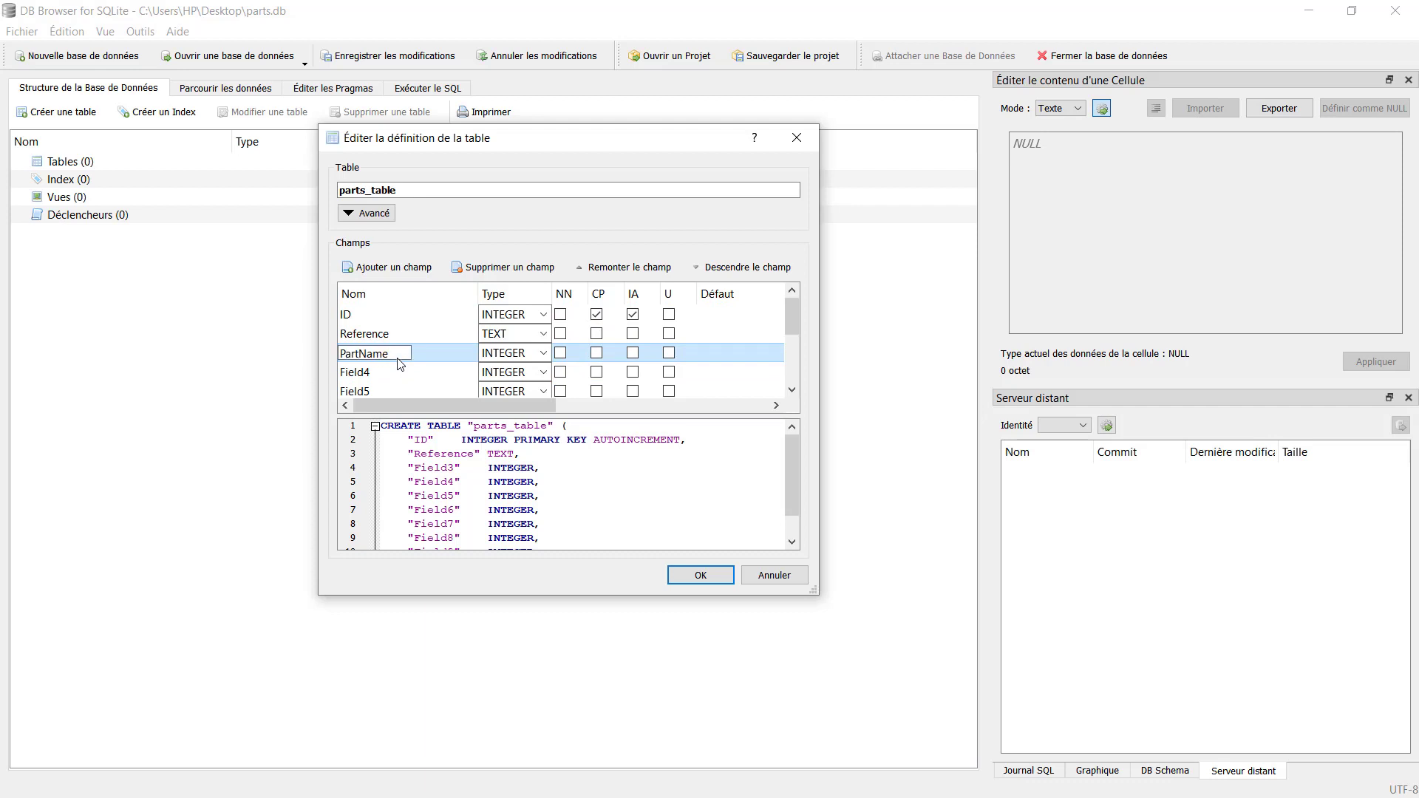
click(543, 352)
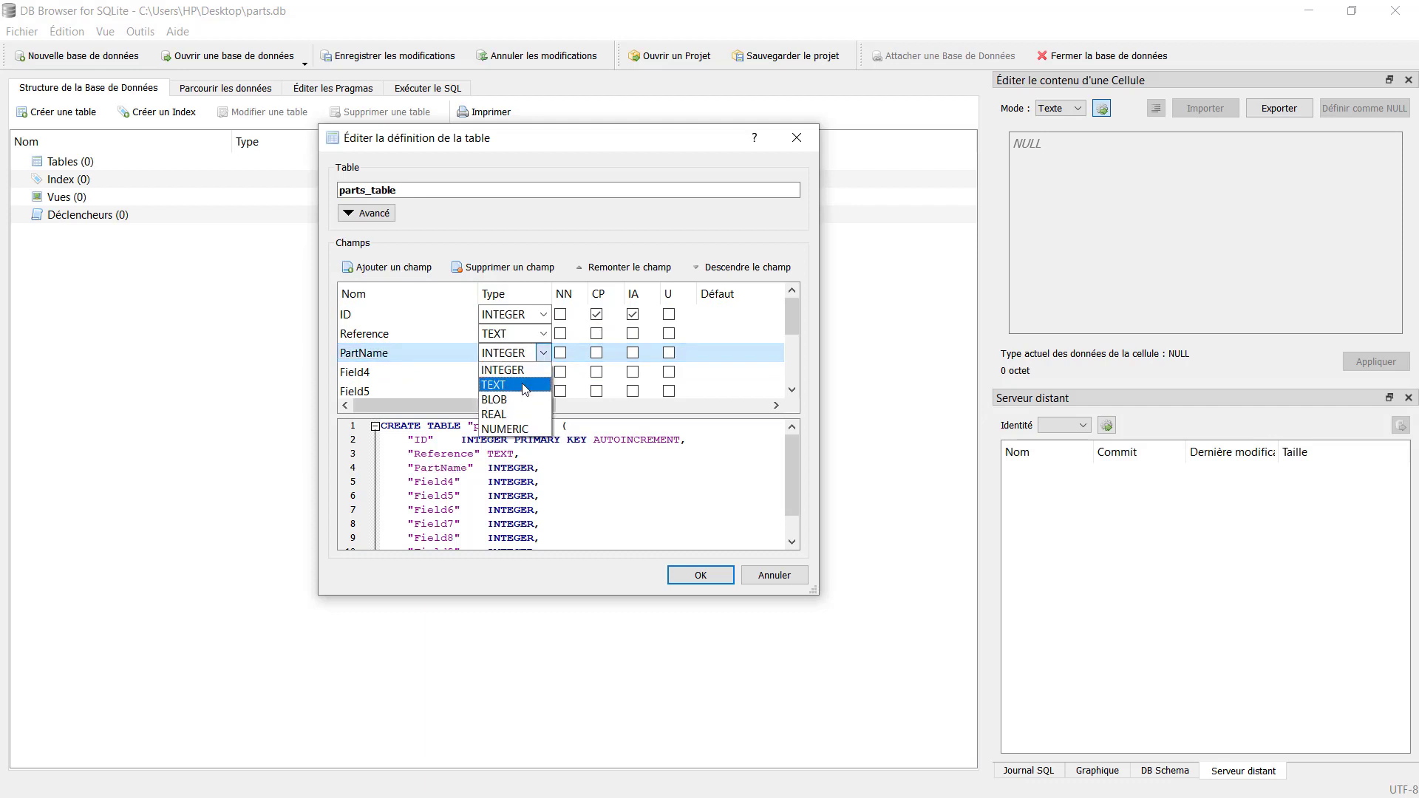
click(493, 384)
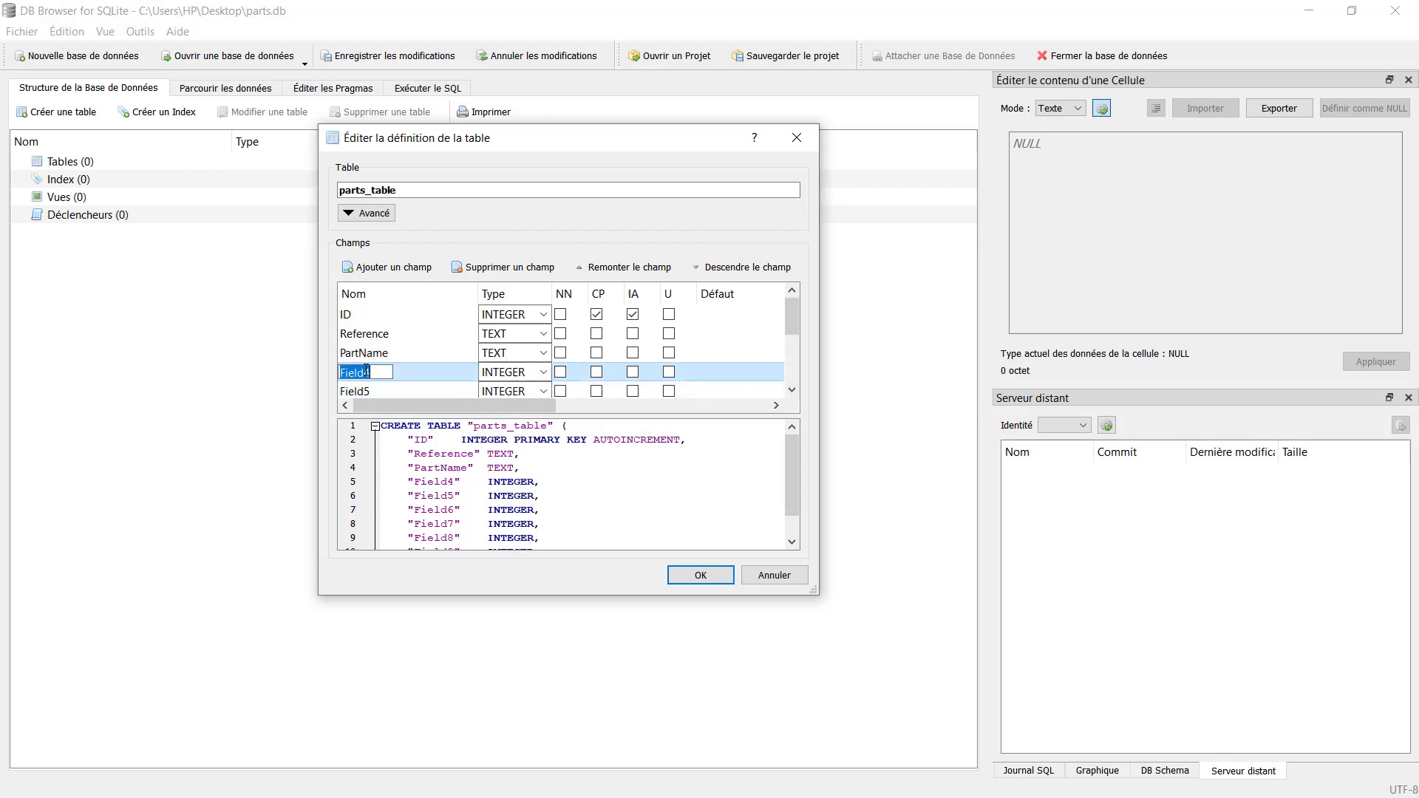
- Name the next fields MinArea, MaxArea and NumberOfHoles, setting MaxArea and NumberOfHoles to NUMERIC
text(M)
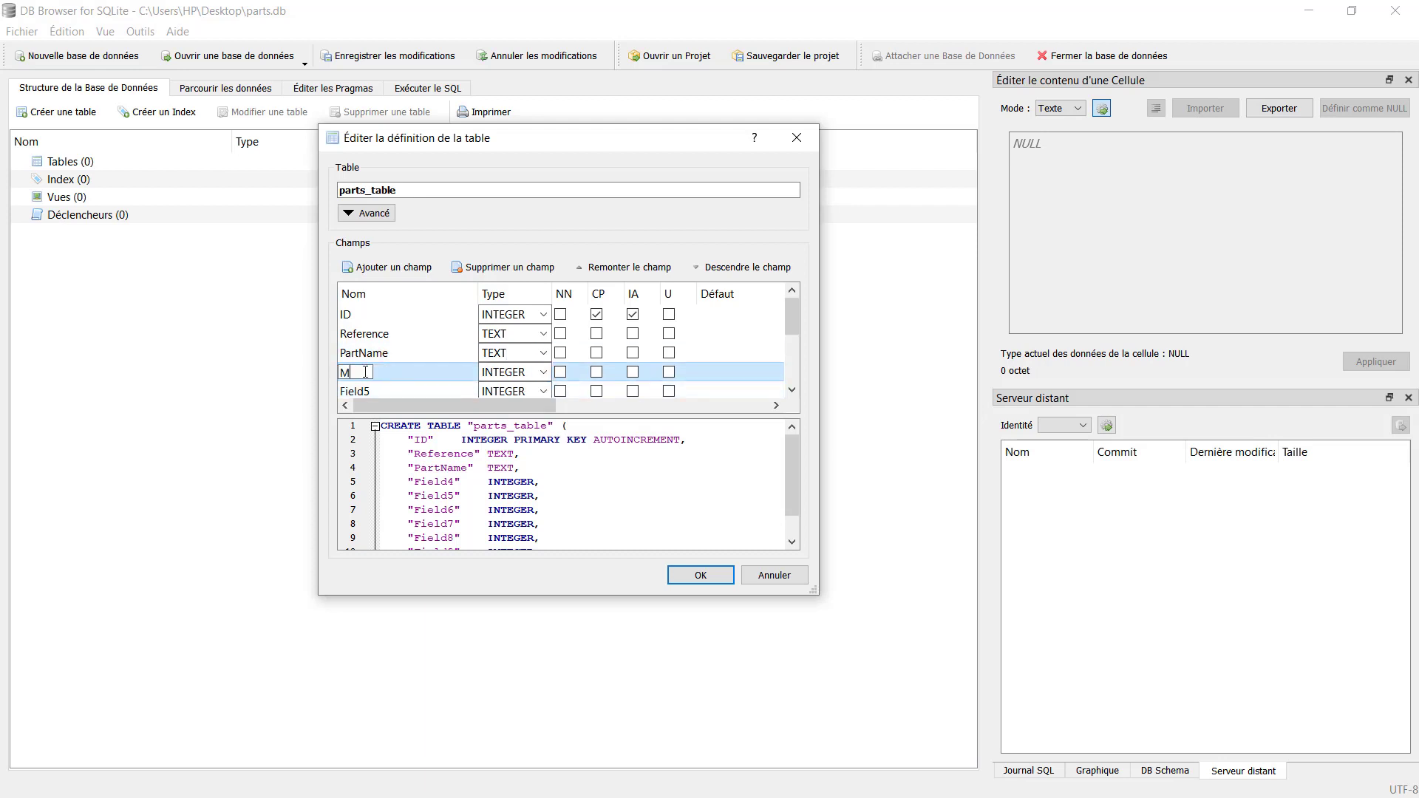
text(inA)
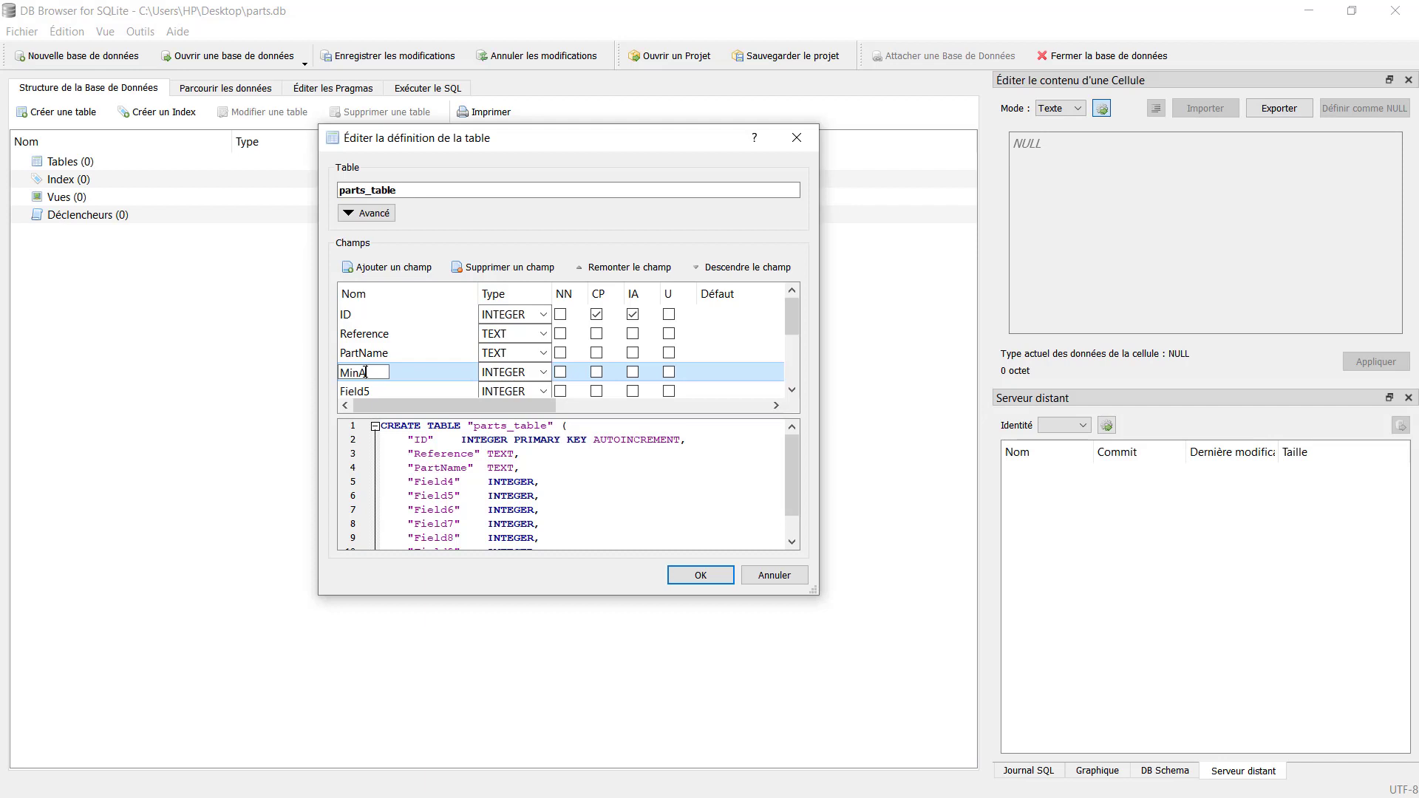
text(rea)
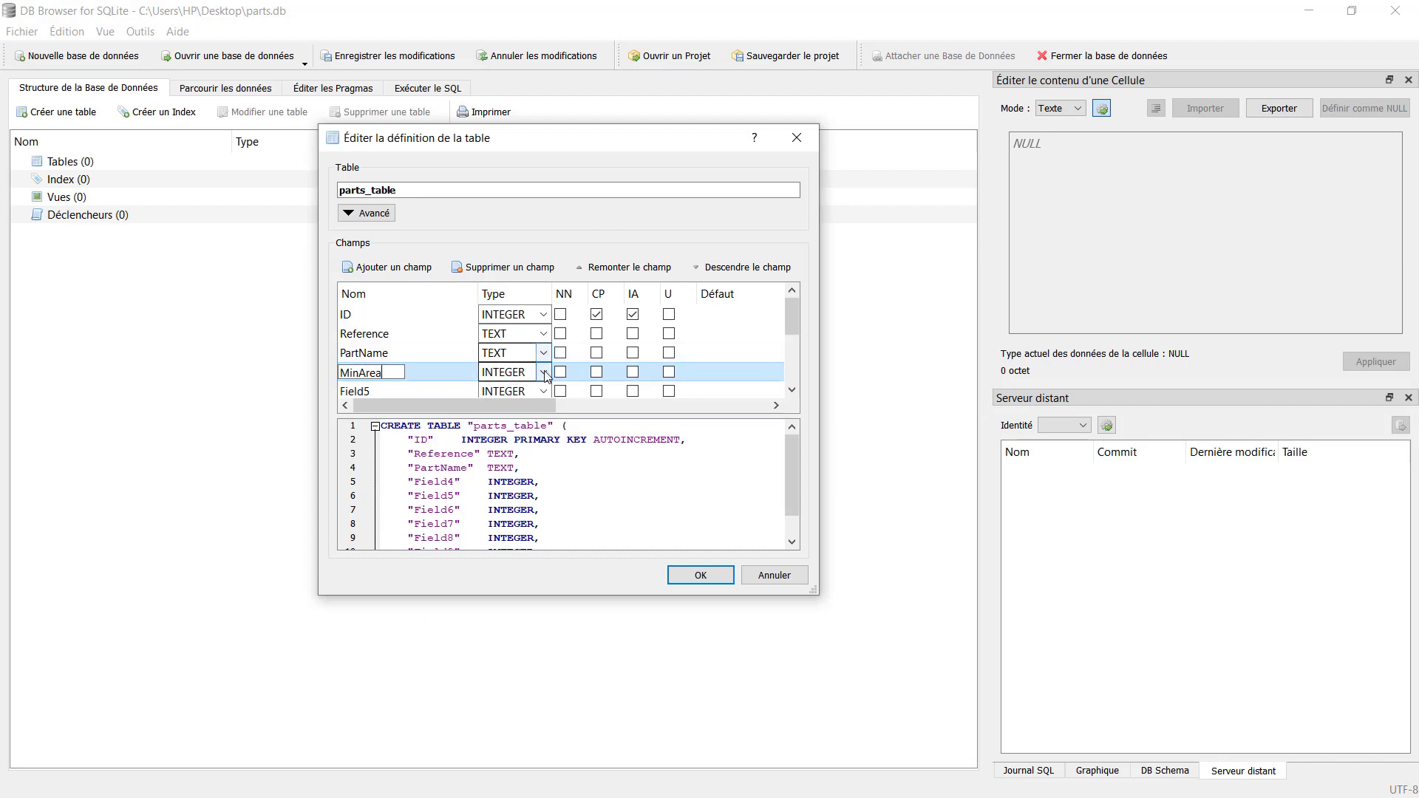
click(507, 371)
text(Max)
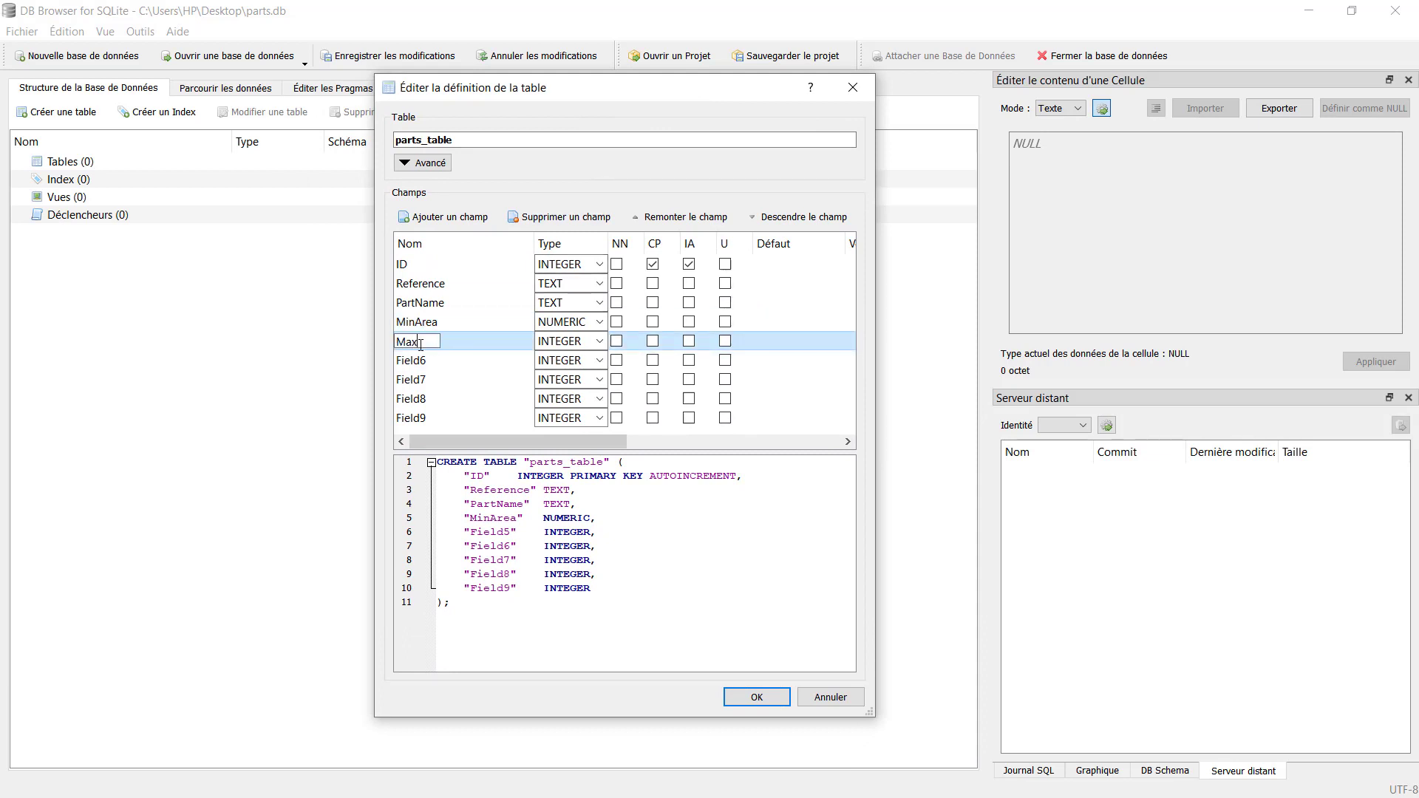
text(Area)
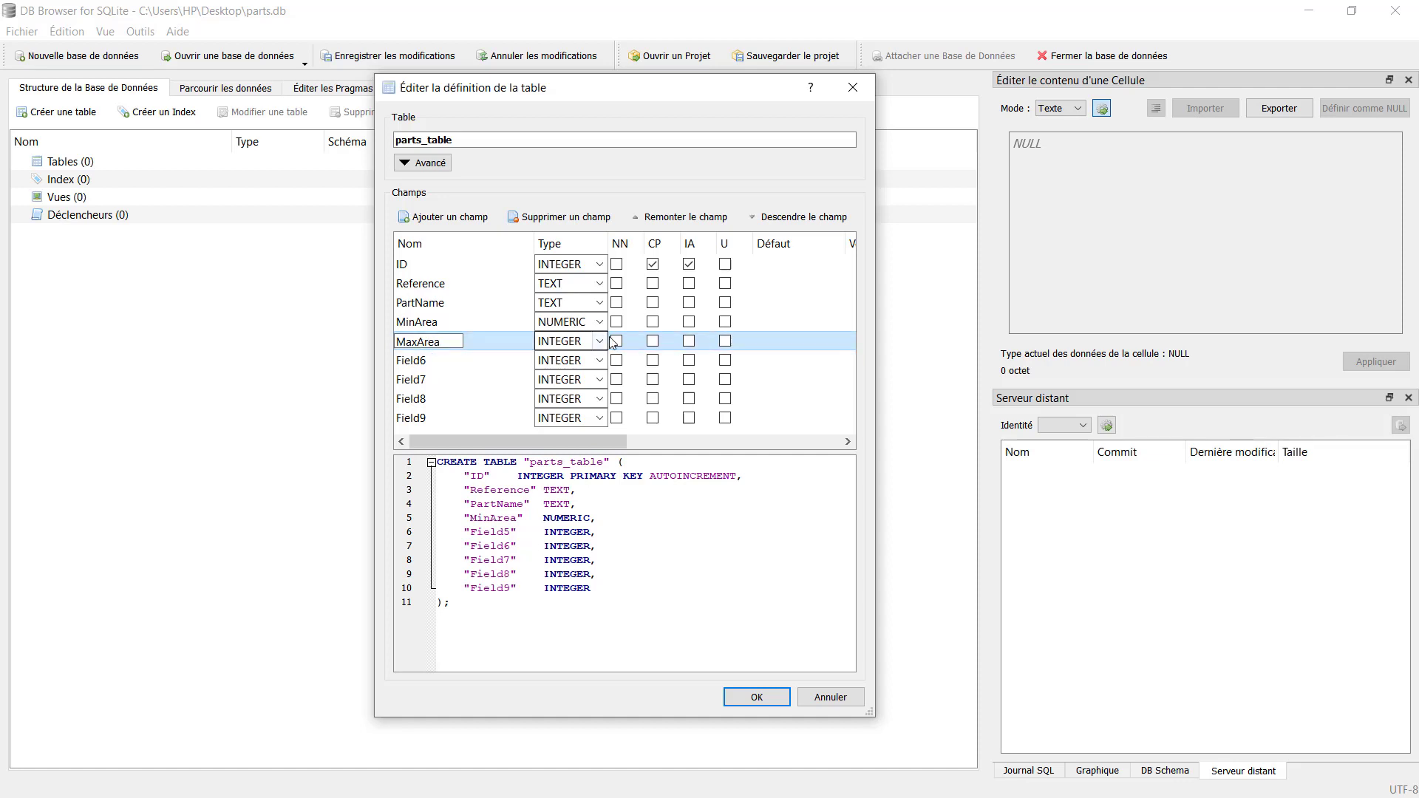
click(600, 340)
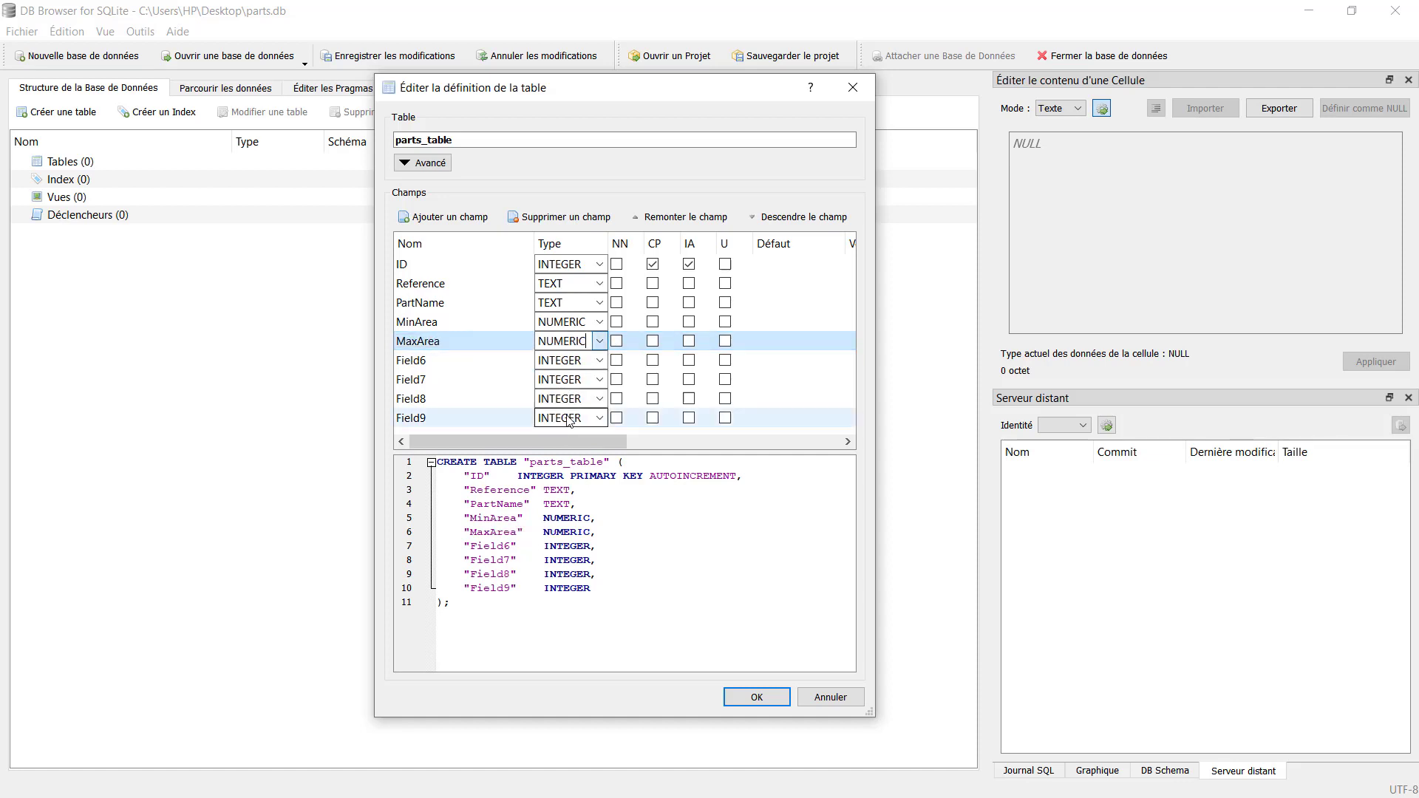
double_click(416, 360)
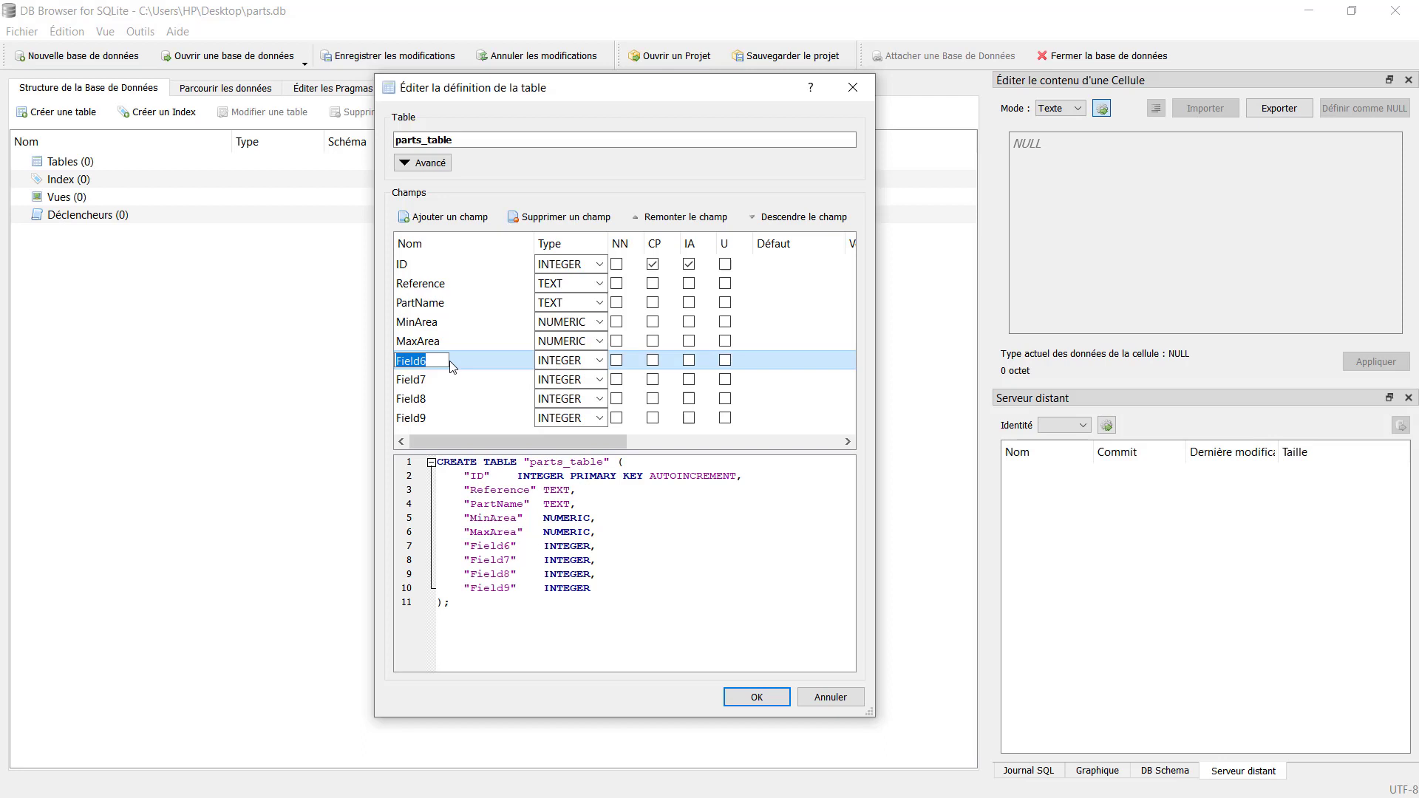
text(umber)
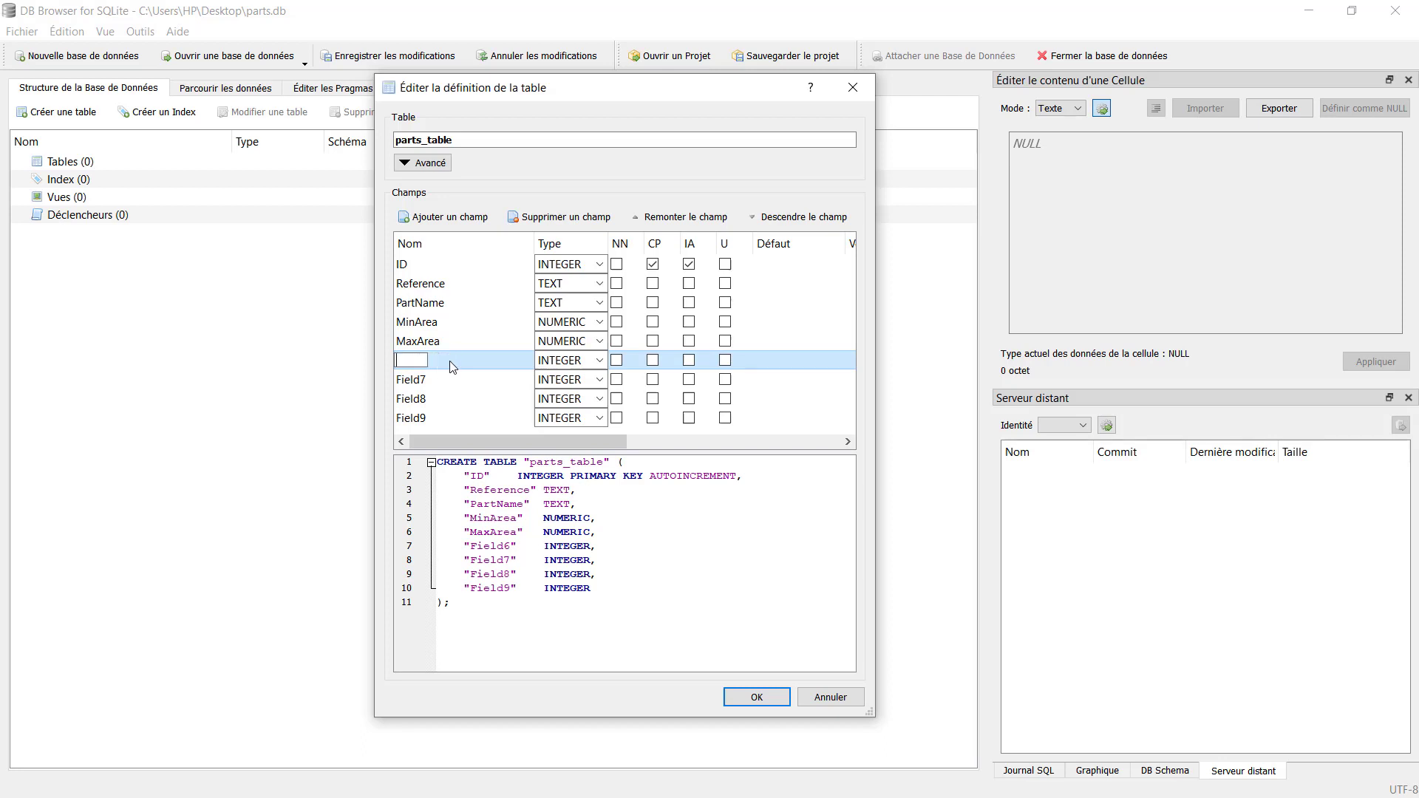
text(NumberOfHoles)
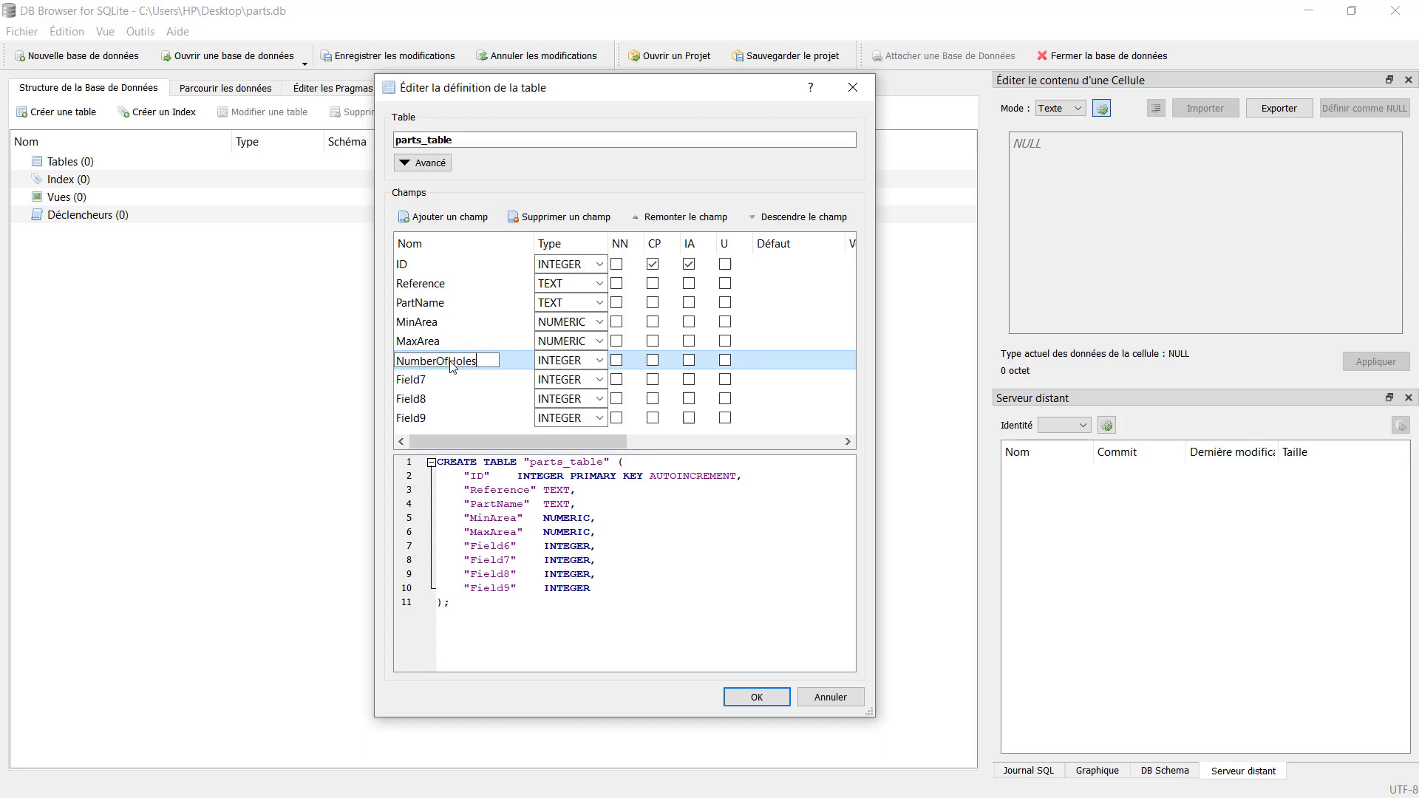
click(598, 360)
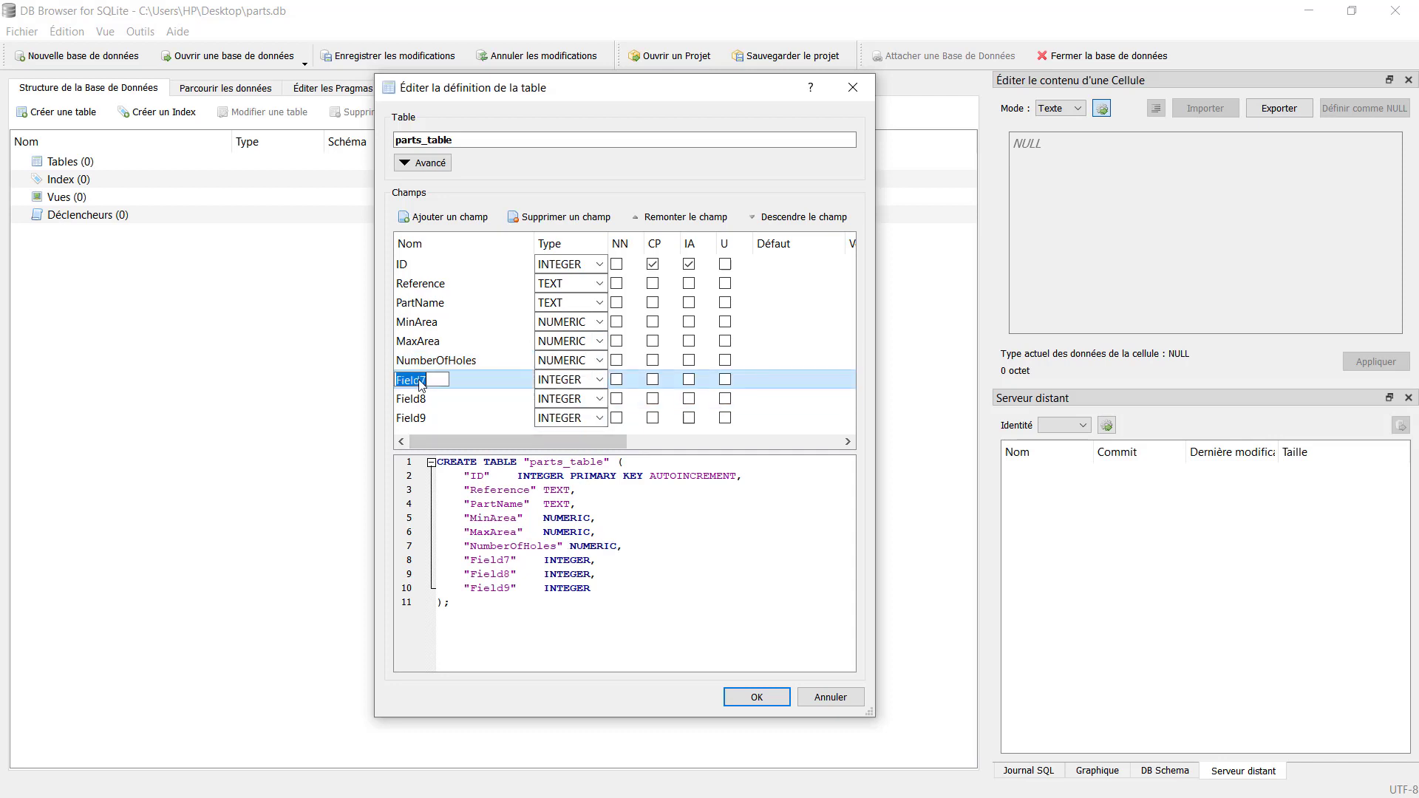
- Name the last fields MinDiameter, MaxDiameter and NUMERIC Count, then create parts_table
text(MinDiameter)
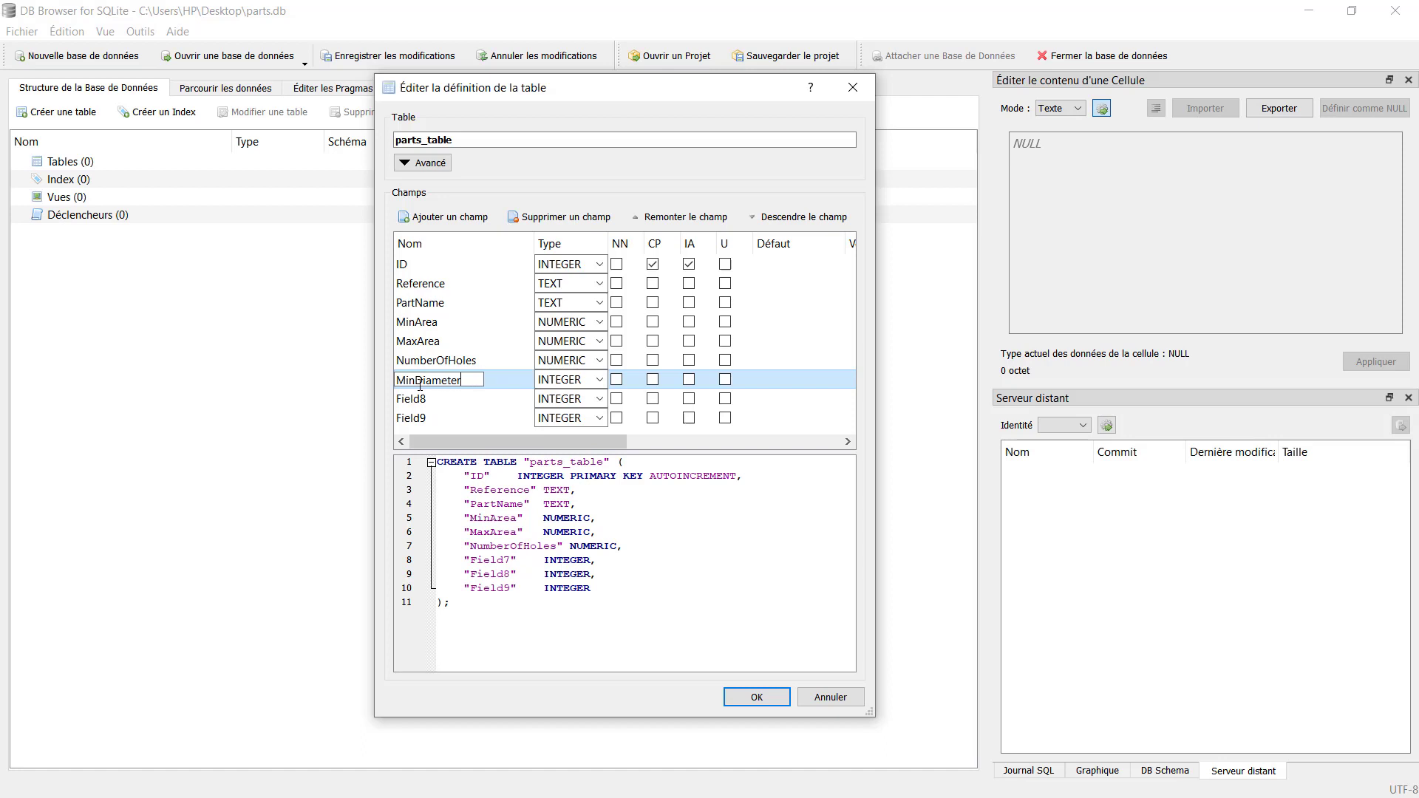
click(599, 379)
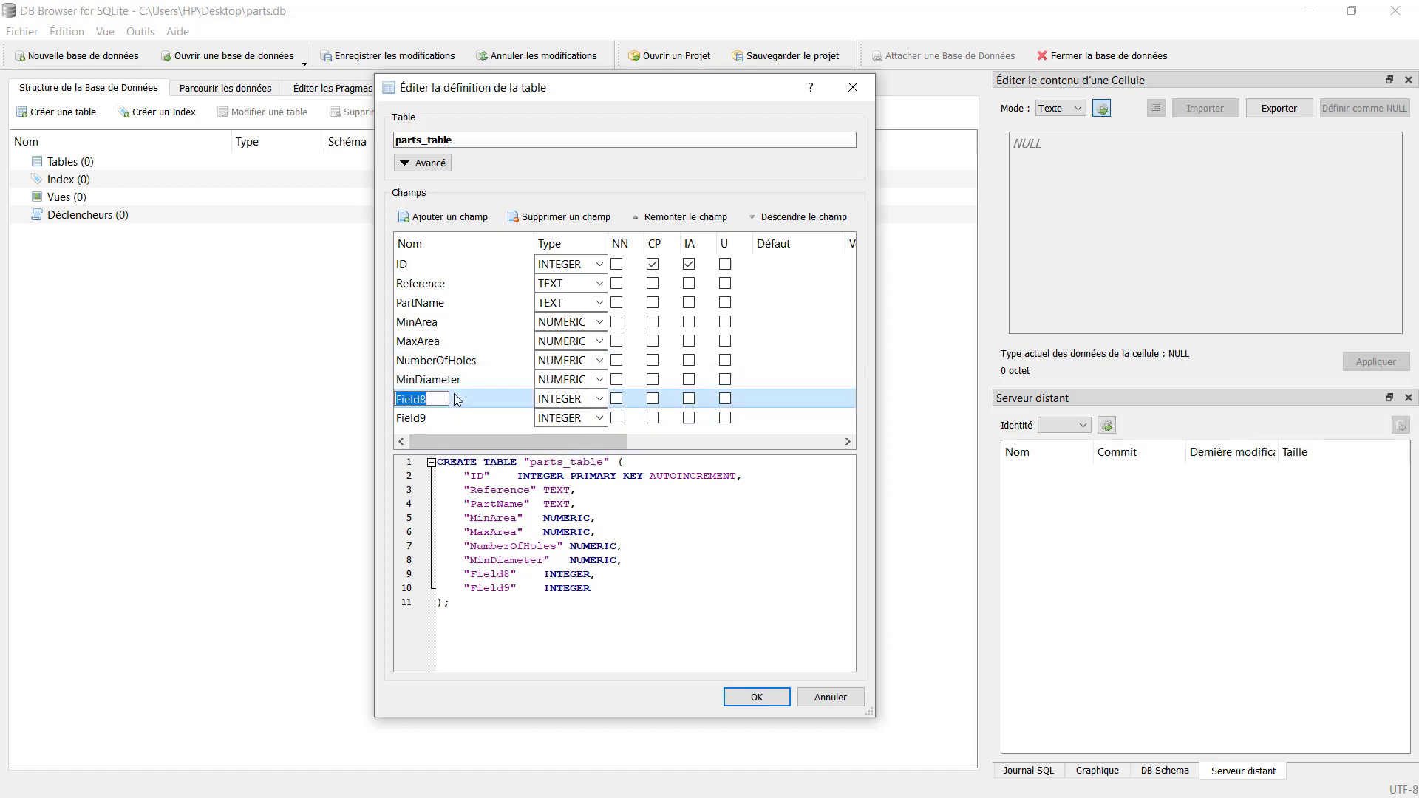
text(MaxDiameter)
click(464, 418)
text(C)
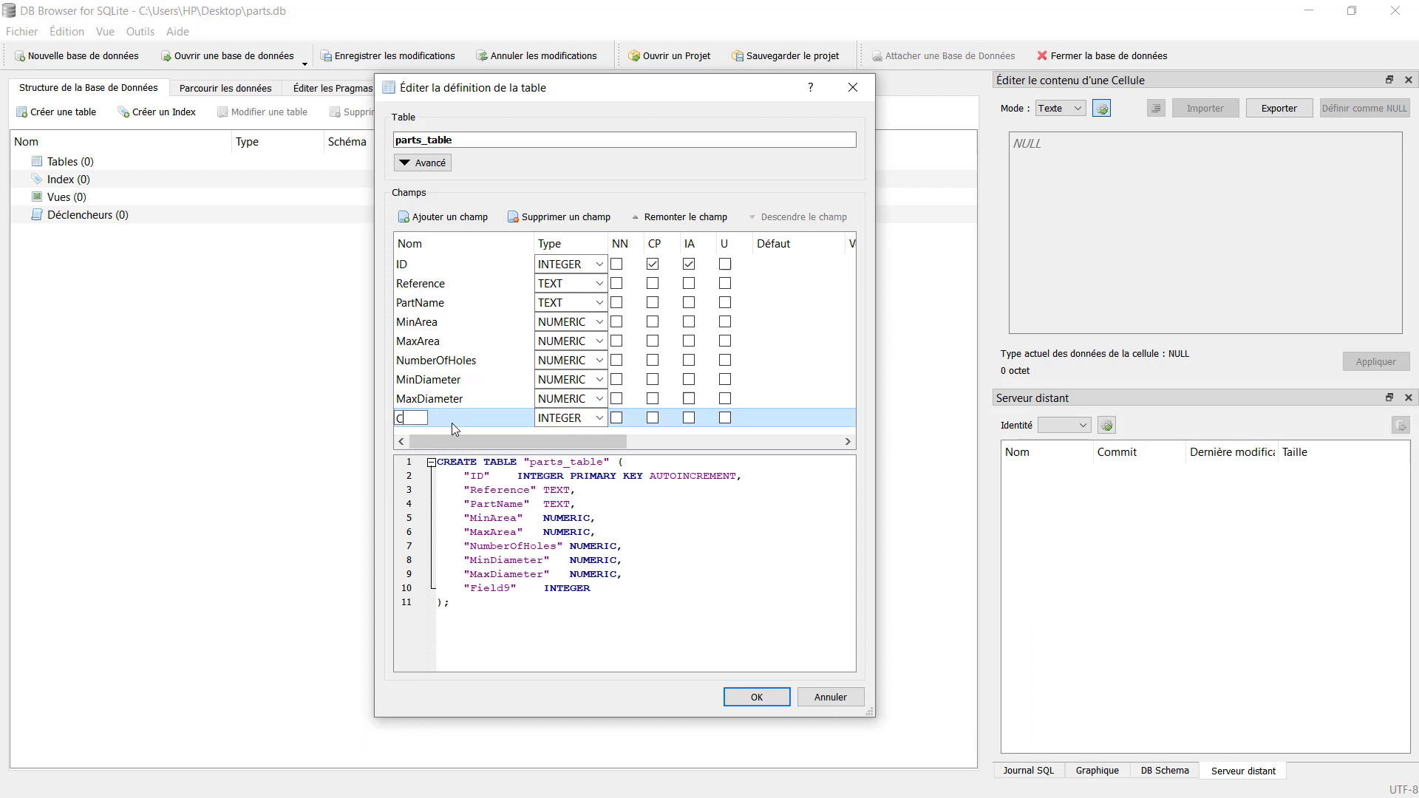
text(ount)
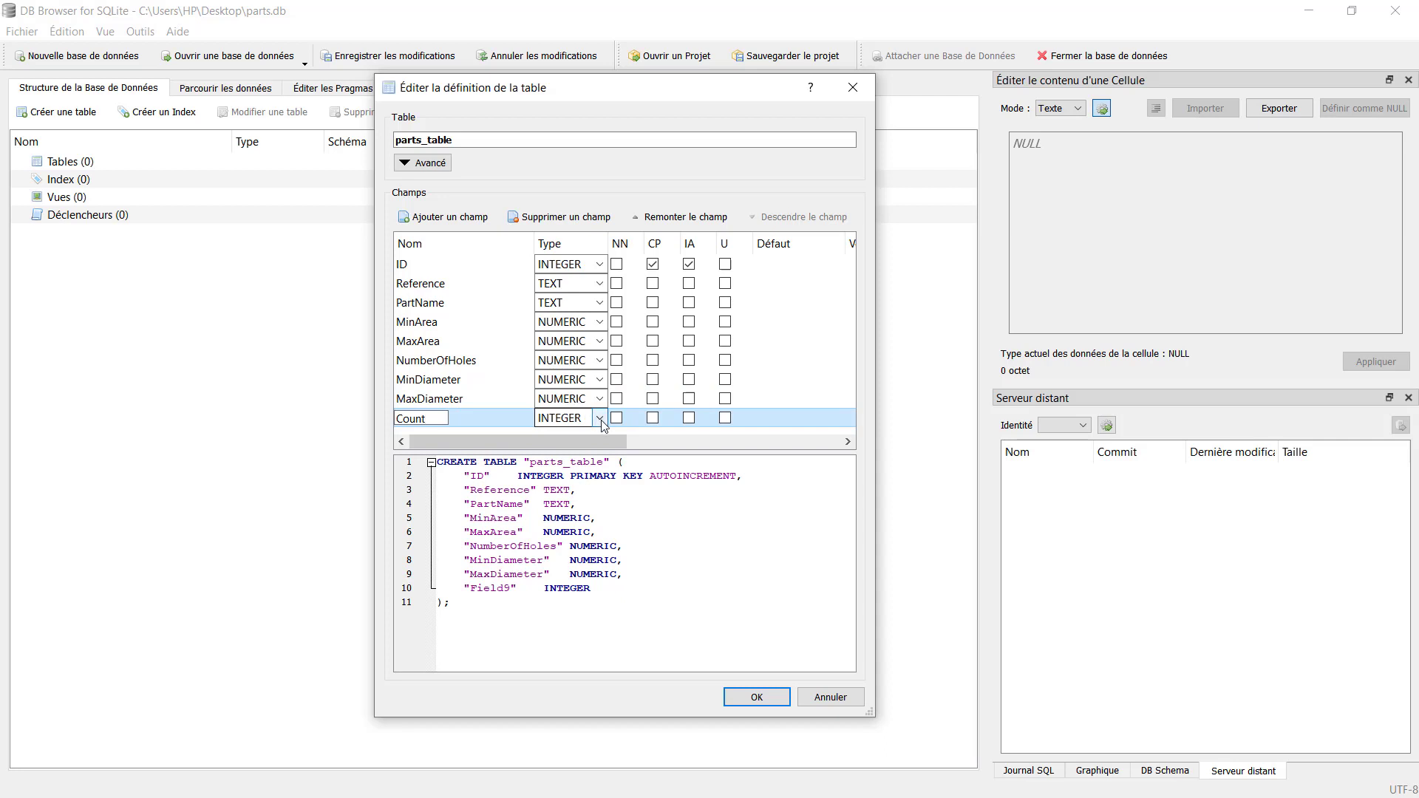
click(599, 417)
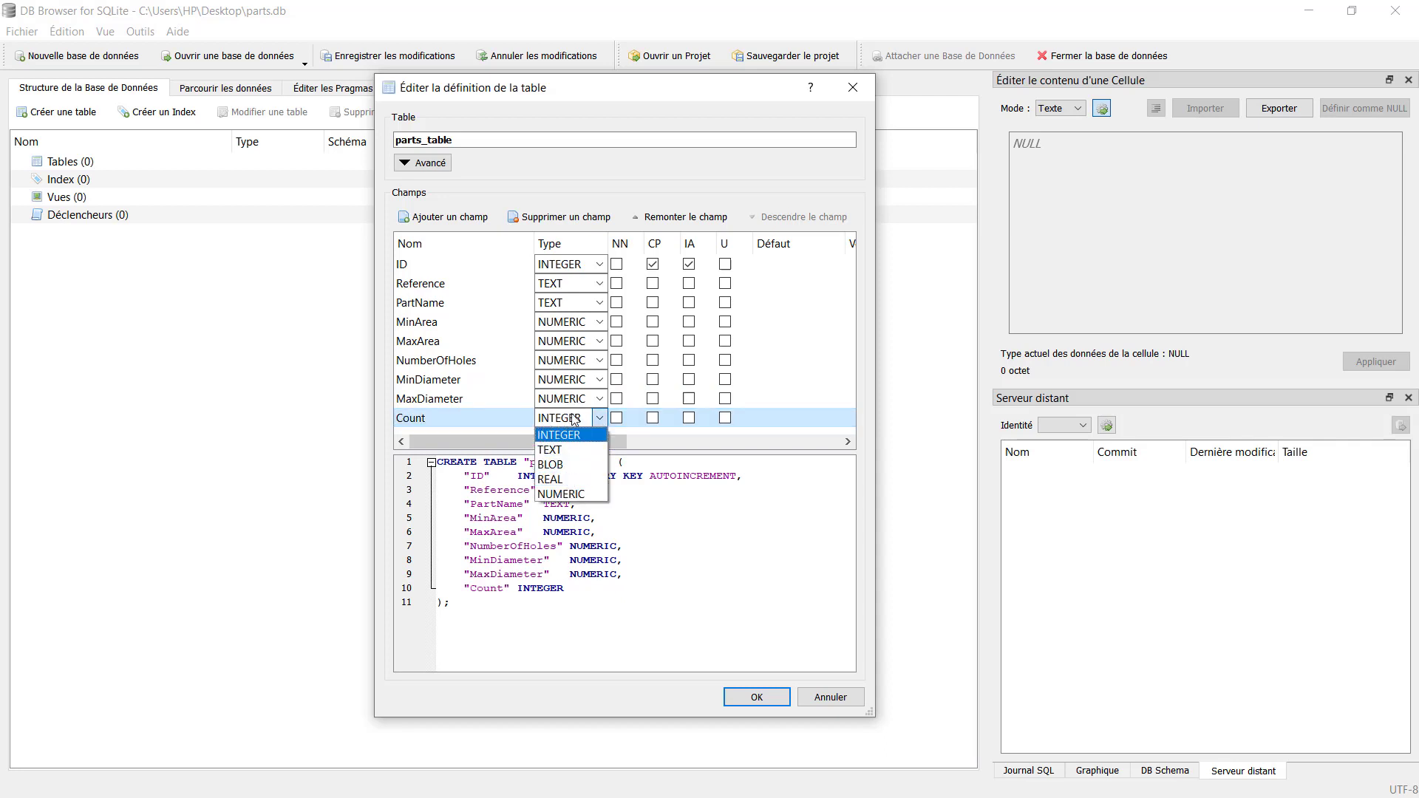
click(562, 493)
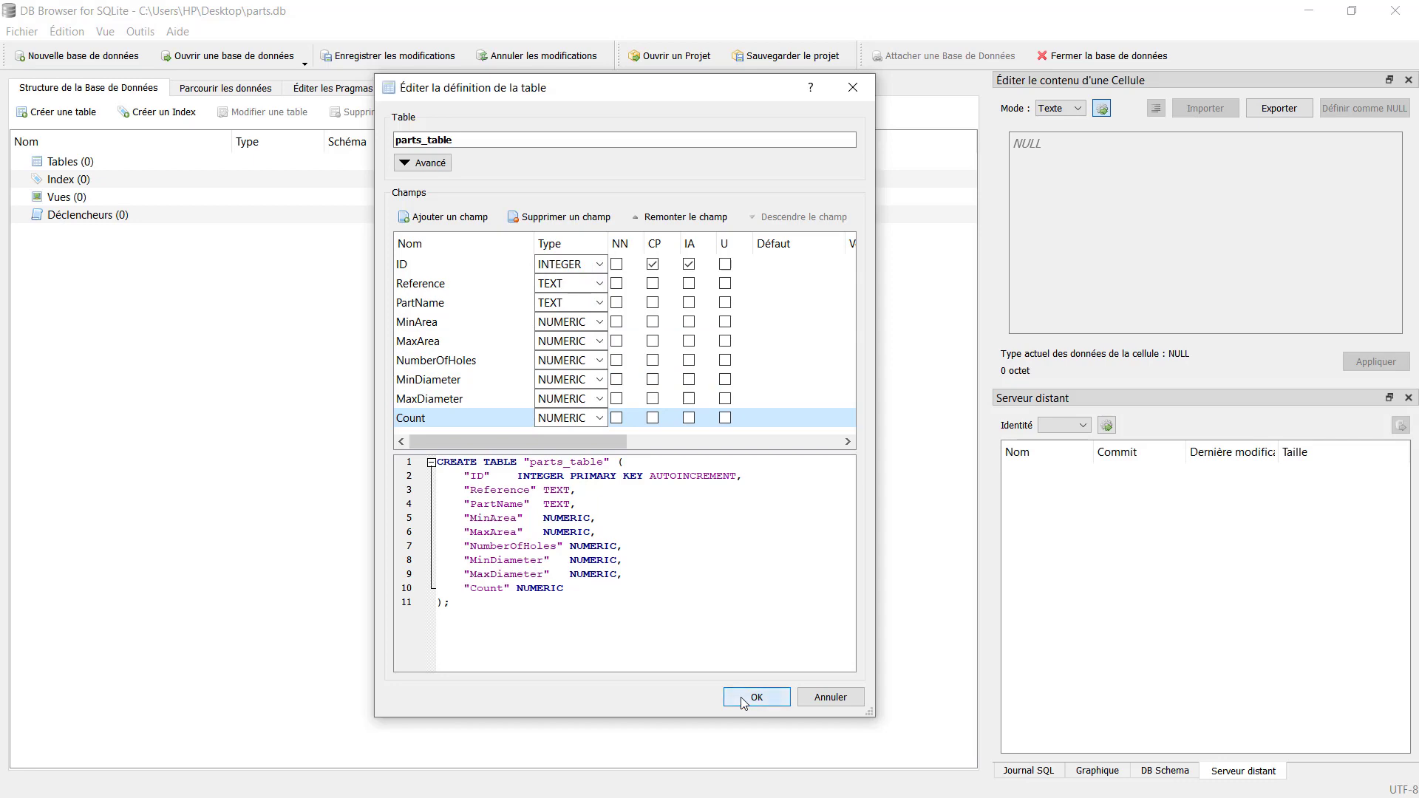
click(755, 697)
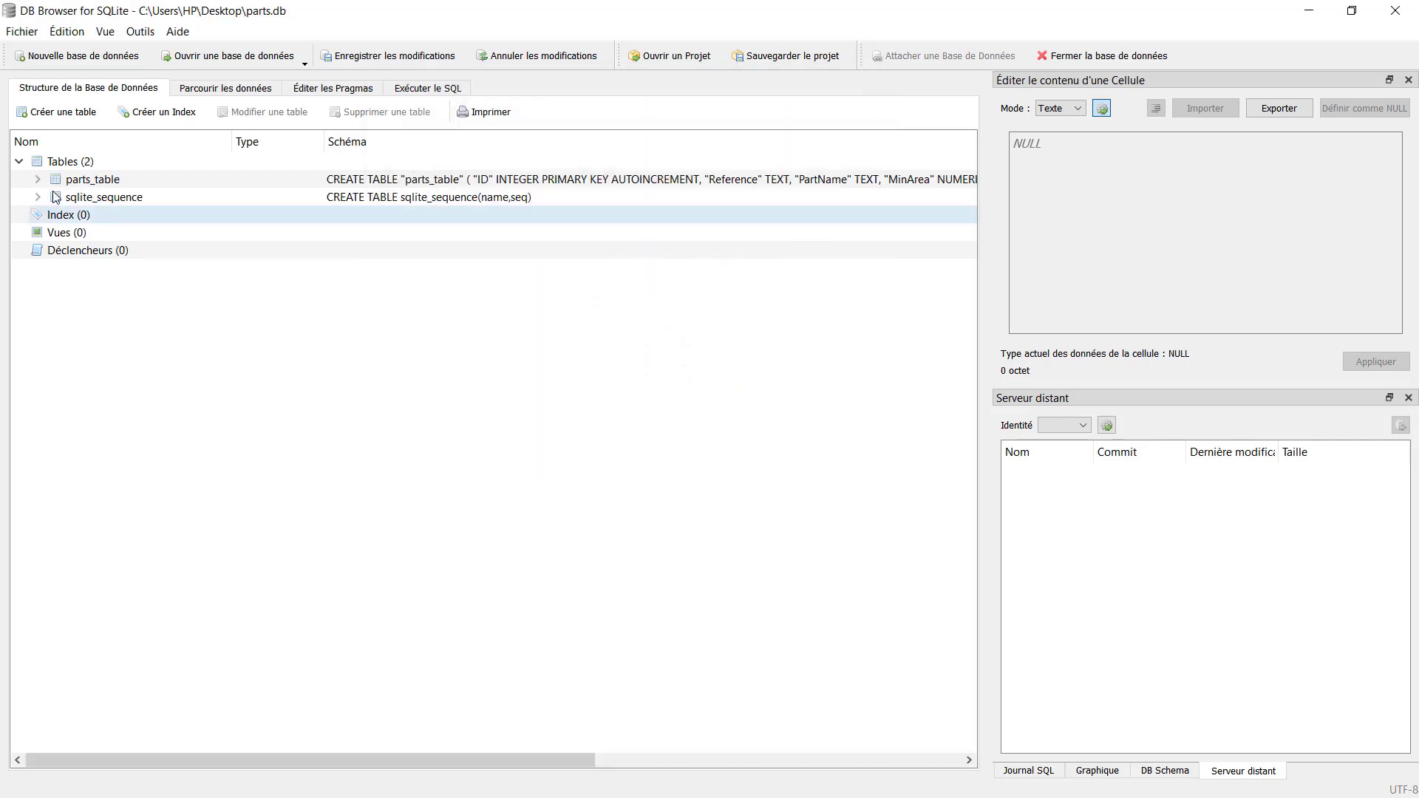
- Expand parts_table in the structure tree to list its nine columns and types
click(36, 179)
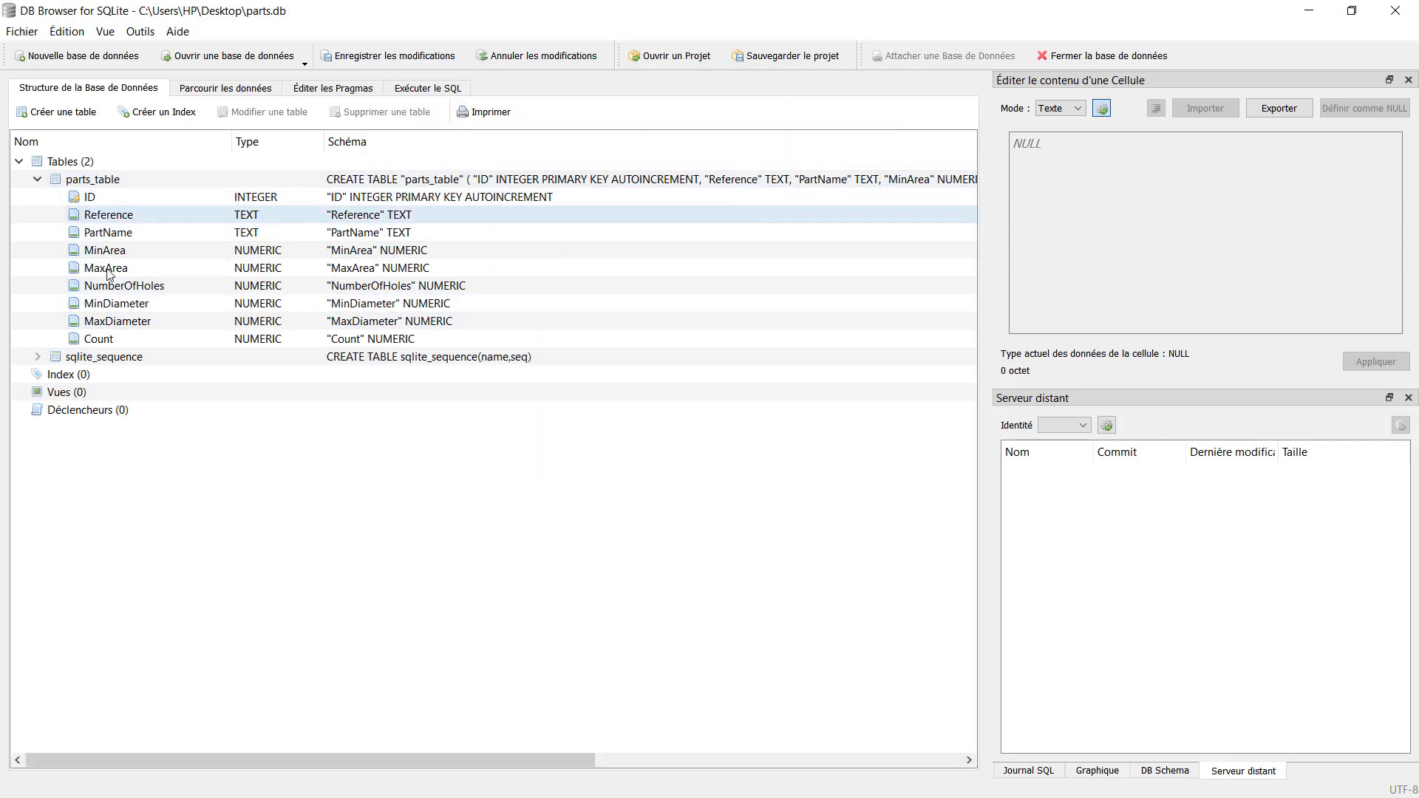
click(88, 197)
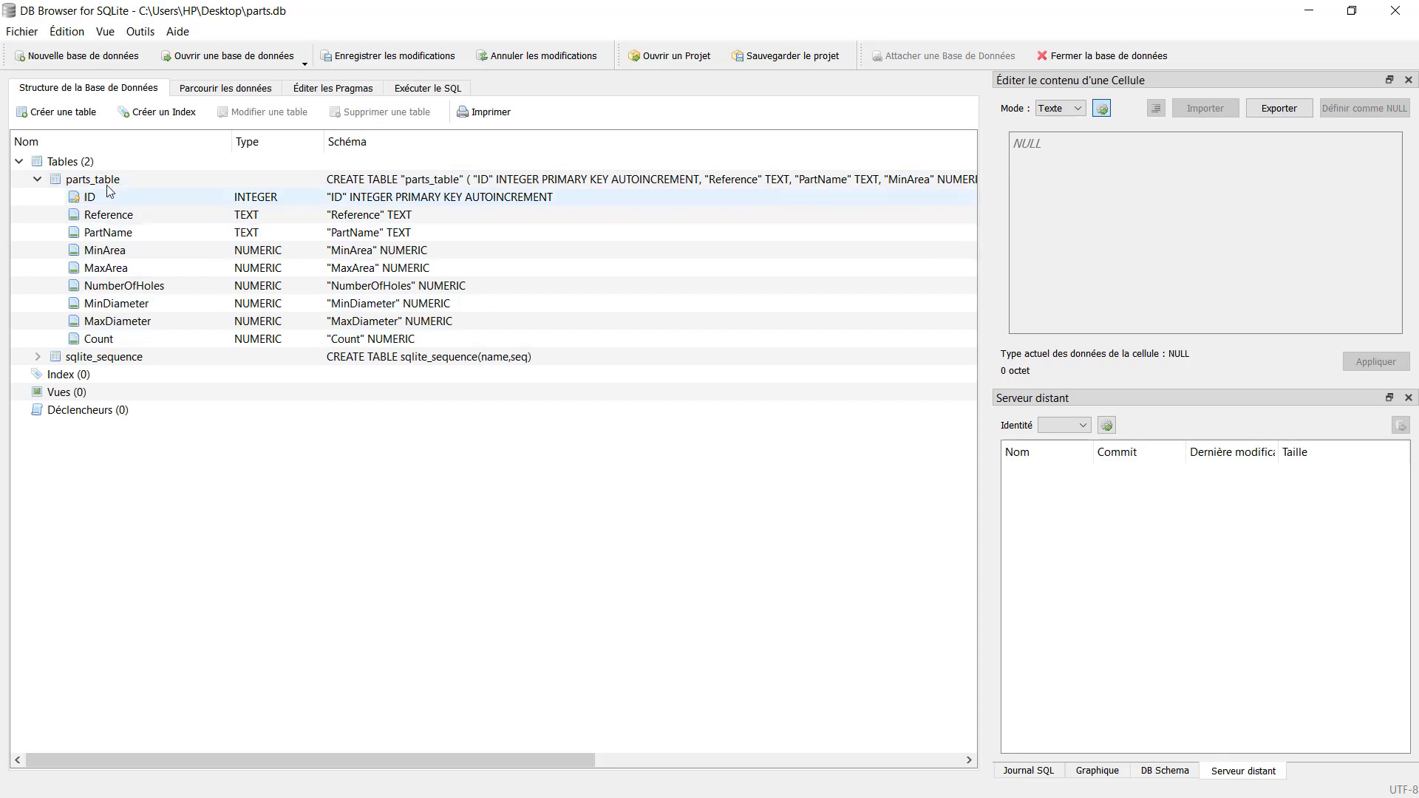
click(90, 179)
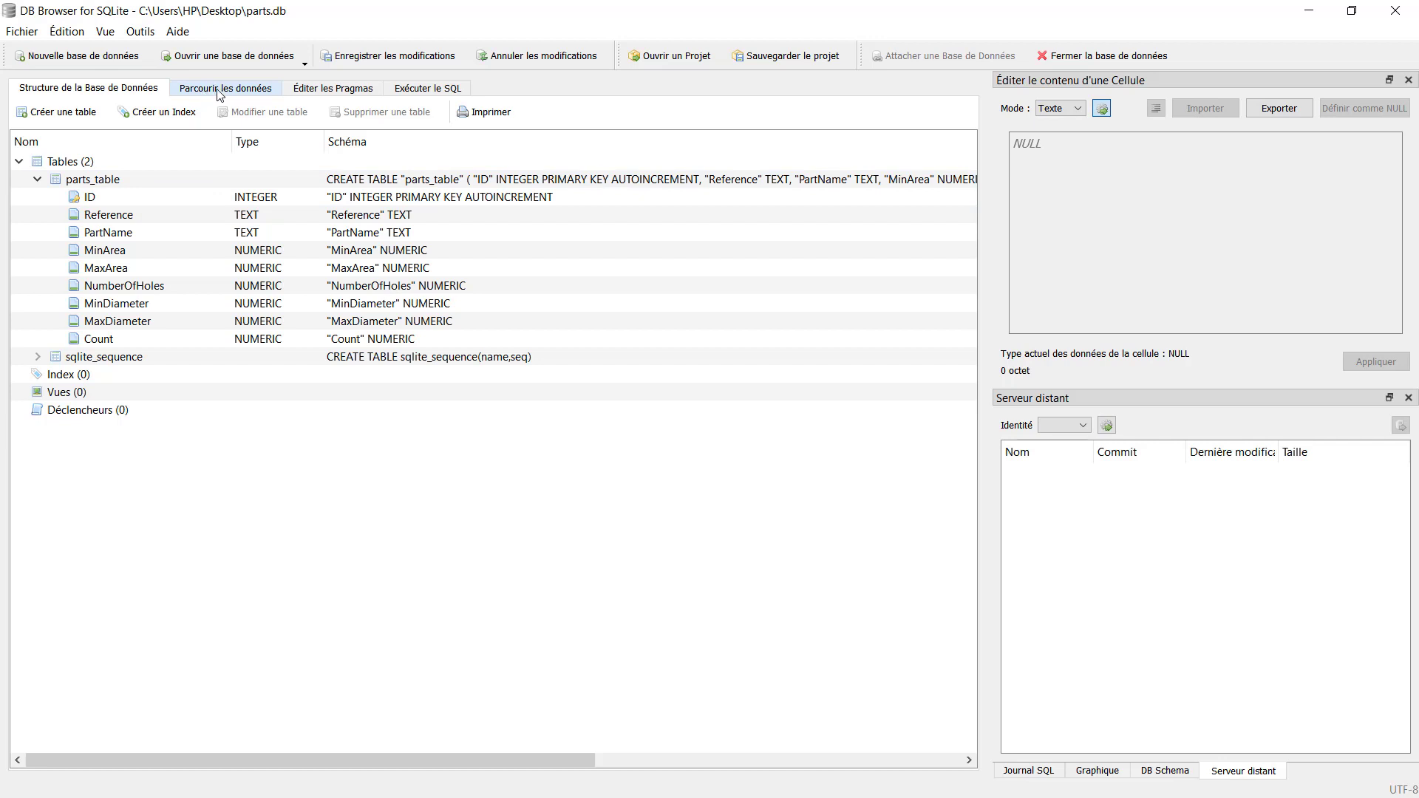
- Switch between Browse Data and Database Structure, ending on parts_table's empty data grid
click(225, 88)
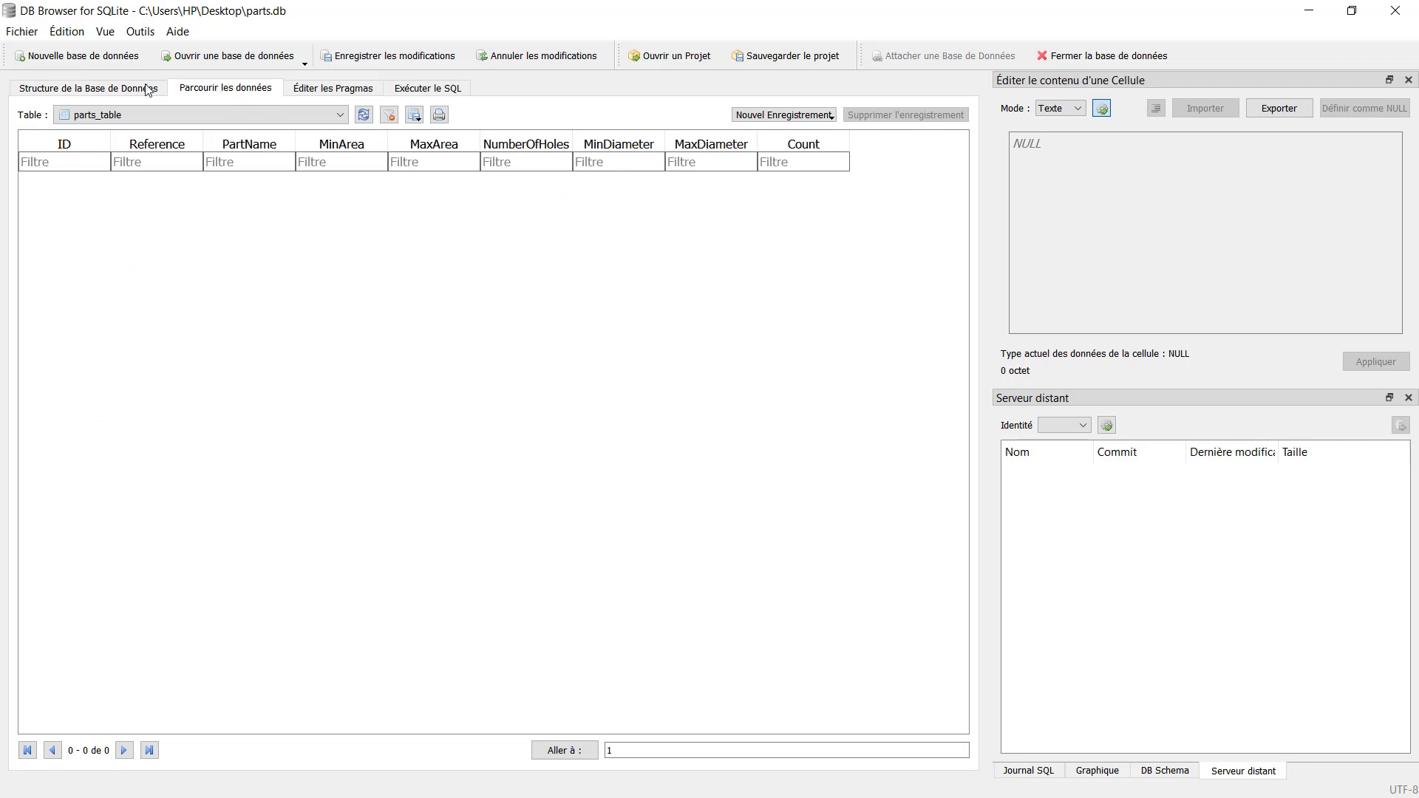
click(88, 88)
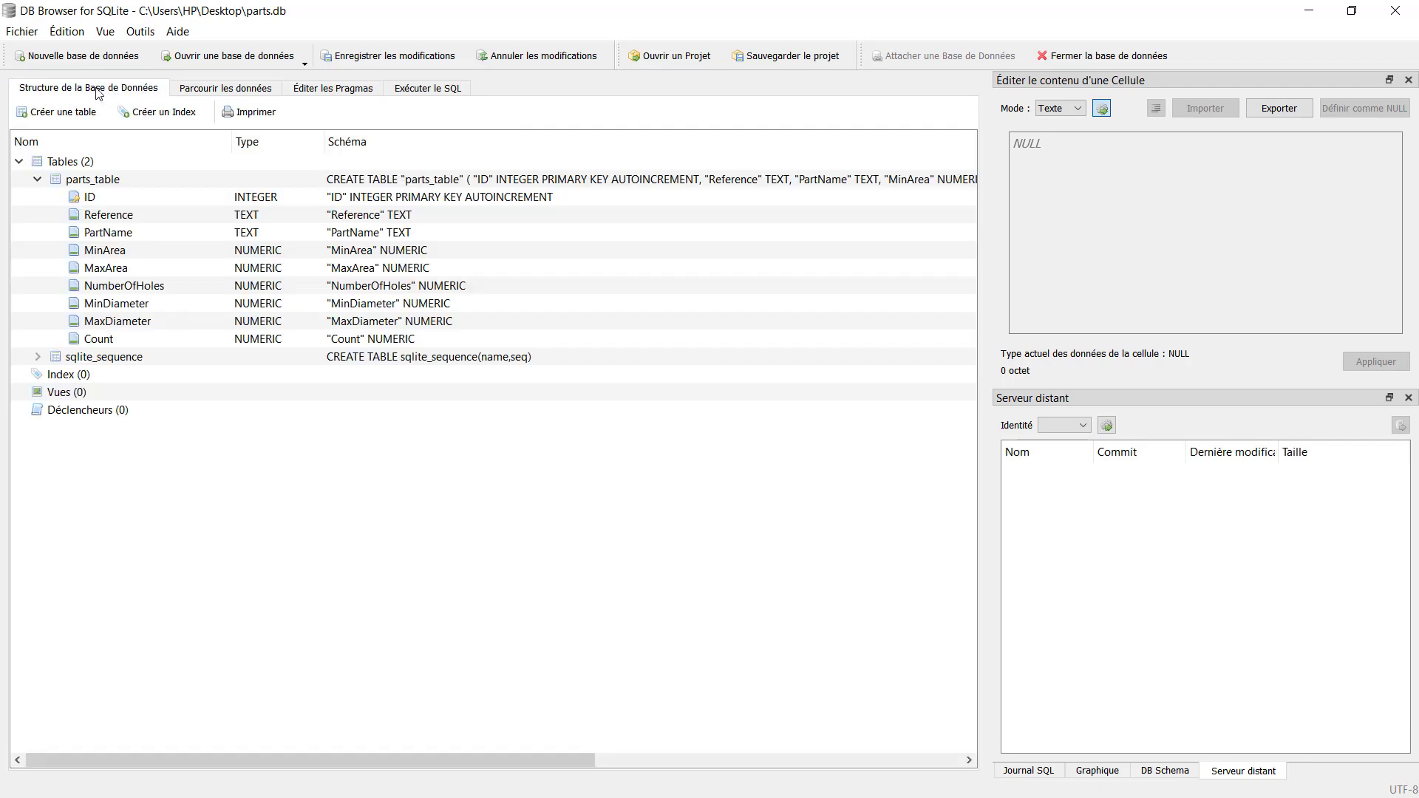
click(224, 88)
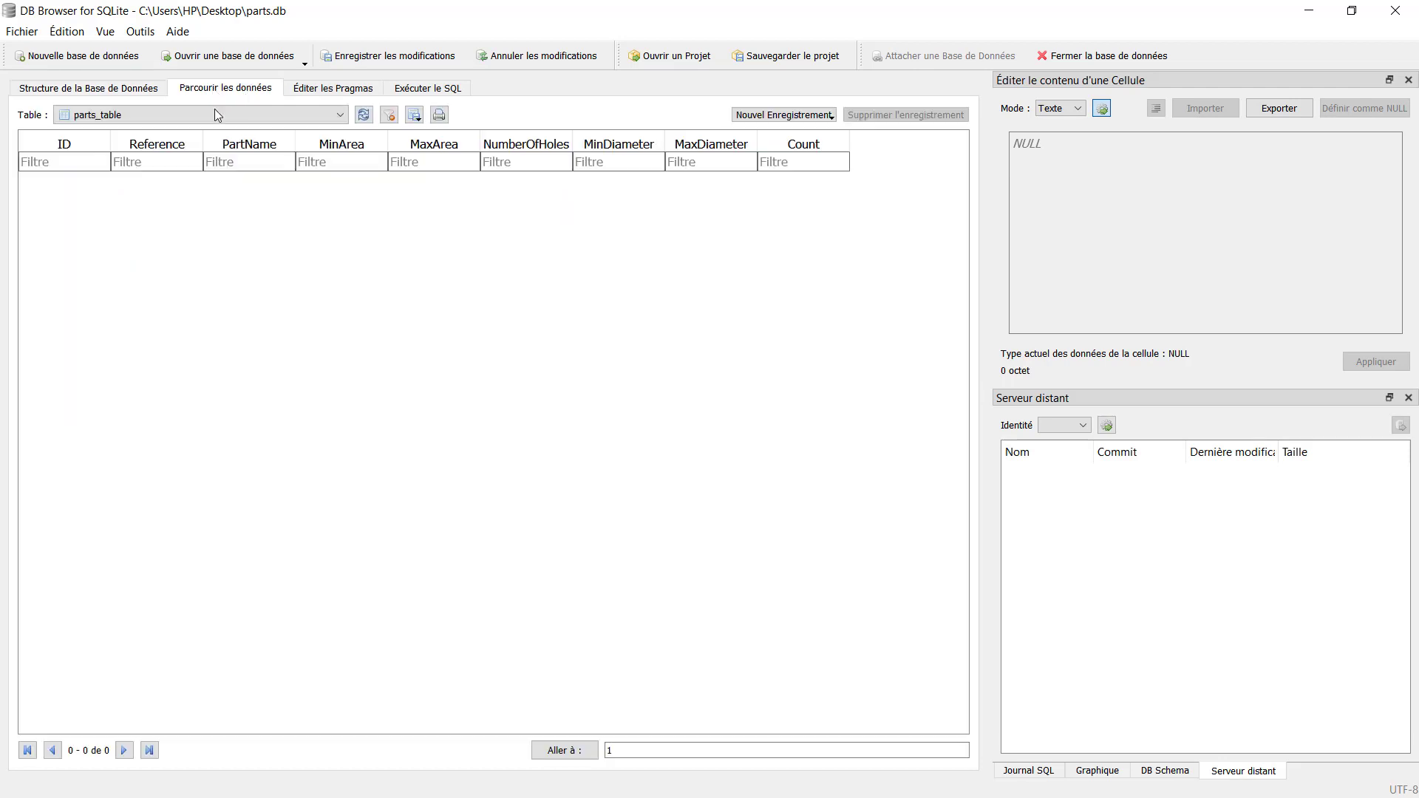
mouse_move(93, 193)
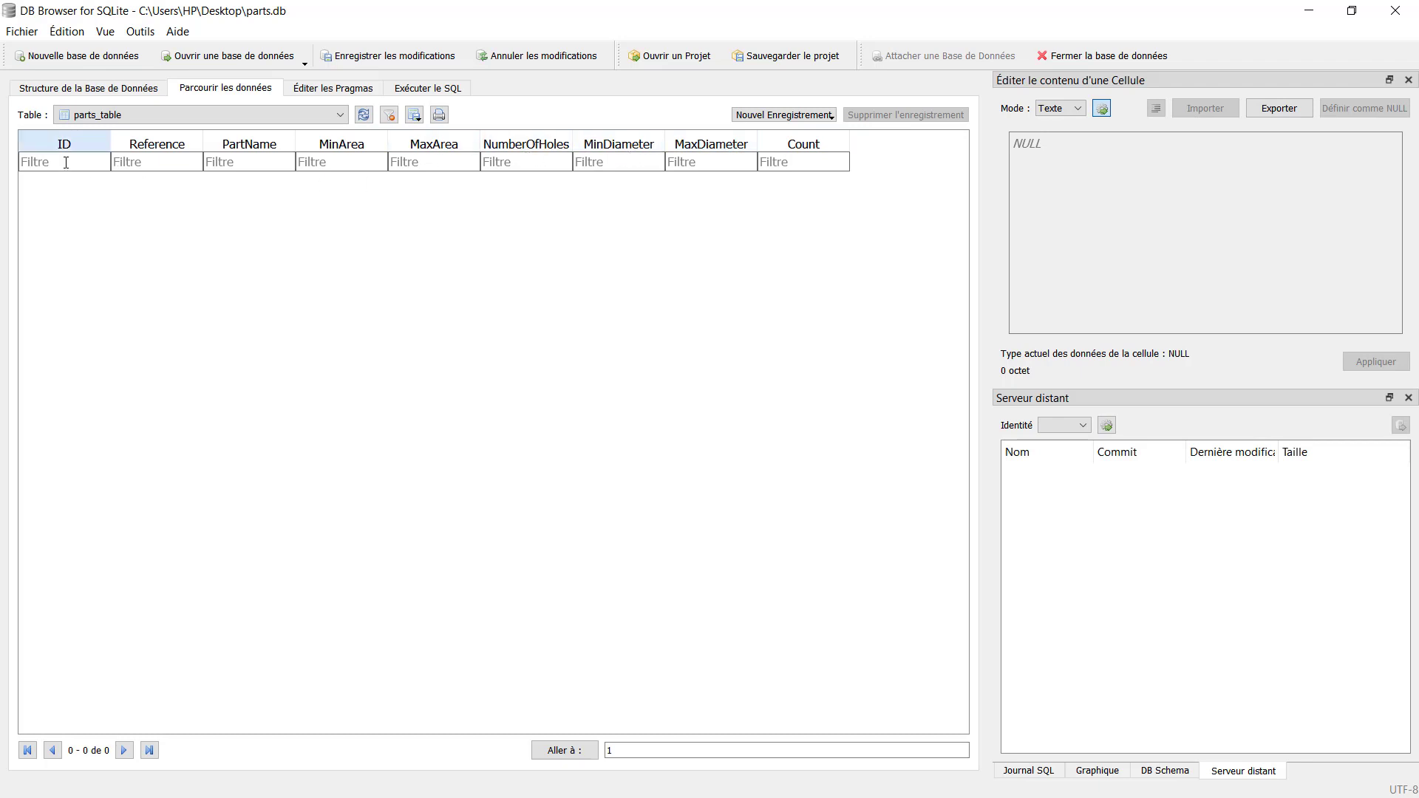
mouse_move(64, 182)
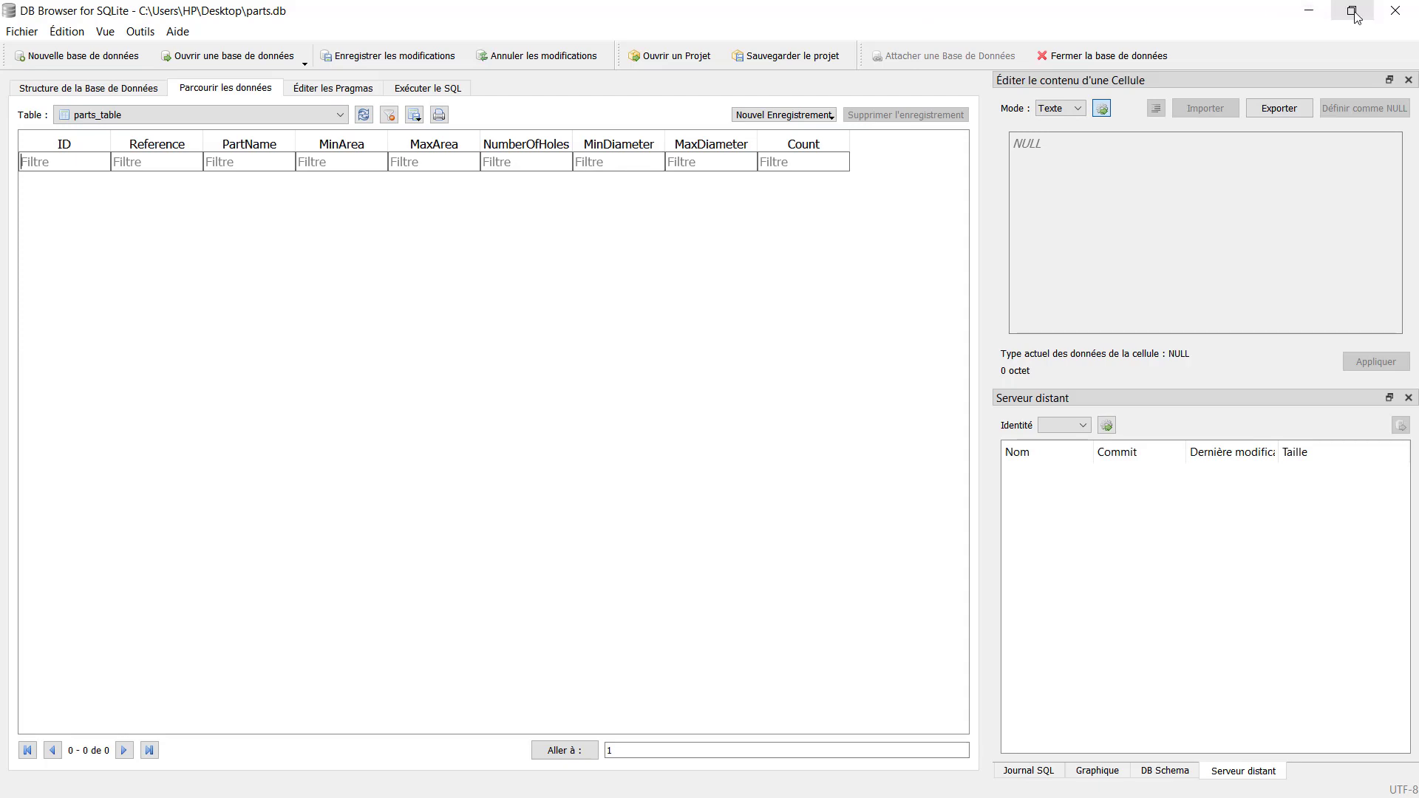
- Shrink the DB Browser window to the top half with the Excel parts sheet below
click(1353, 11)
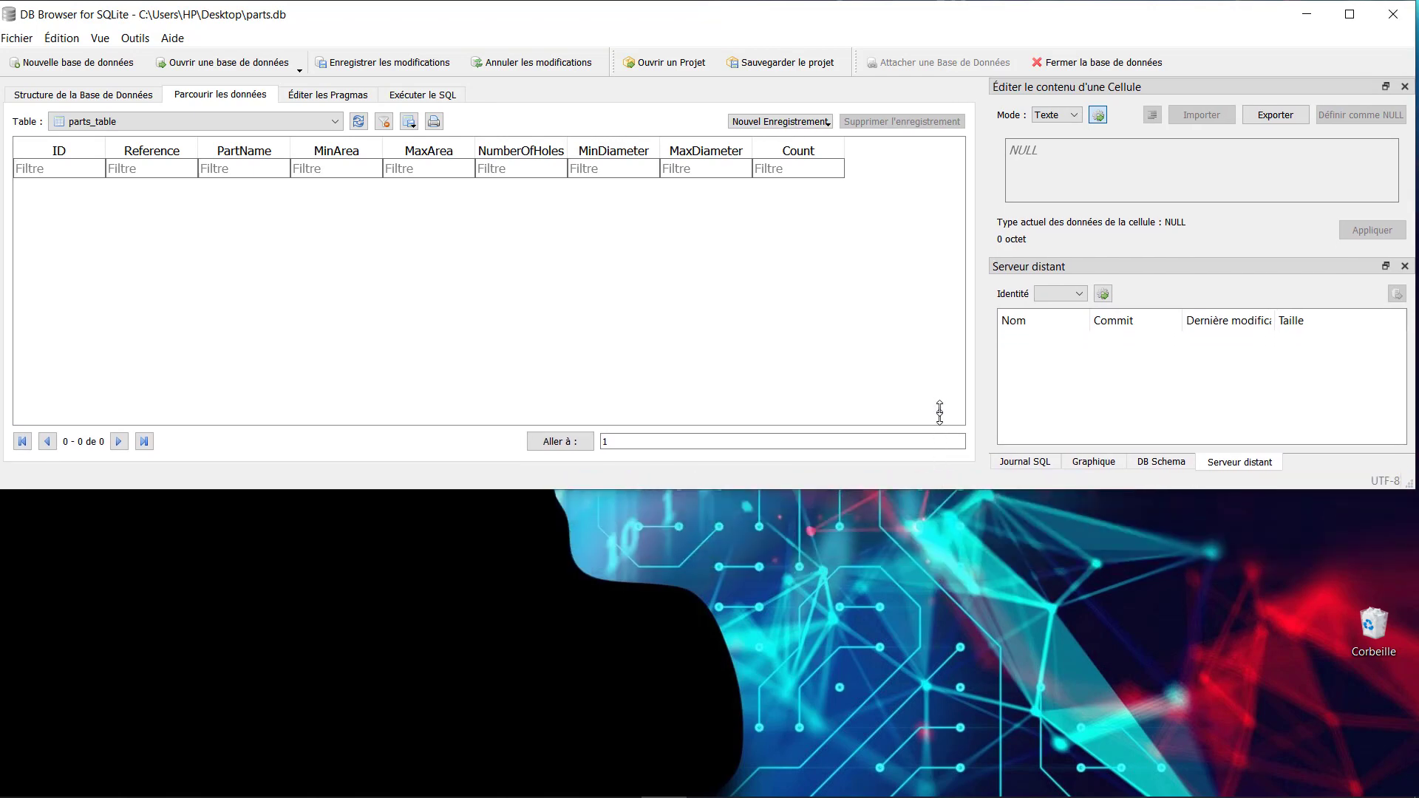
click(12, 778)
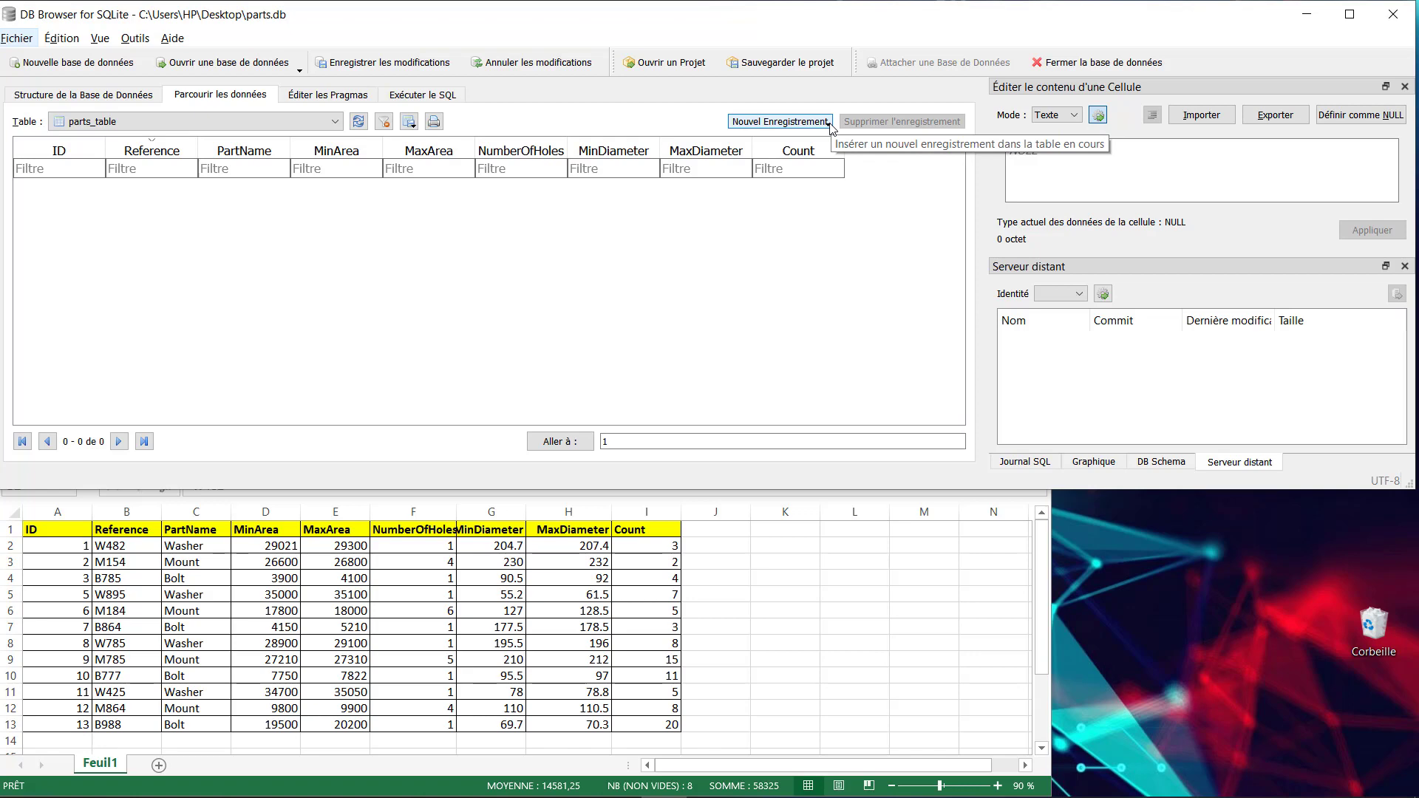
- Insert three new empty records into parts_table
click(779, 121)
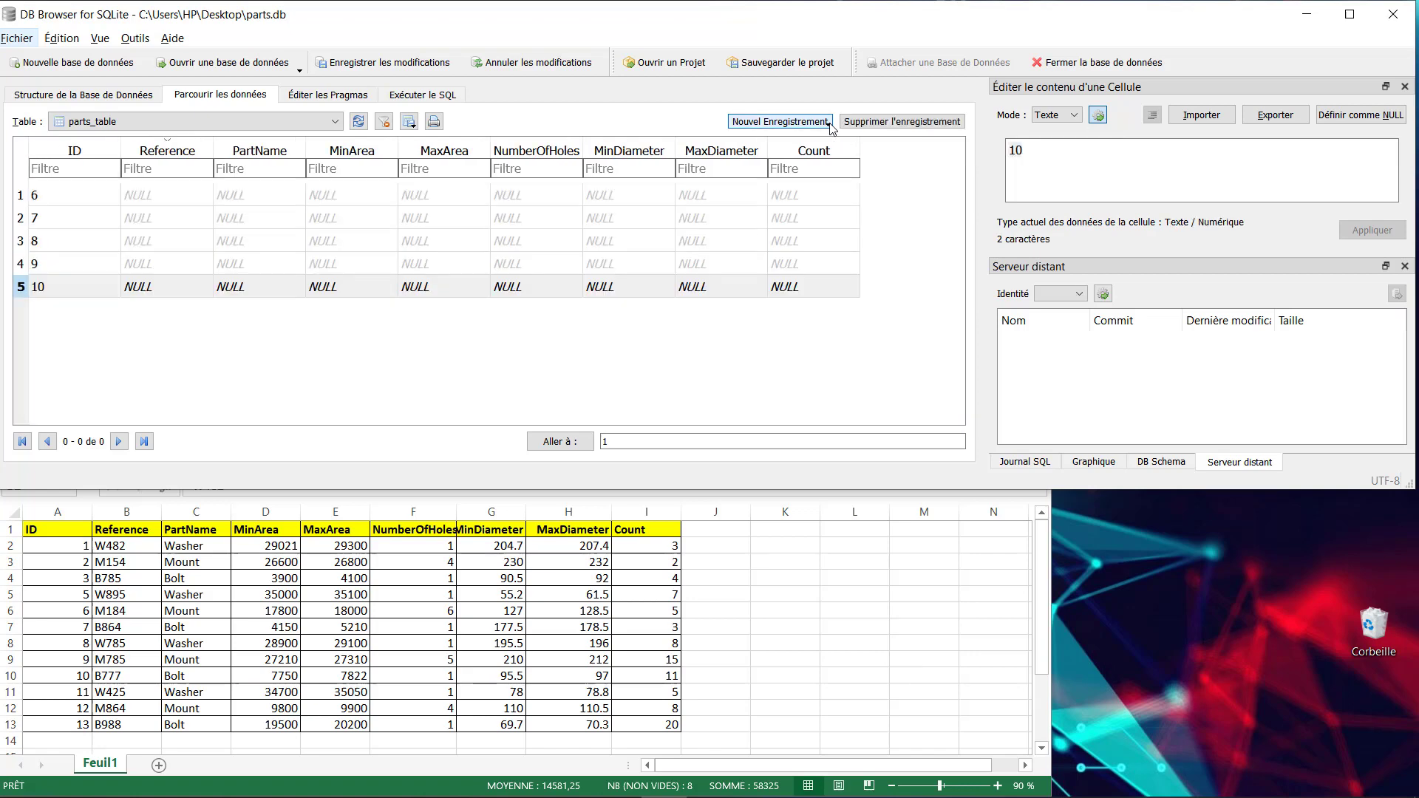
click(778, 122)
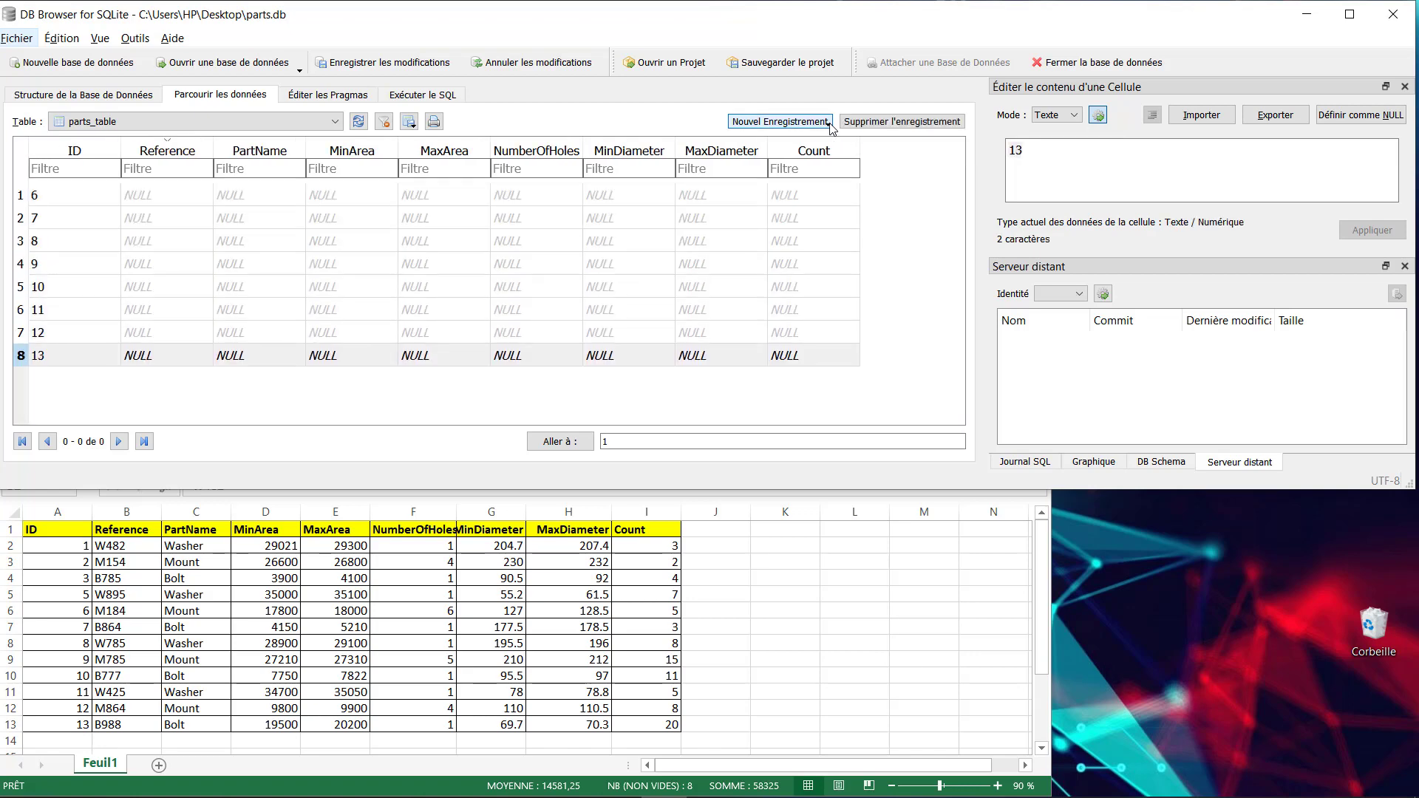
click(778, 121)
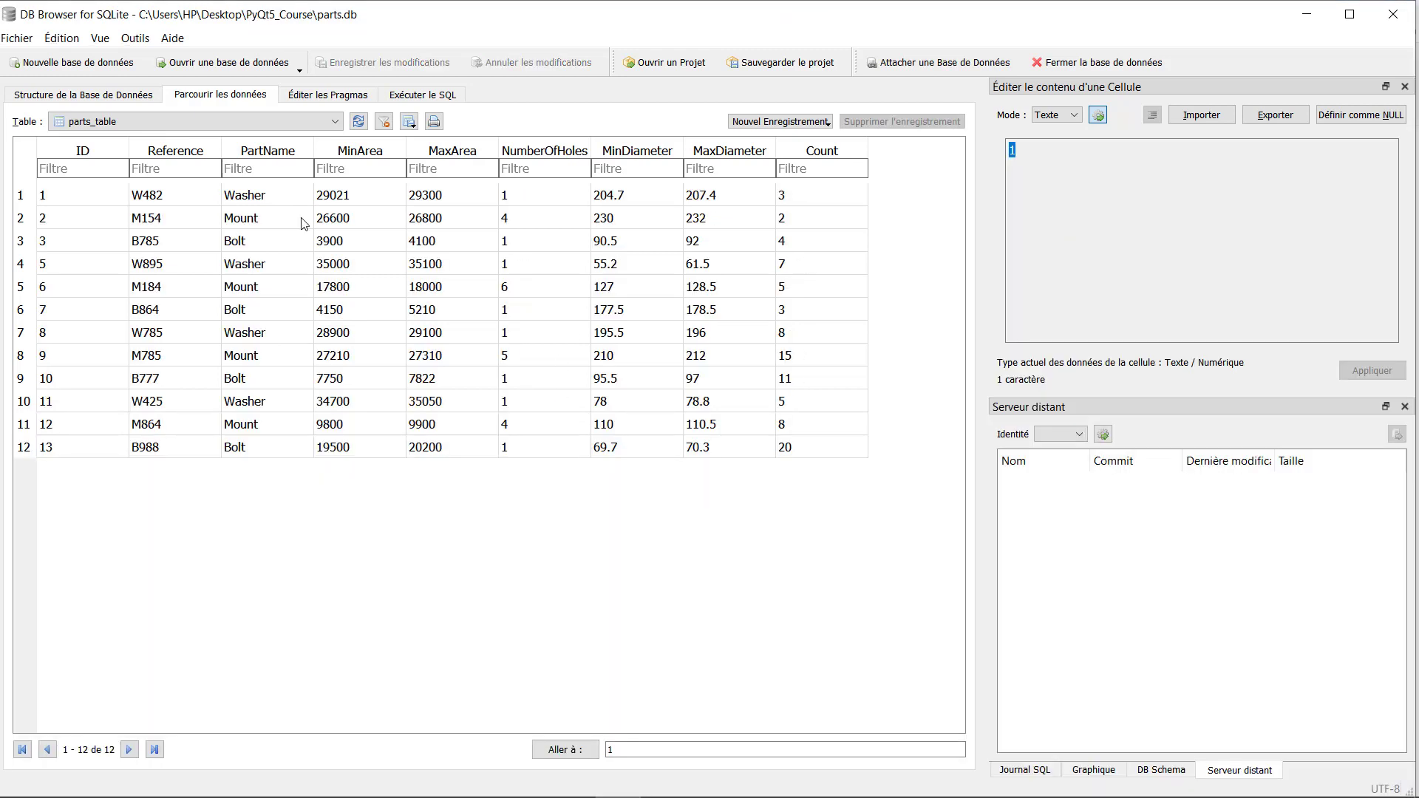
mouse_move(563, 333)
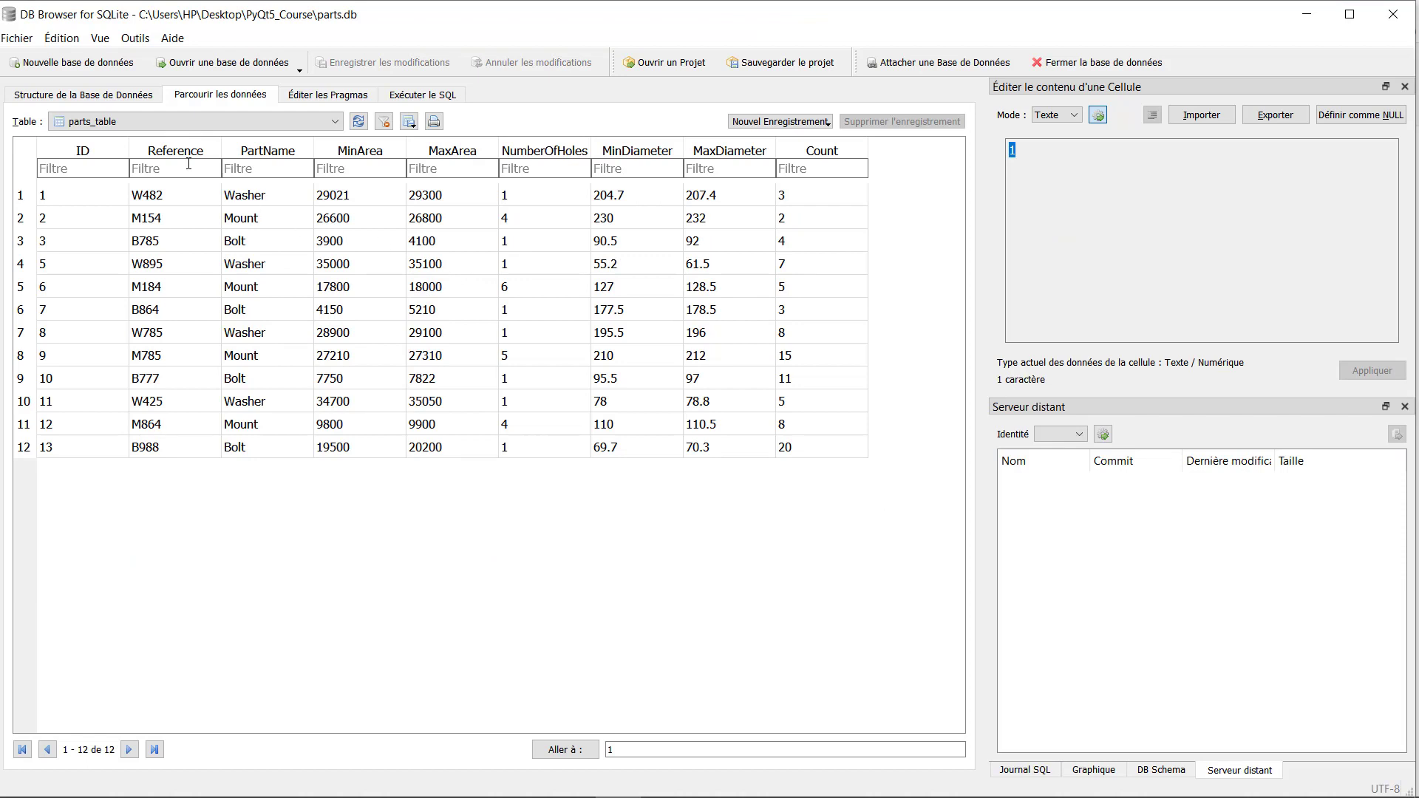
mouse_move(168, 237)
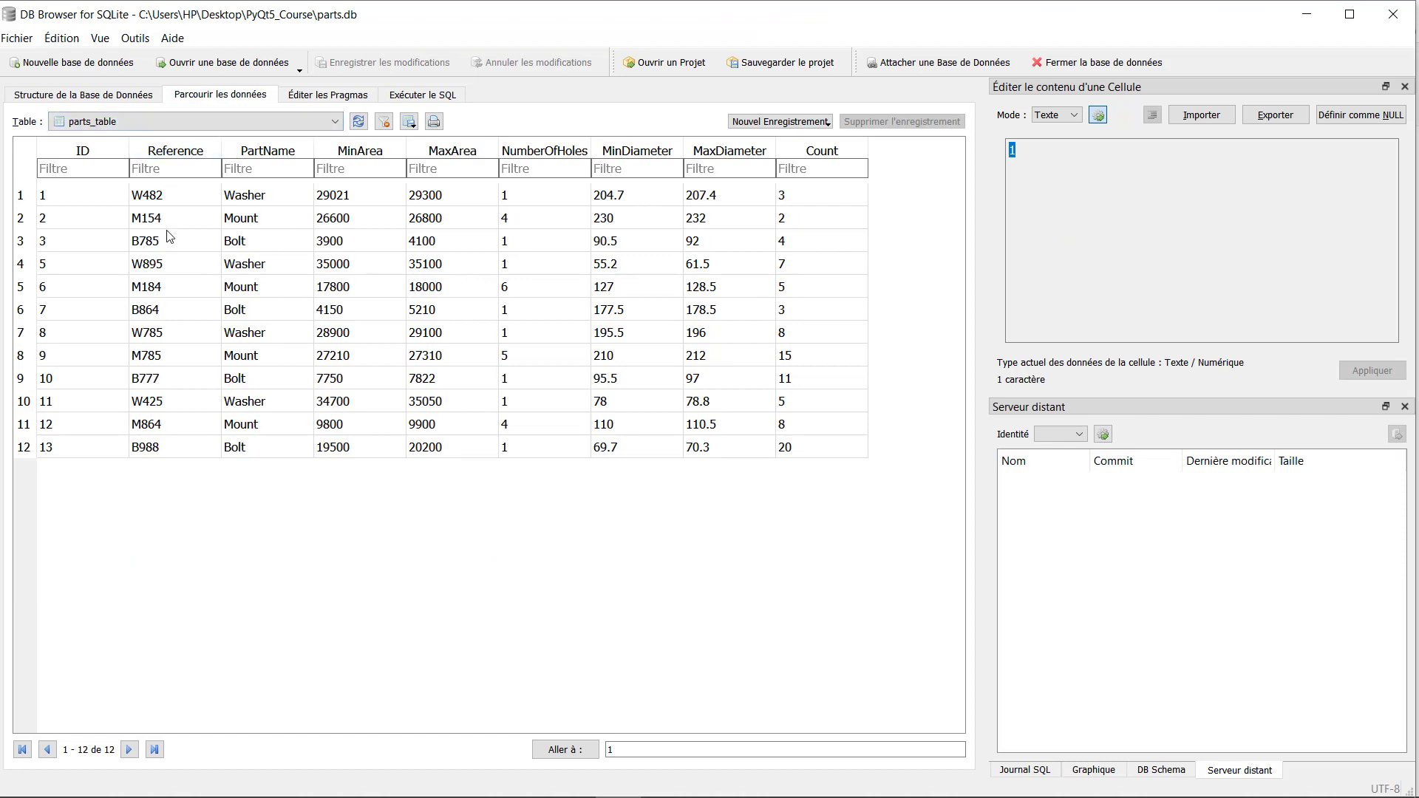